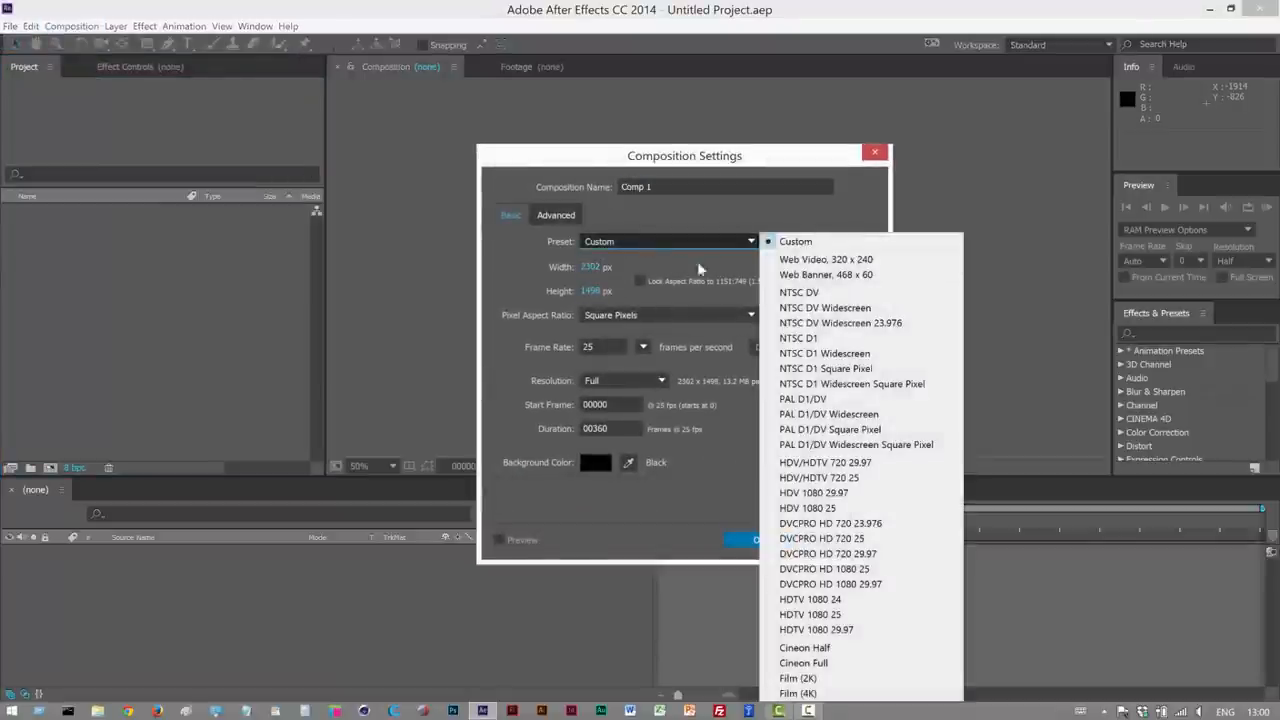
pyautogui.moveTo(818, 478)
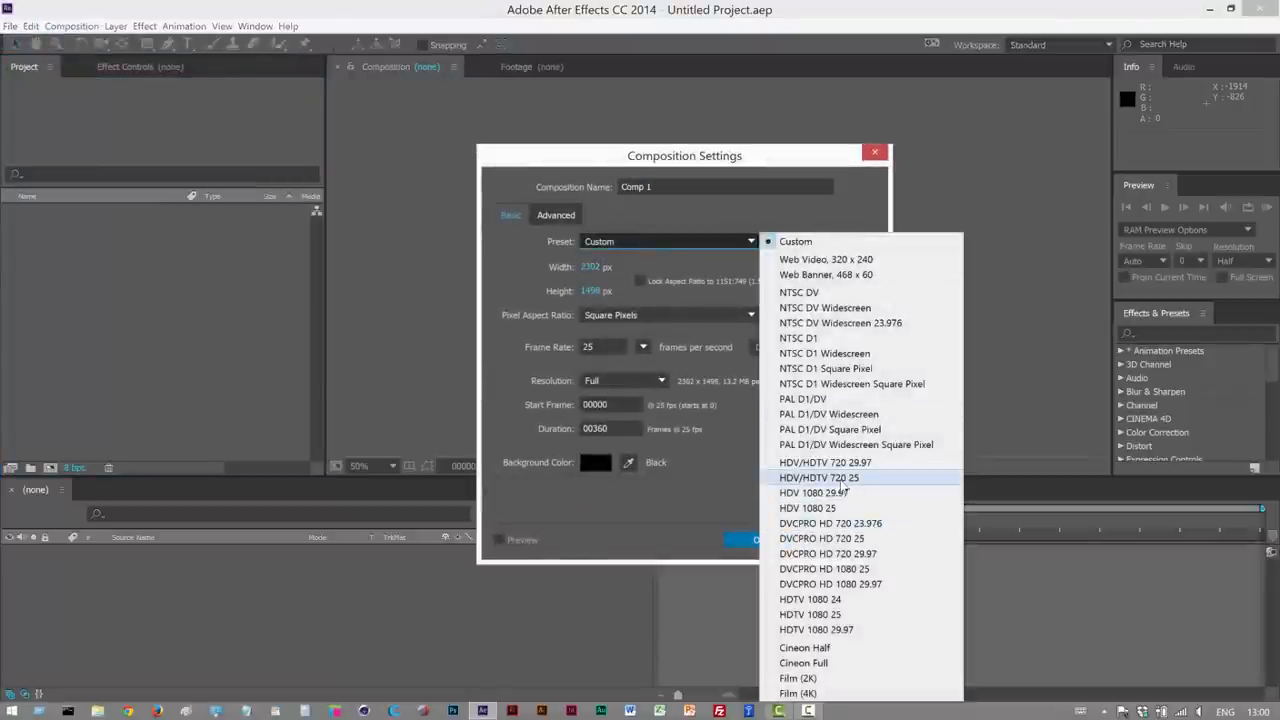
# Create Comp 1 from the HDV/HDTV 720 25 preset and view it at 100% magnification
pyautogui.click(814, 477)
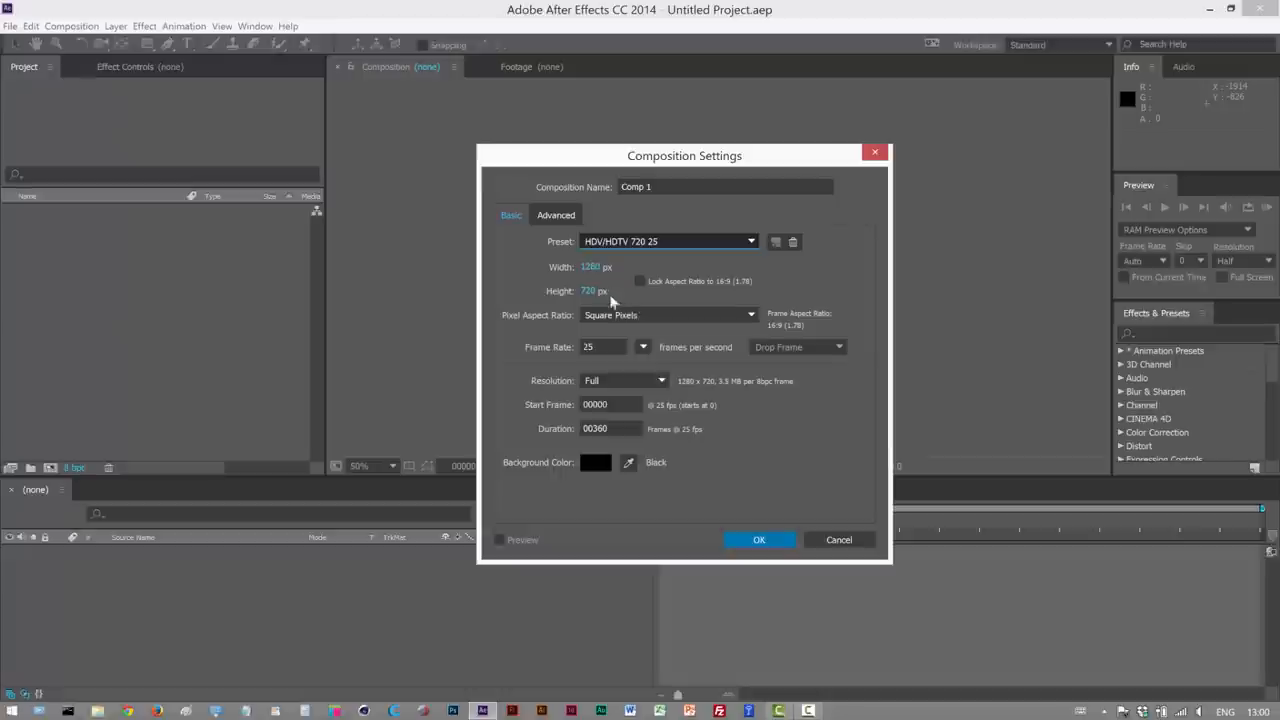
pyautogui.moveTo(599, 308)
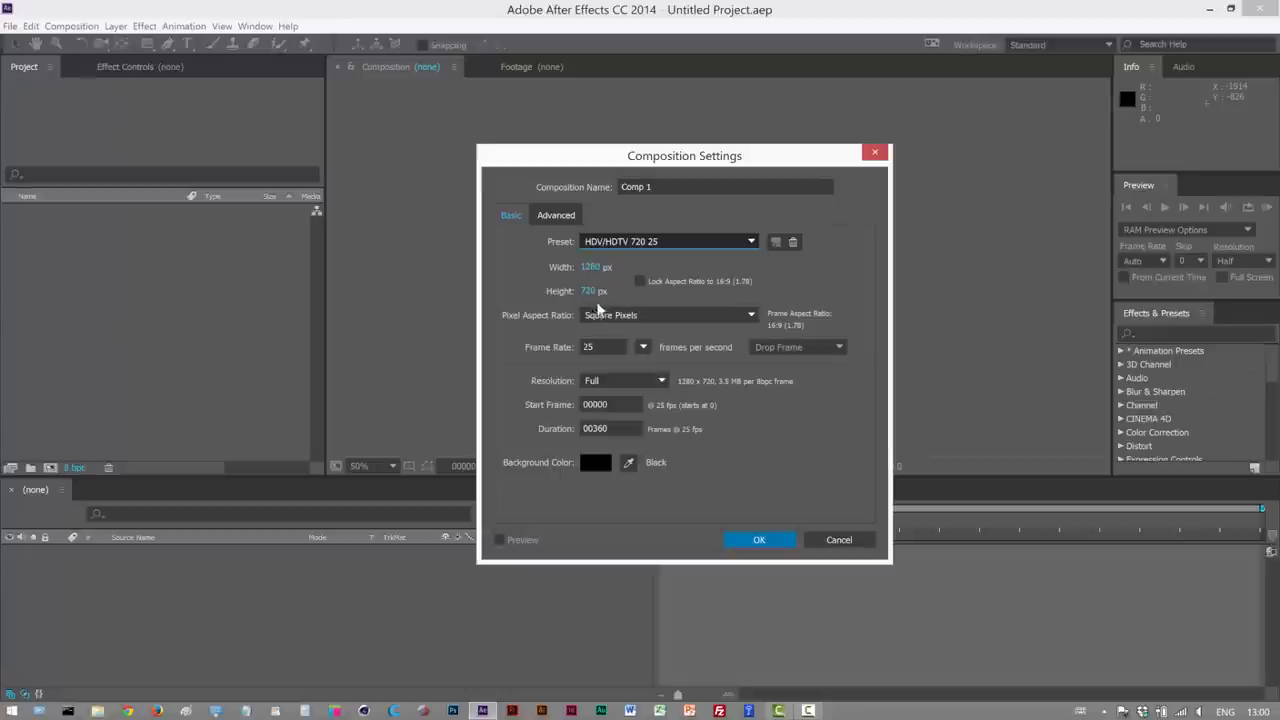
pyautogui.moveTo(697, 604)
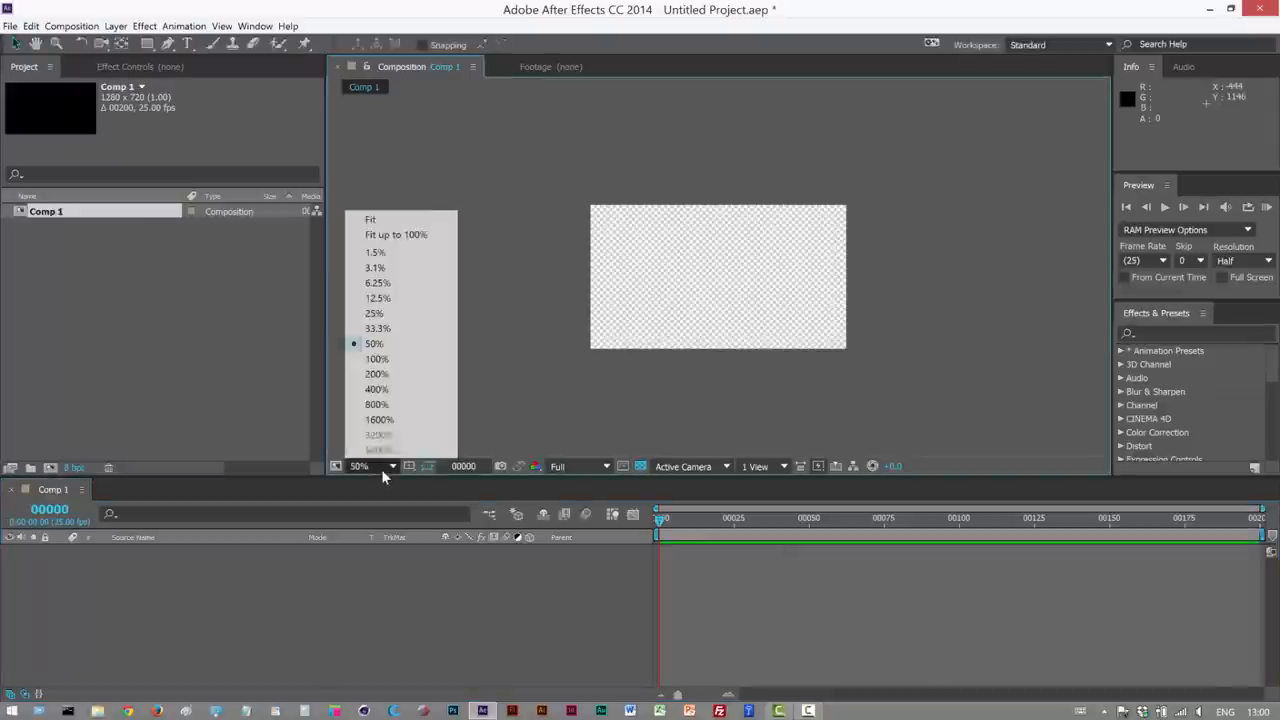
pyautogui.click(374, 358)
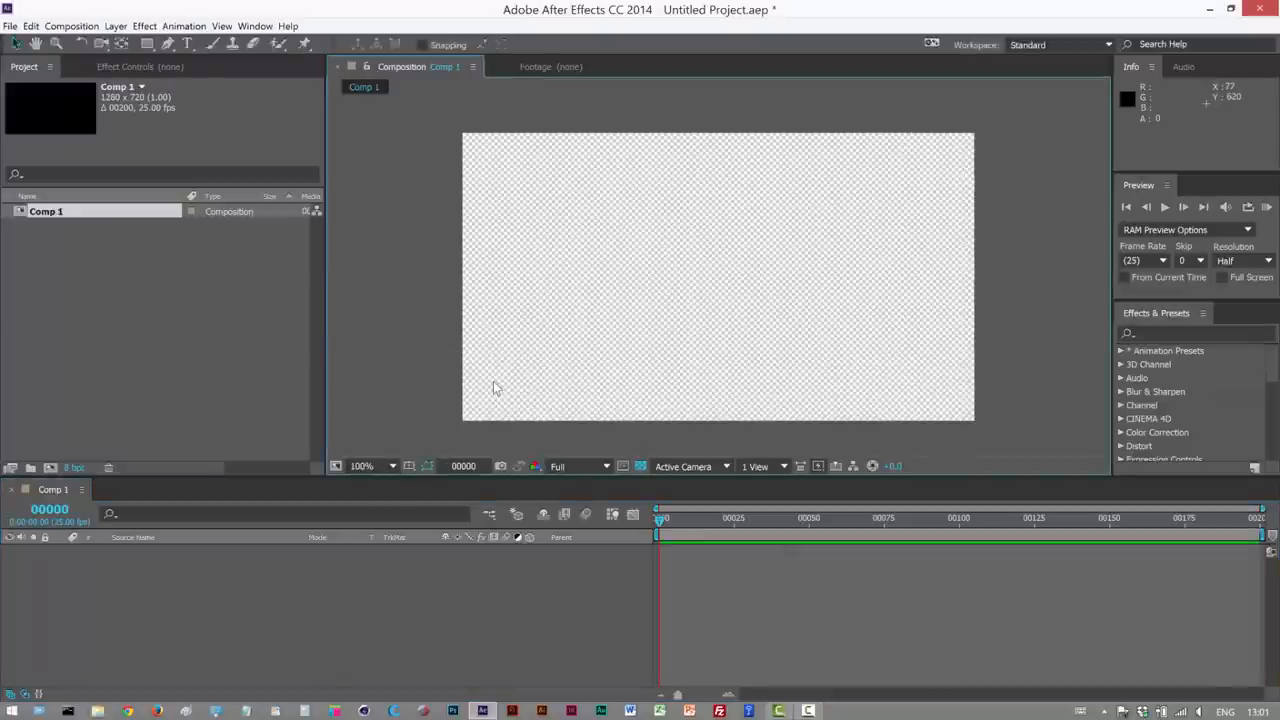
pyautogui.click(105, 25)
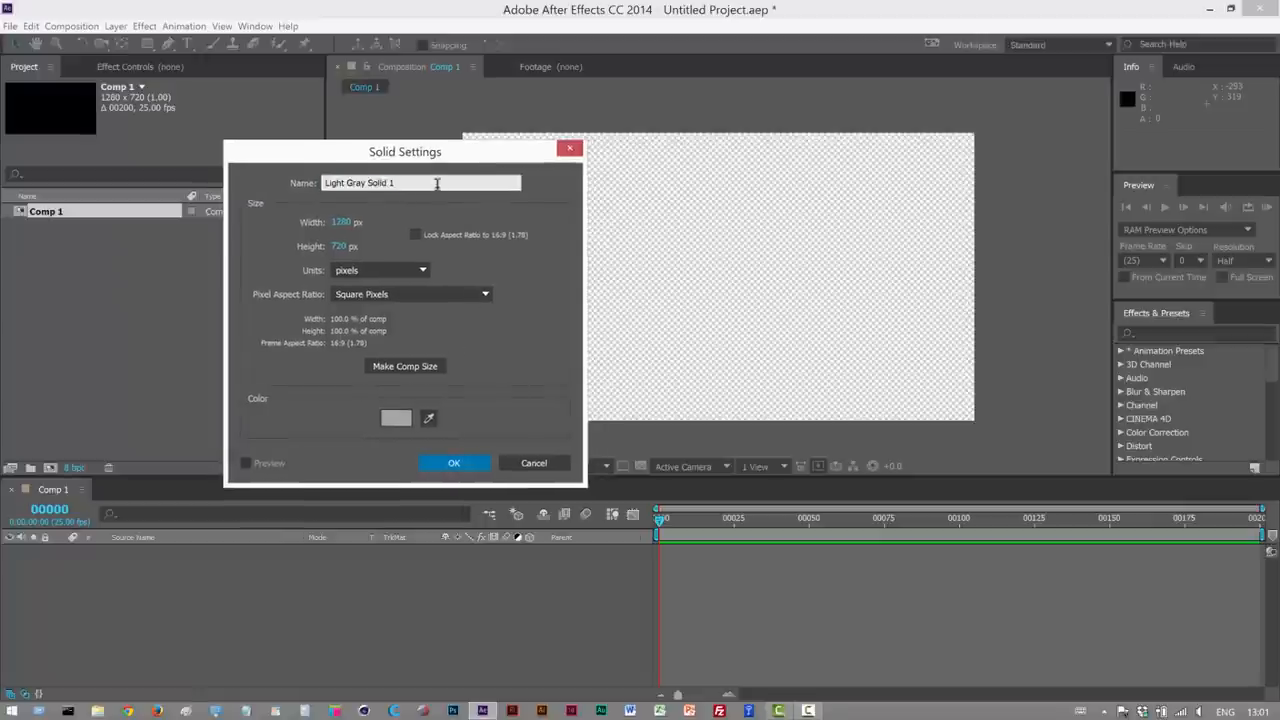
# Add a full-frame light gray solid named bg
pyautogui.write('bg')
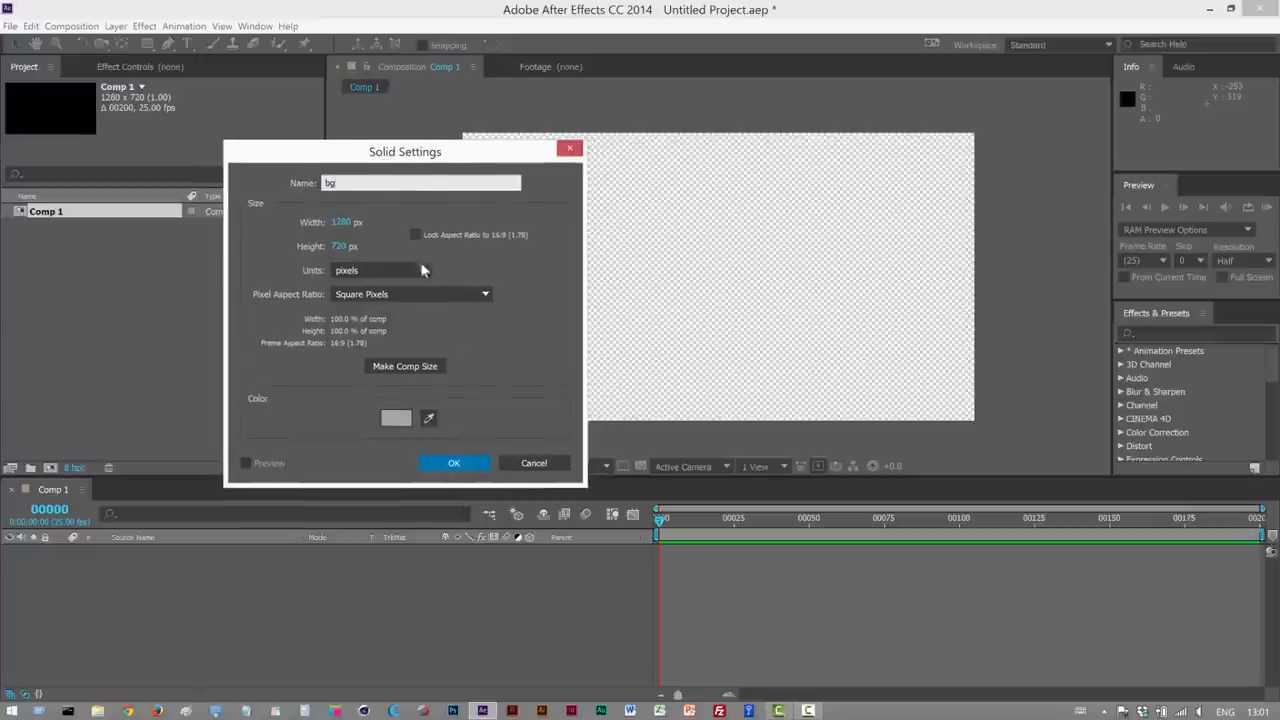
pyautogui.click(454, 463)
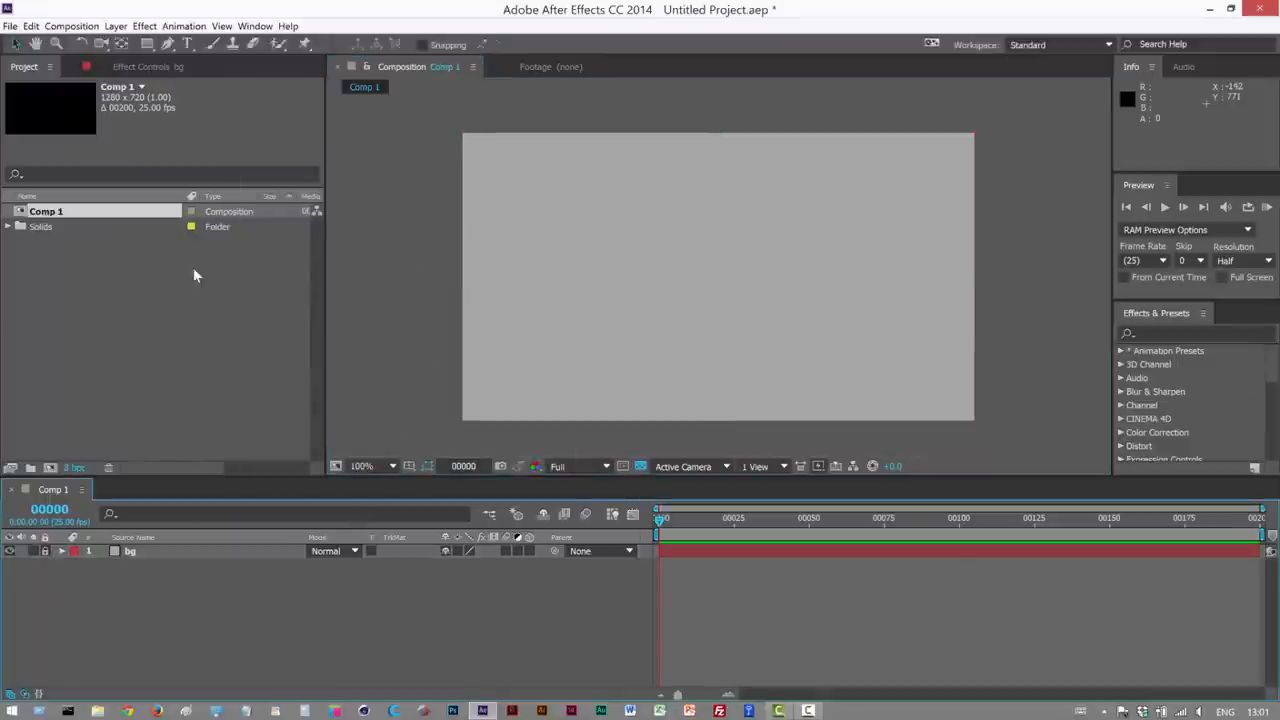
# Add a red solid named part above the bg layer
pyautogui.click(115, 25)
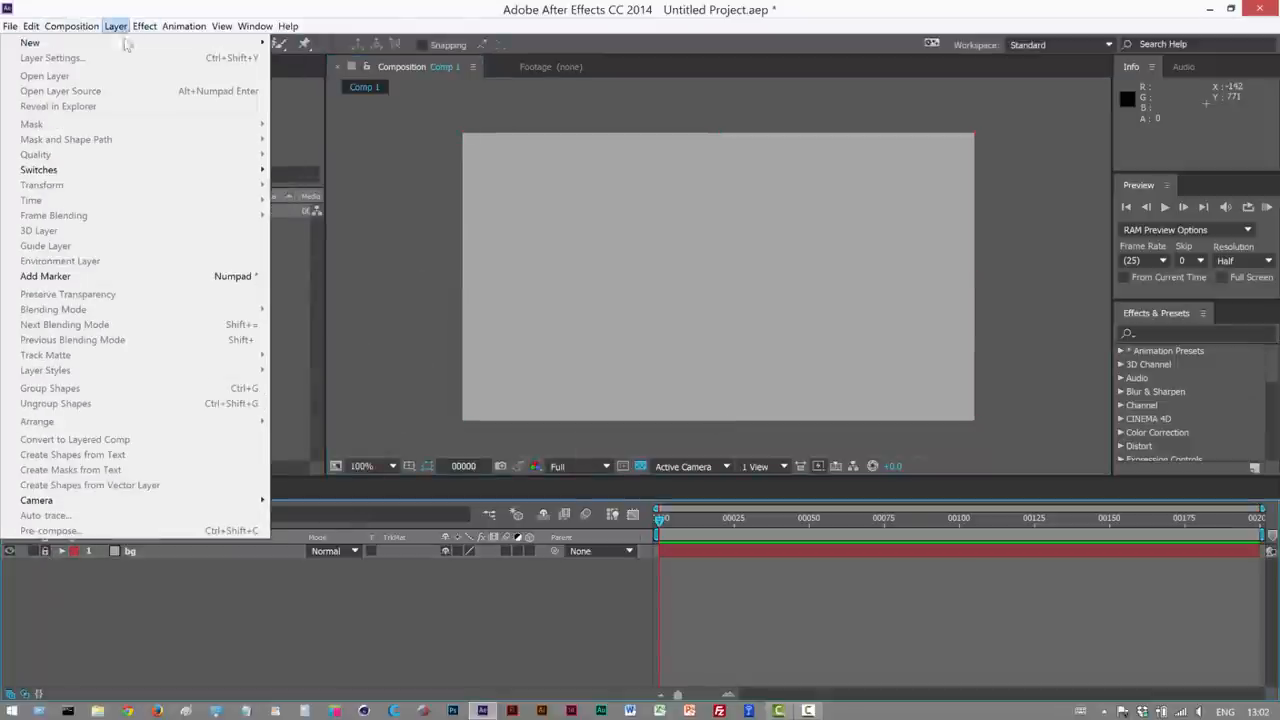
pyautogui.click(33, 42)
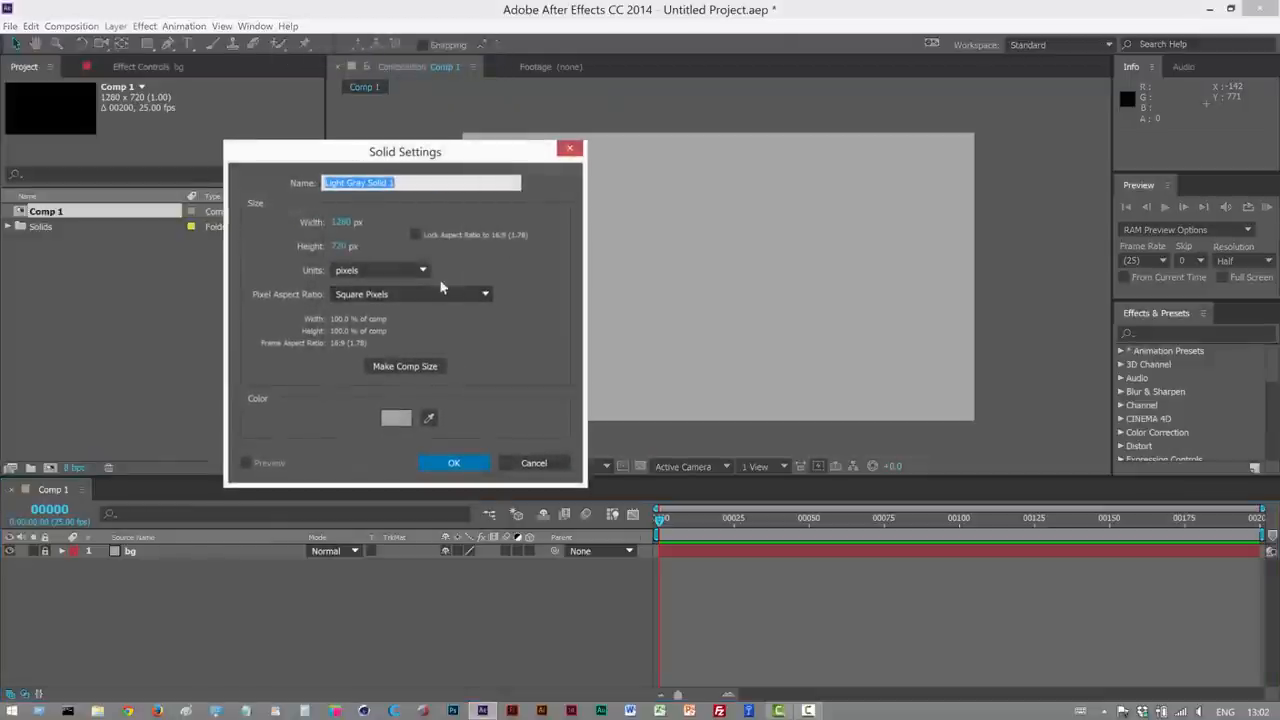
pyautogui.write('part')
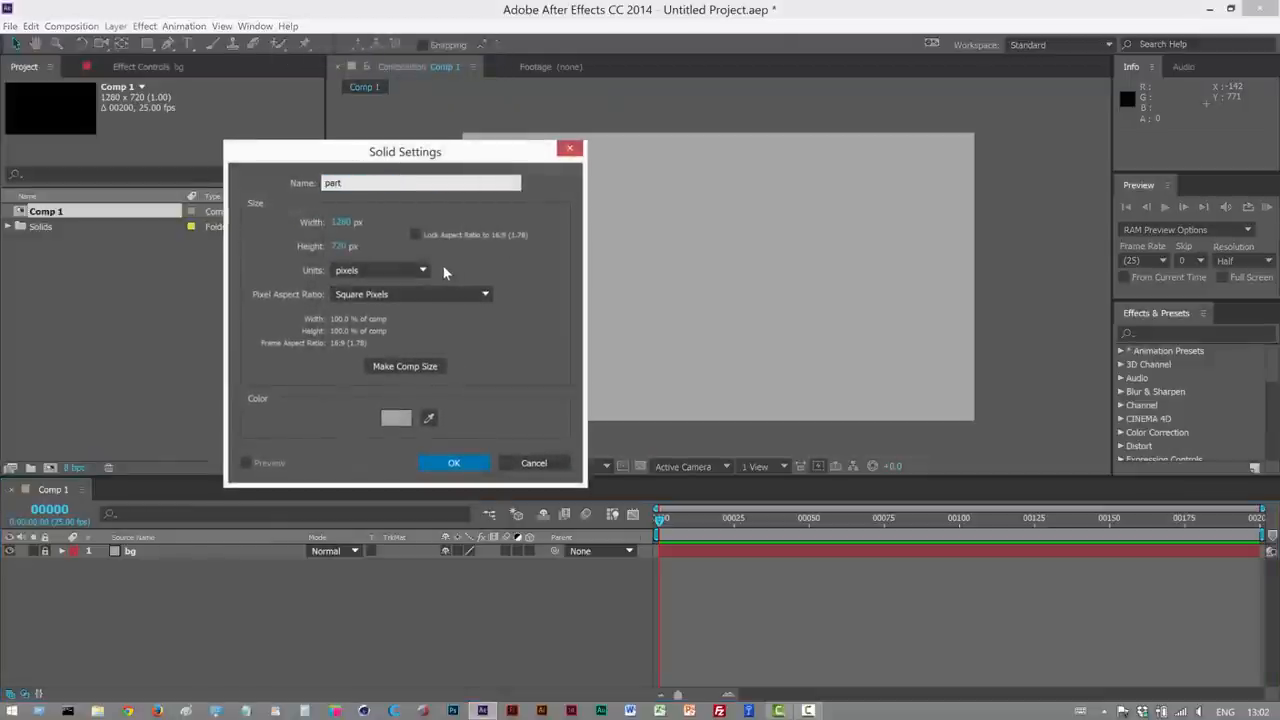
pyautogui.click(396, 418)
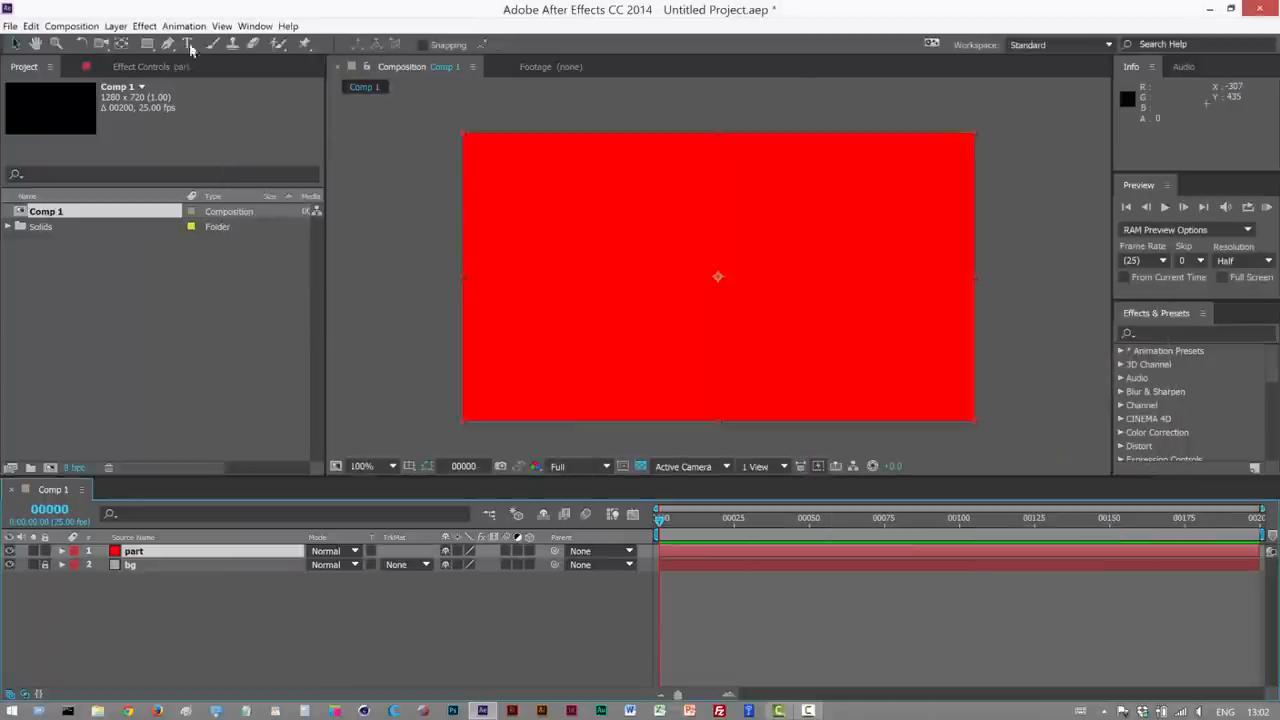
# Apply Particular to part with a Point emitter set to Directional emission
pyautogui.click(160, 25)
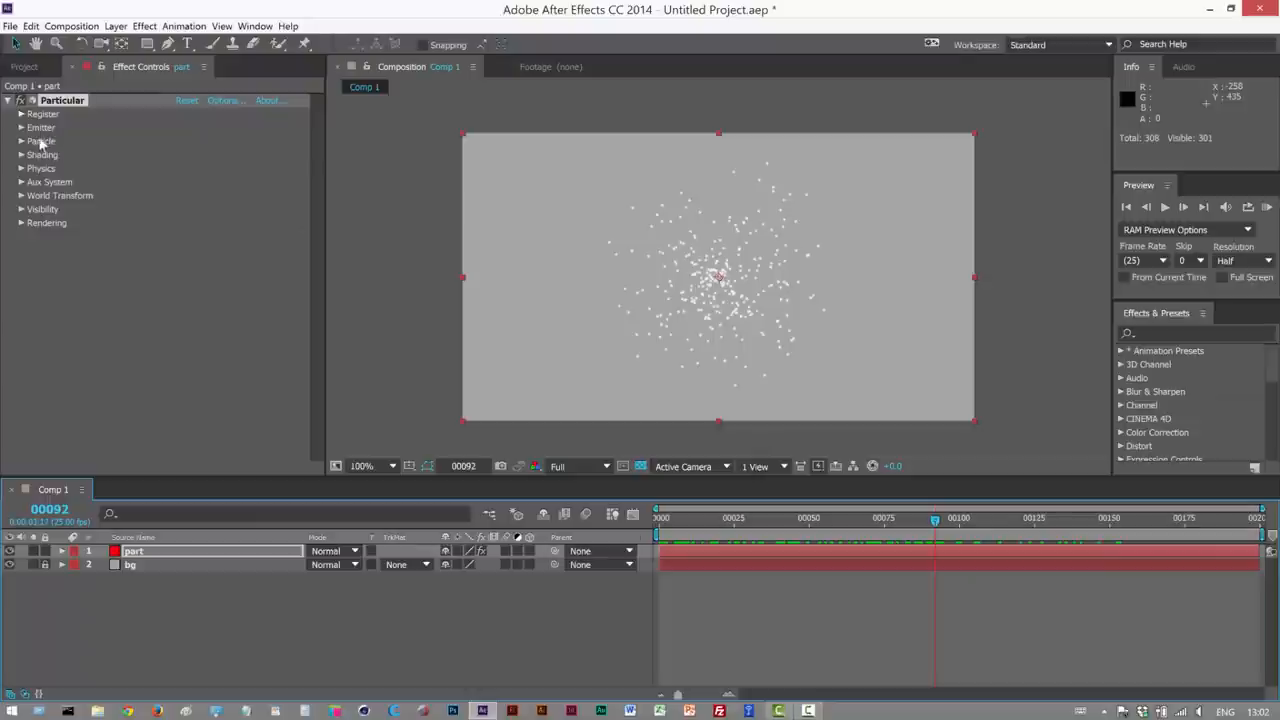
pyautogui.click(22, 127)
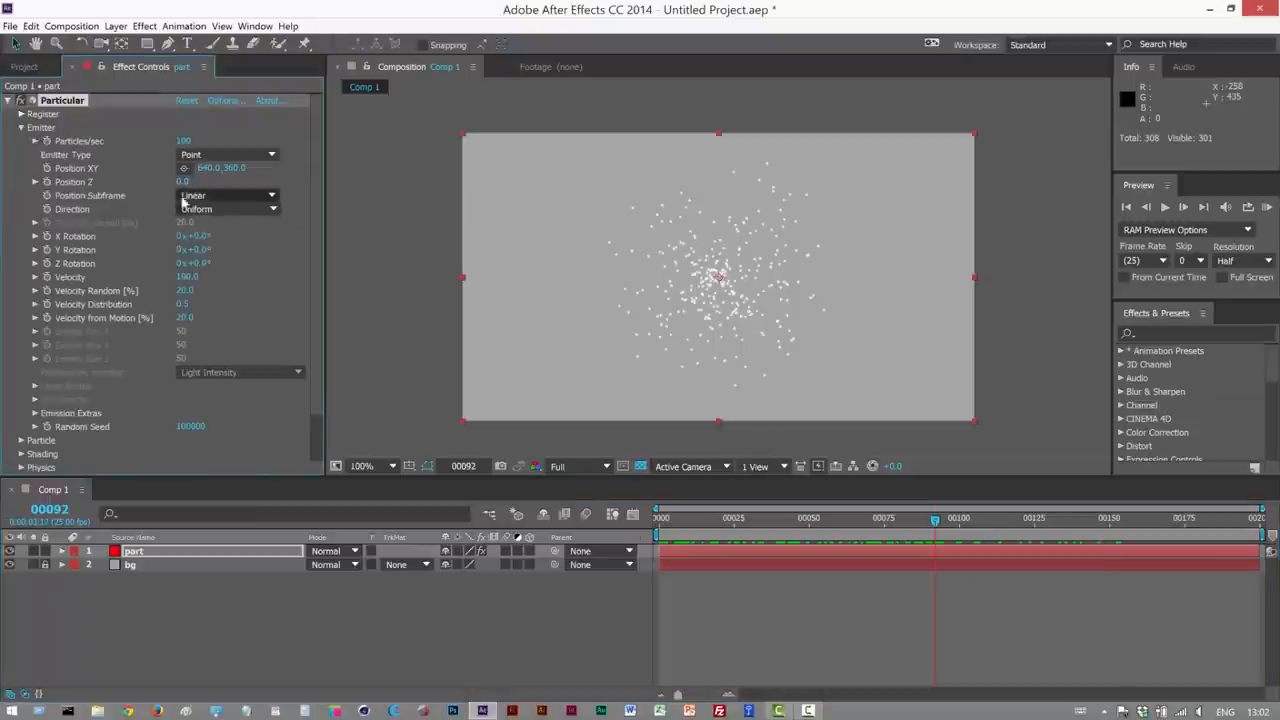
pyautogui.click(228, 154)
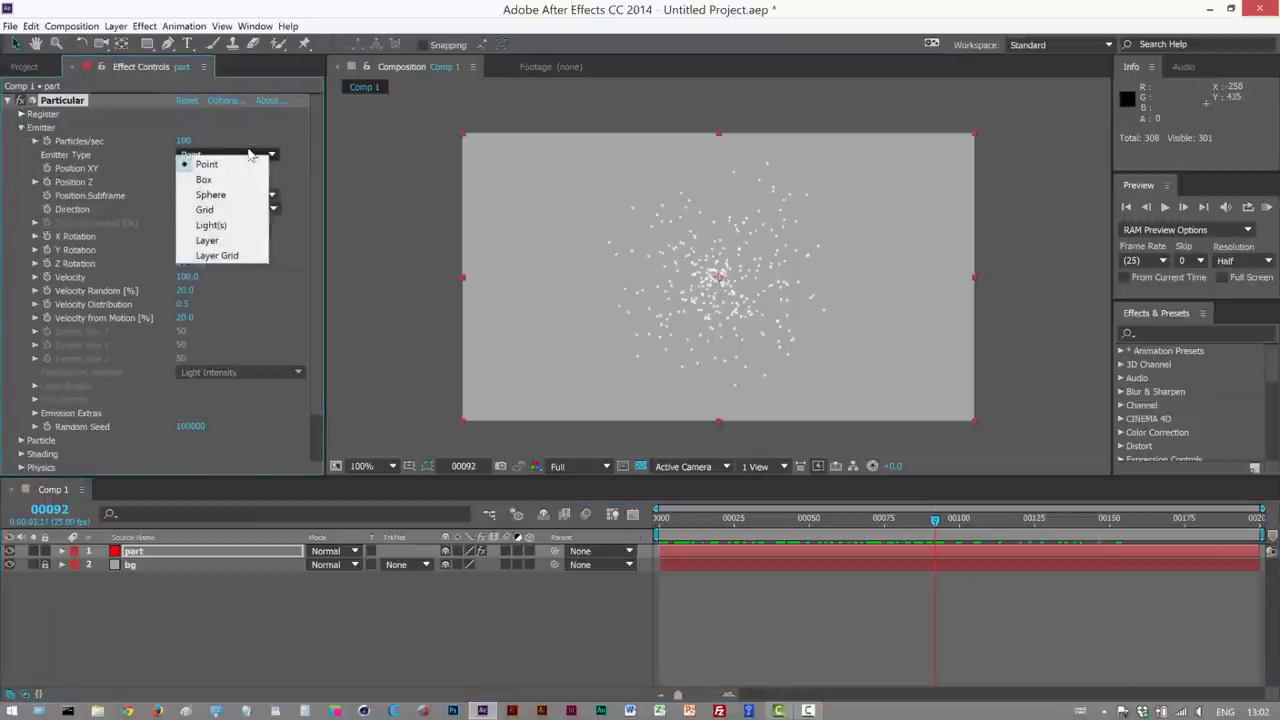
pyautogui.click(206, 163)
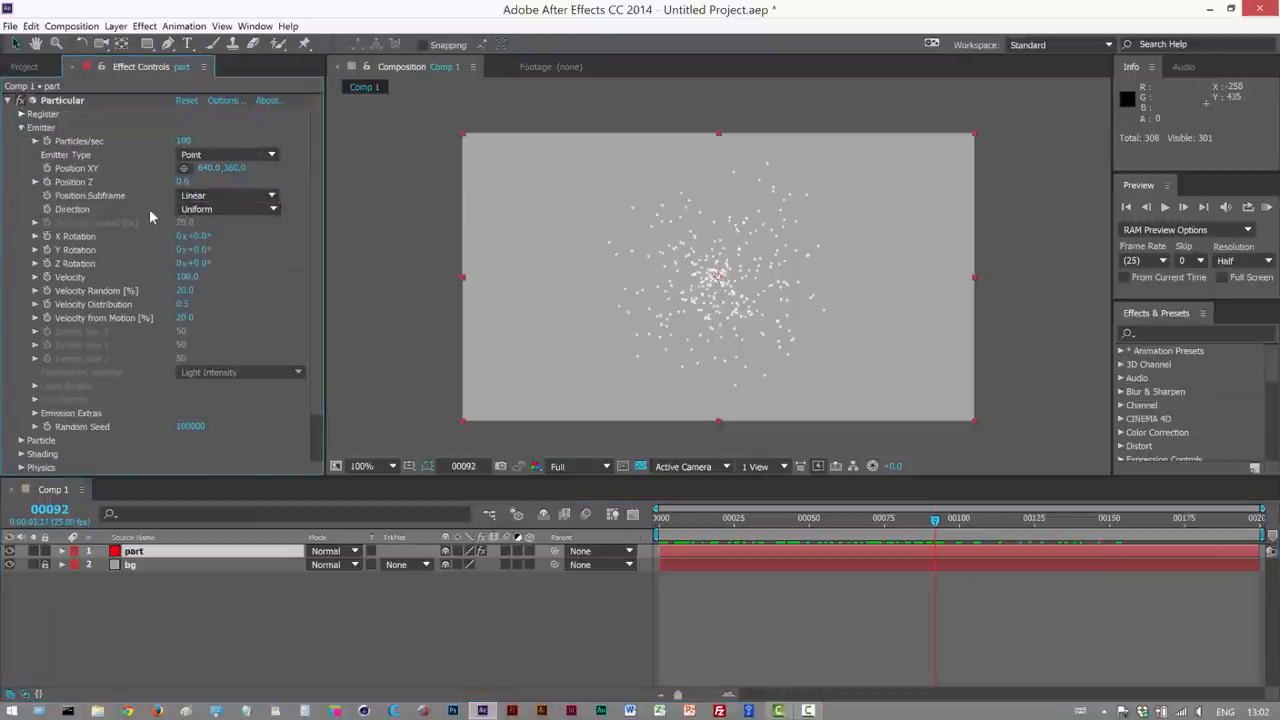
pyautogui.click(227, 208)
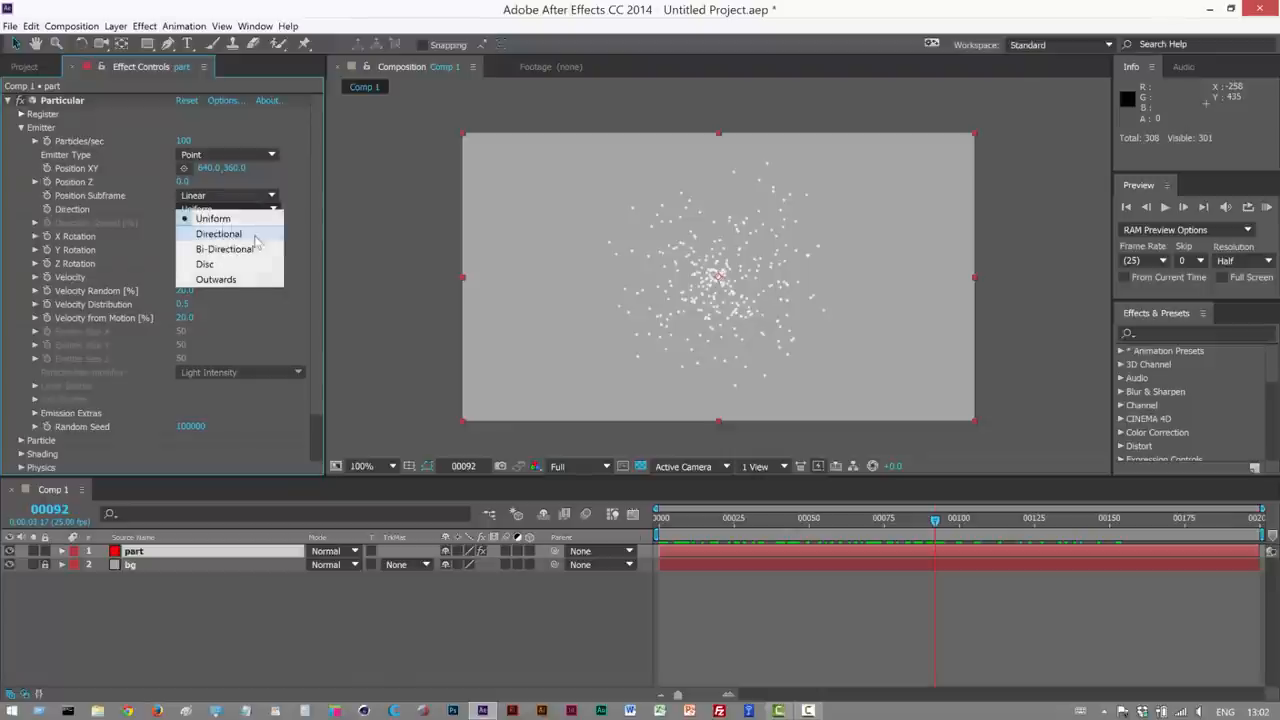
pyautogui.click(217, 233)
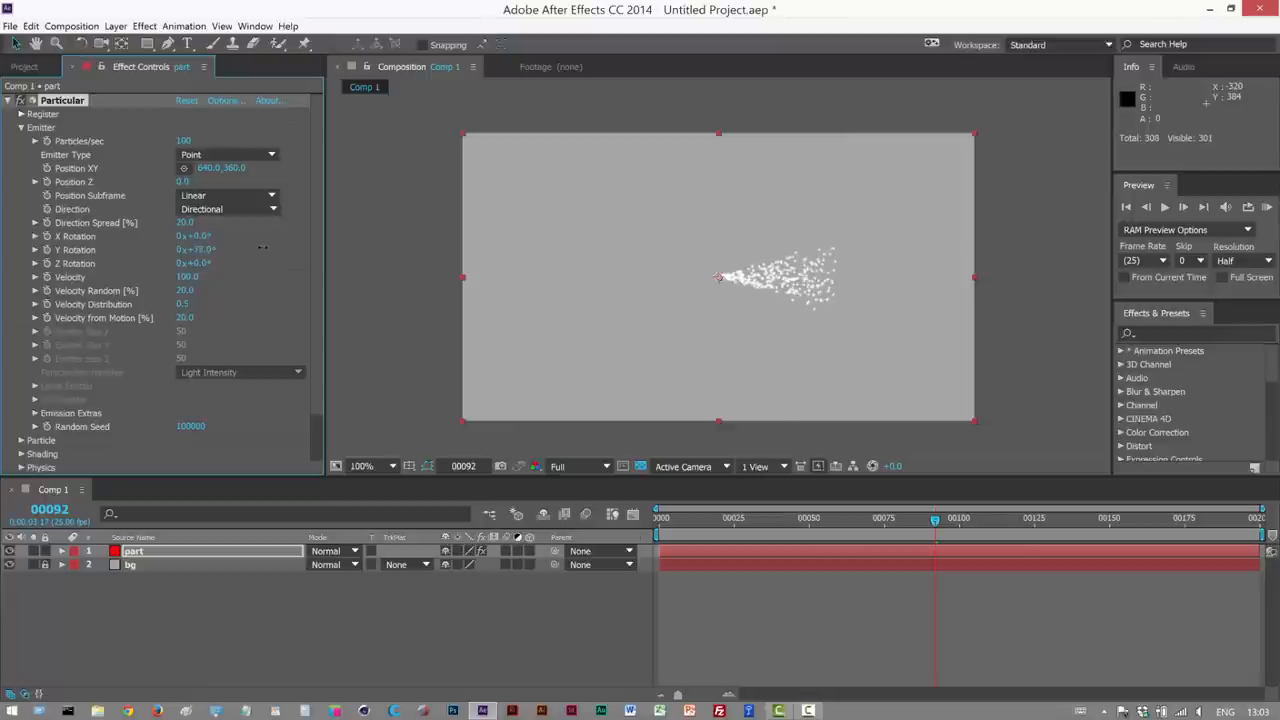
# Rotate the emitter X to 90 so particles shoot upward from the bottom
pyautogui.moveTo(197, 249); pyautogui.dragTo(270, 249)
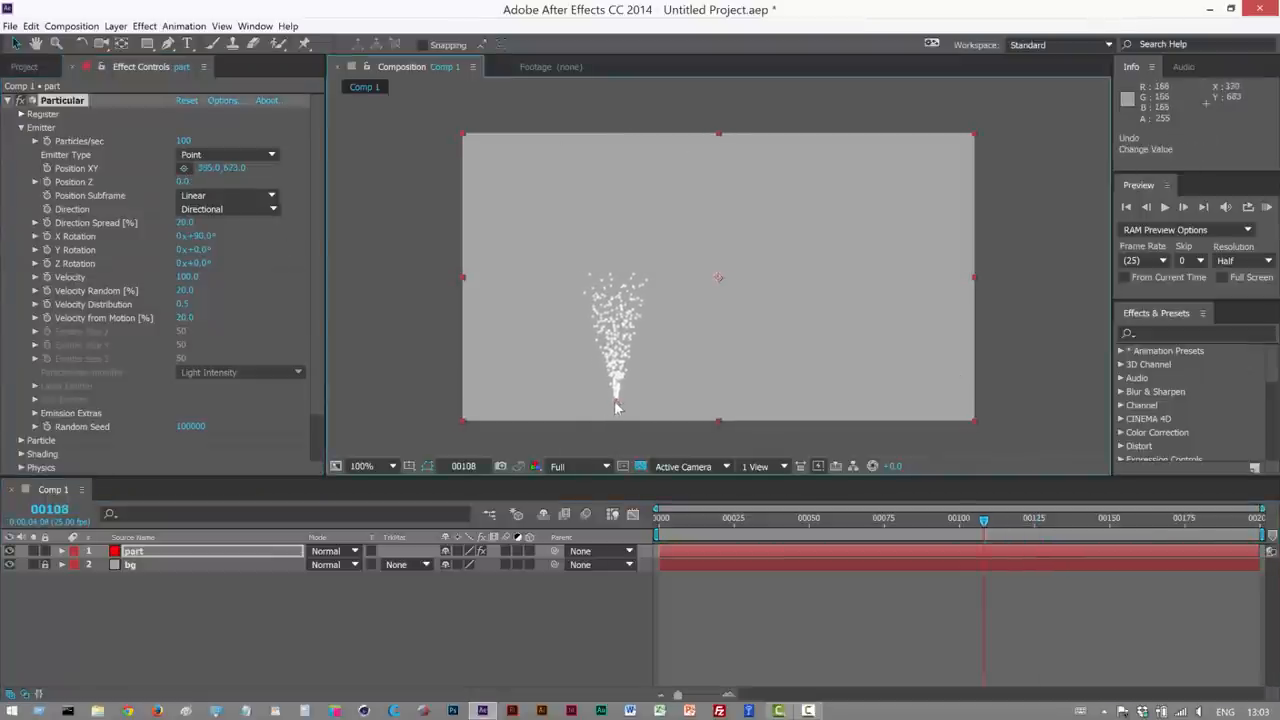
pyautogui.click(811, 519)
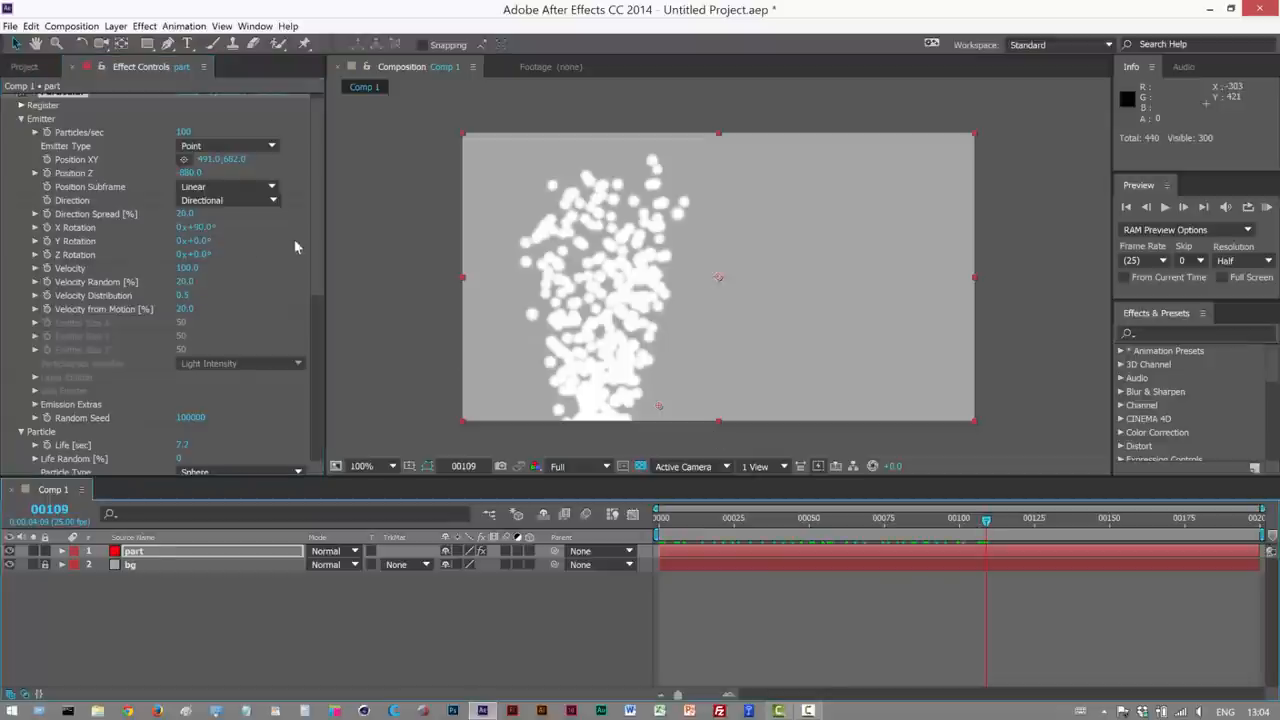
pyautogui.scroll(-3)
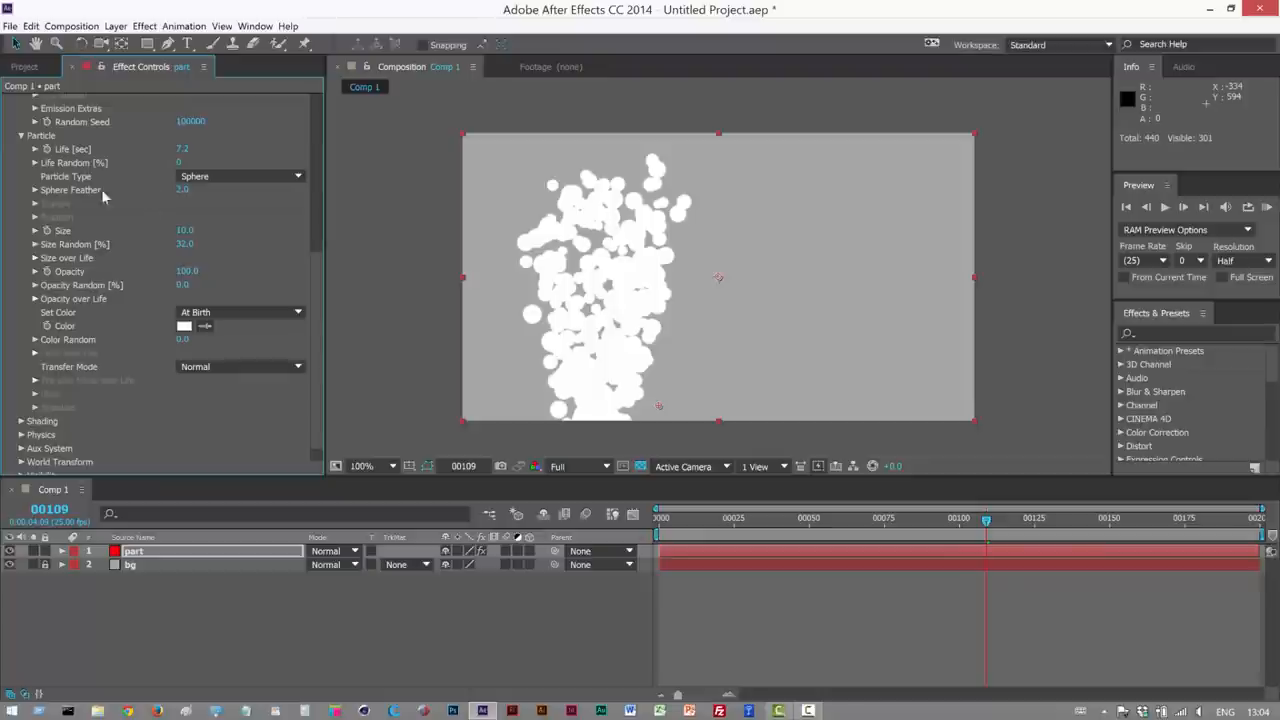
pyautogui.moveTo(283, 363)
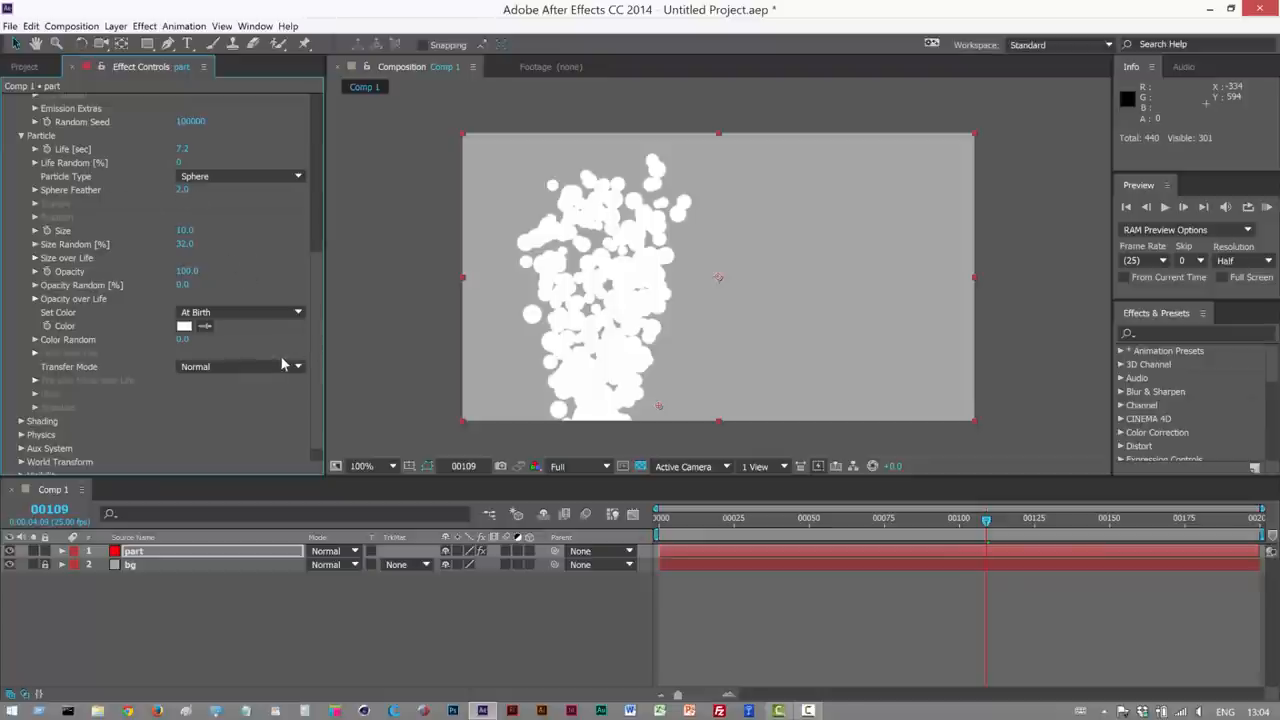
pyautogui.scroll(-3)
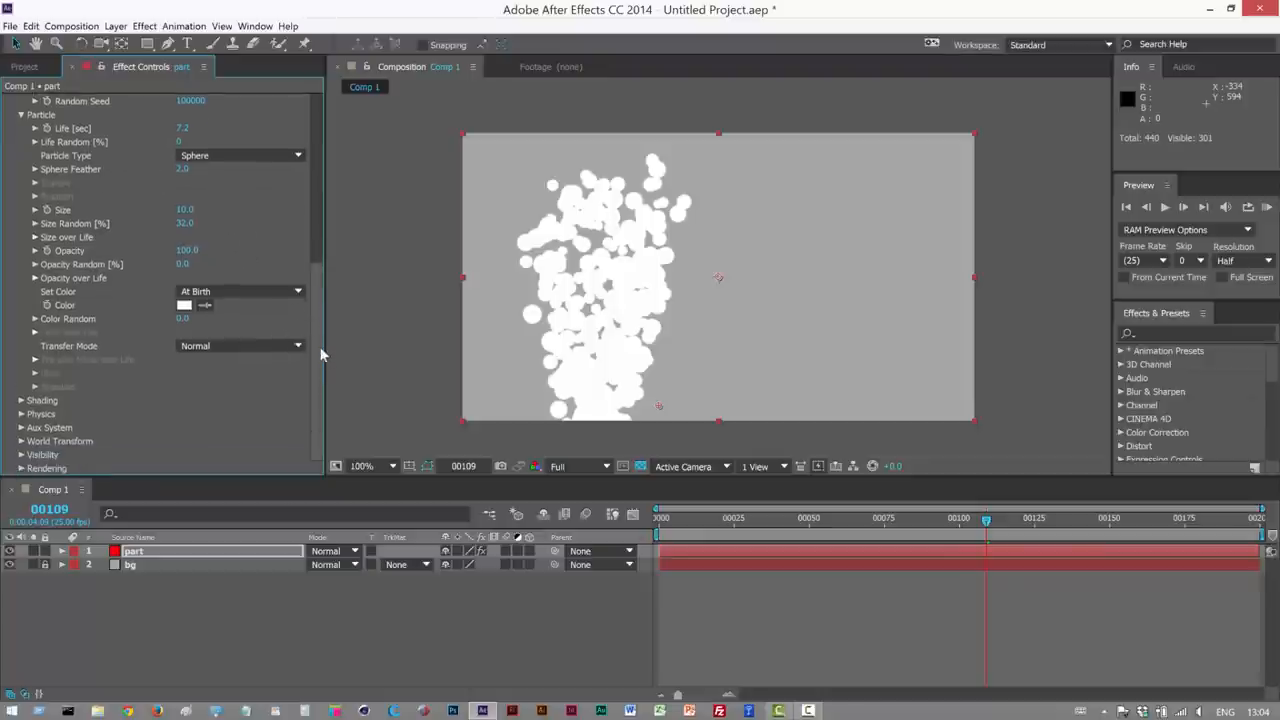
pyautogui.click(120, 25)
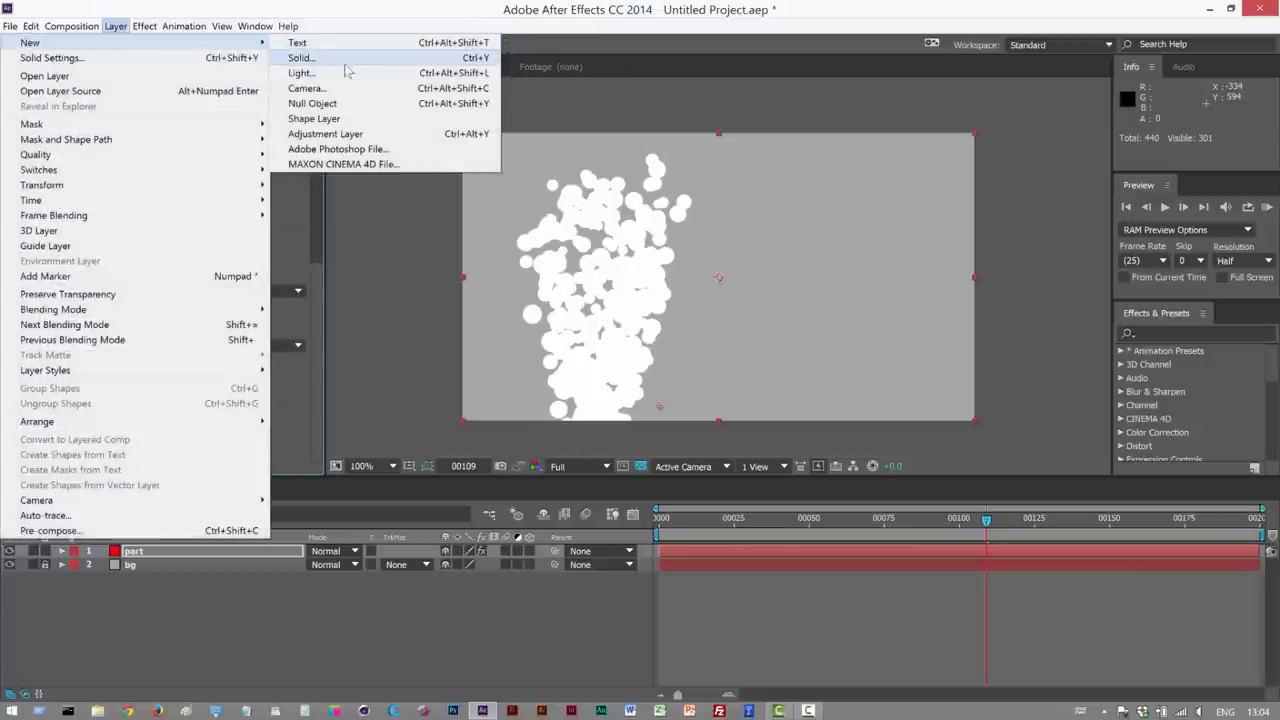
# Add a point light, Light 1, above the part and bg layers
pyautogui.click(300, 72)
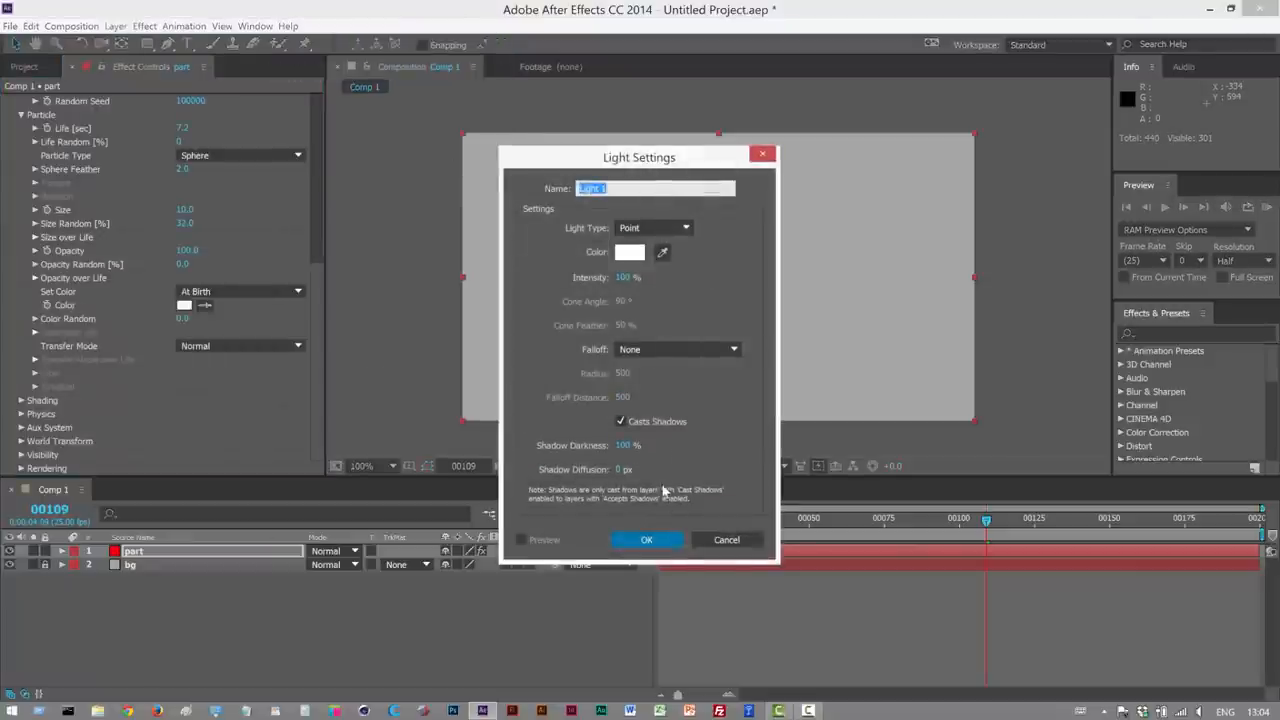
pyautogui.click(647, 539)
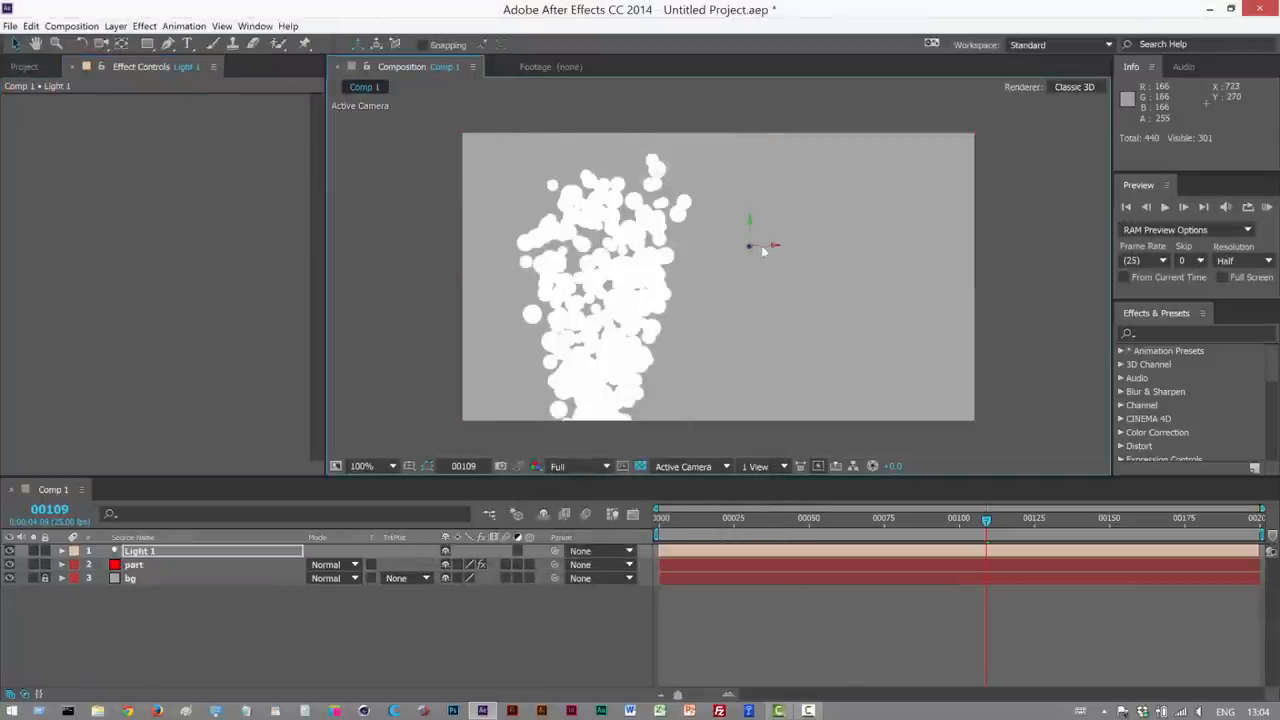
pyautogui.click(139, 564)
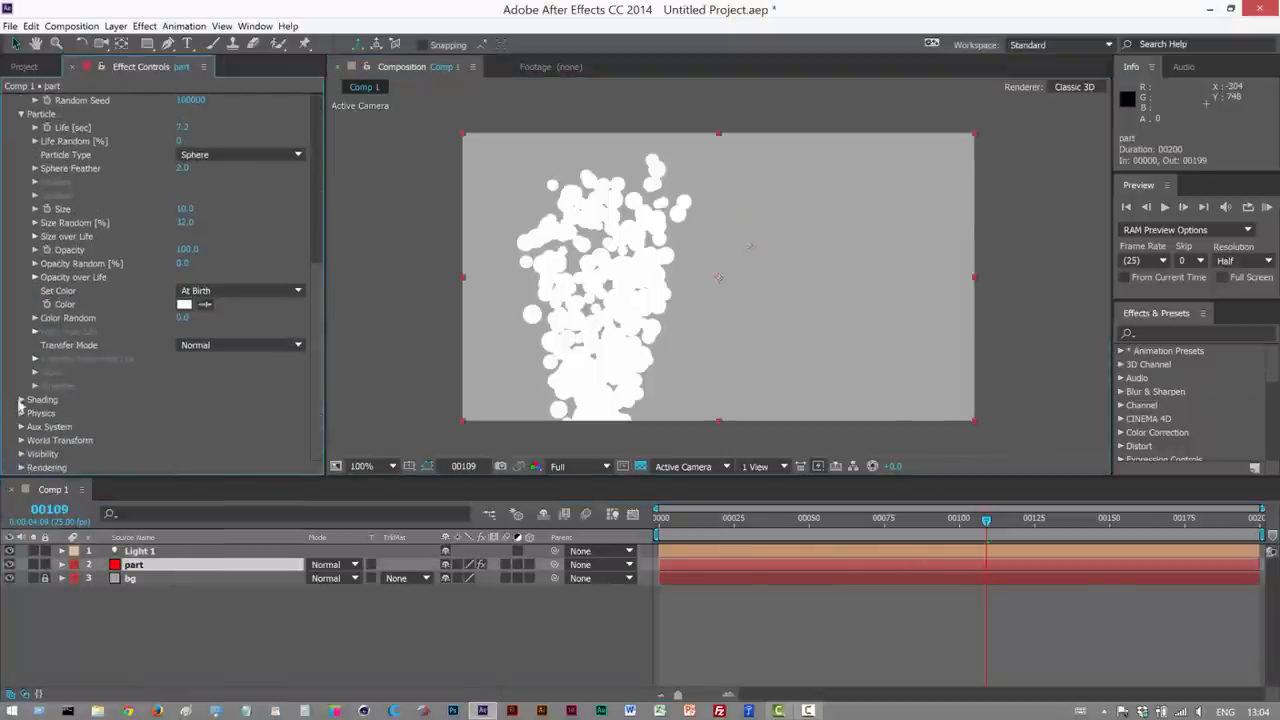
# Switch Particular's Shading on and move Light 1 around the particle column
pyautogui.click(22, 399)
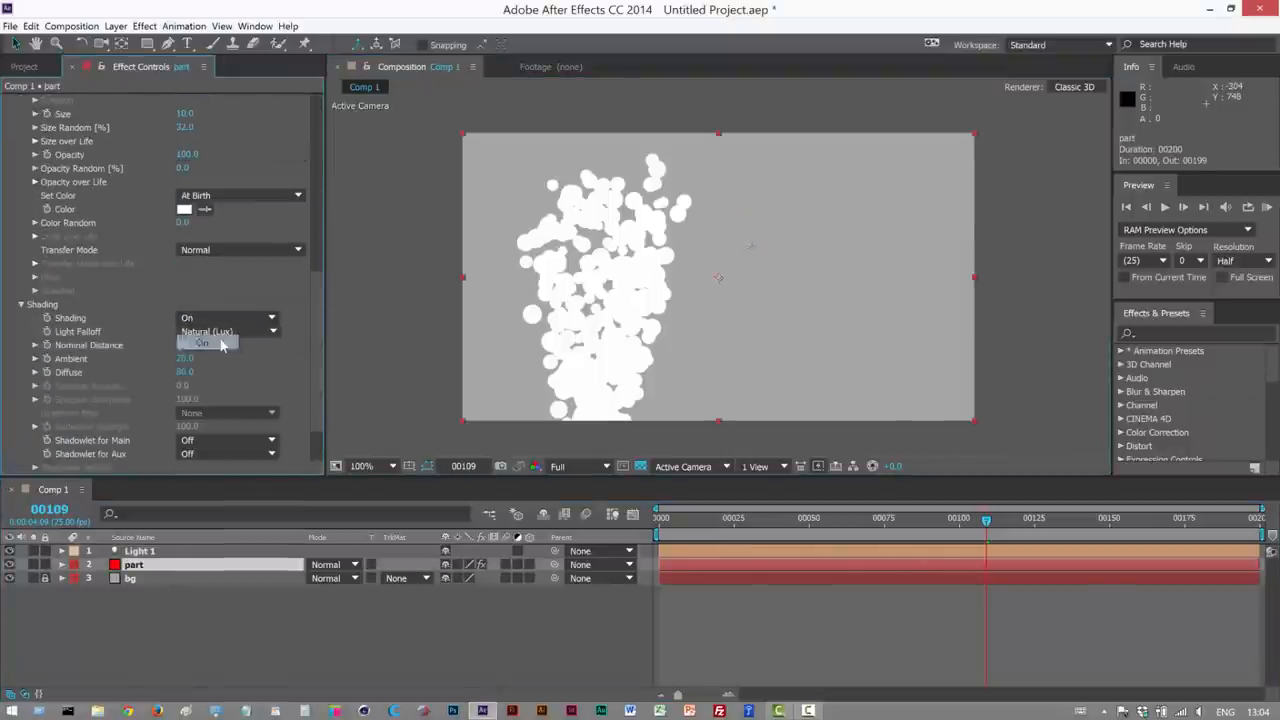
pyautogui.click(141, 550)
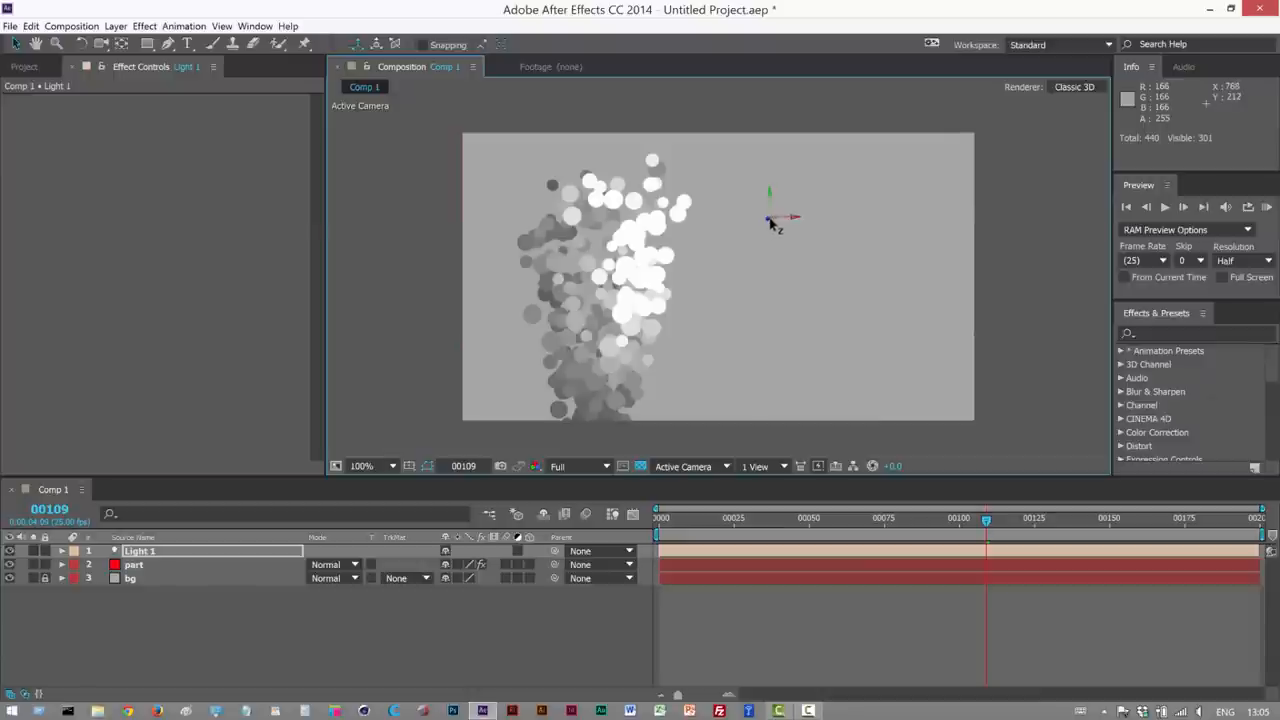
pyautogui.moveTo(761, 225)
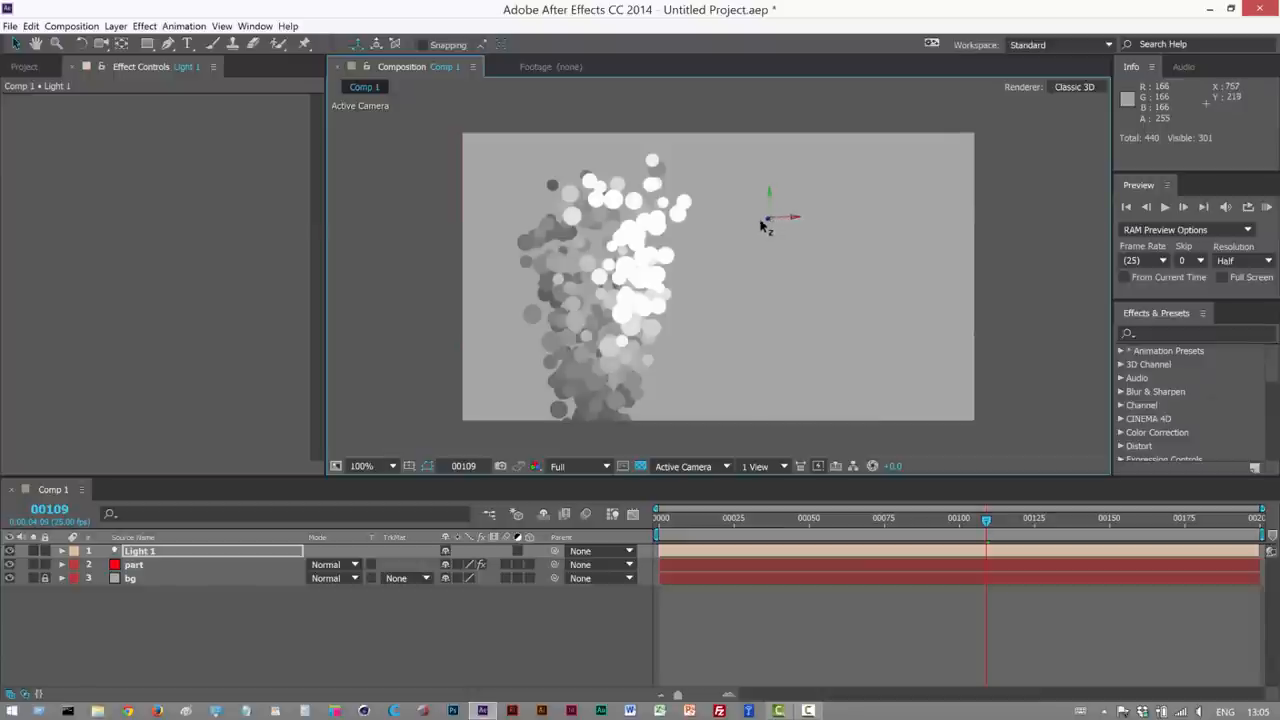
pyautogui.moveTo(790, 213); pyautogui.dragTo(775, 230)
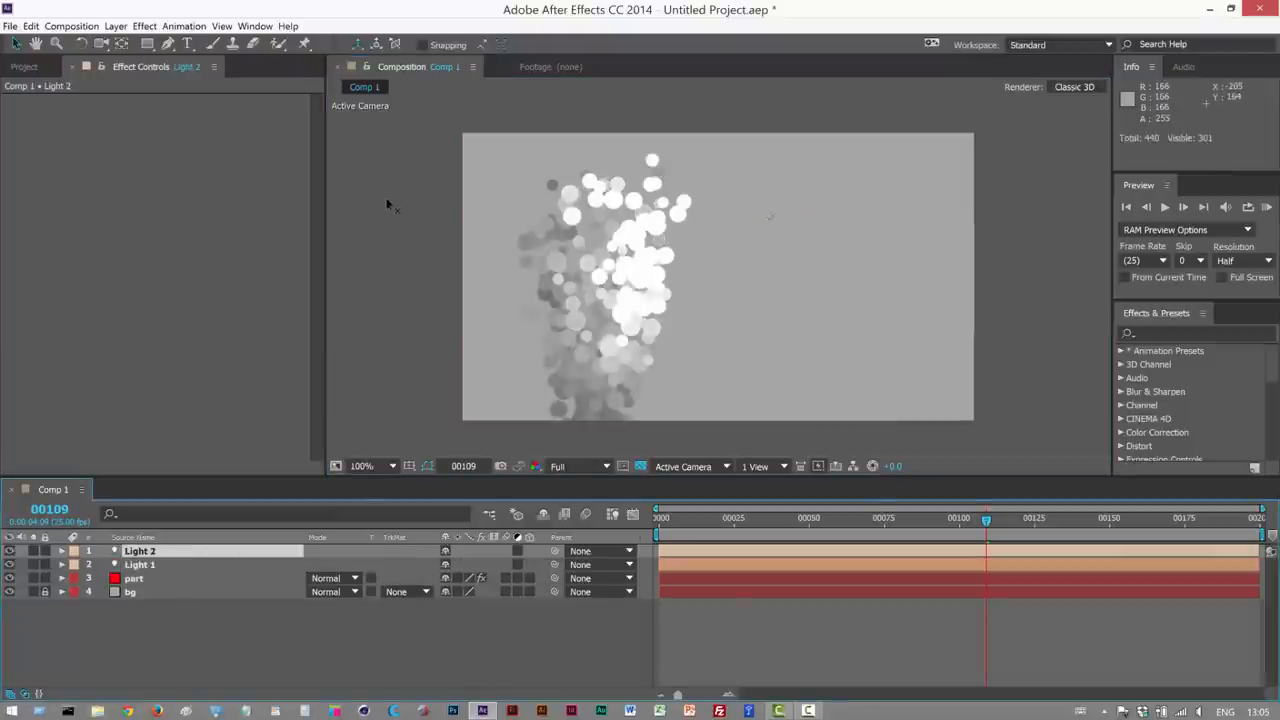
# Set Light 2 to a Point light at 61% intensity, then return to the part layer
pyautogui.click(140, 550)
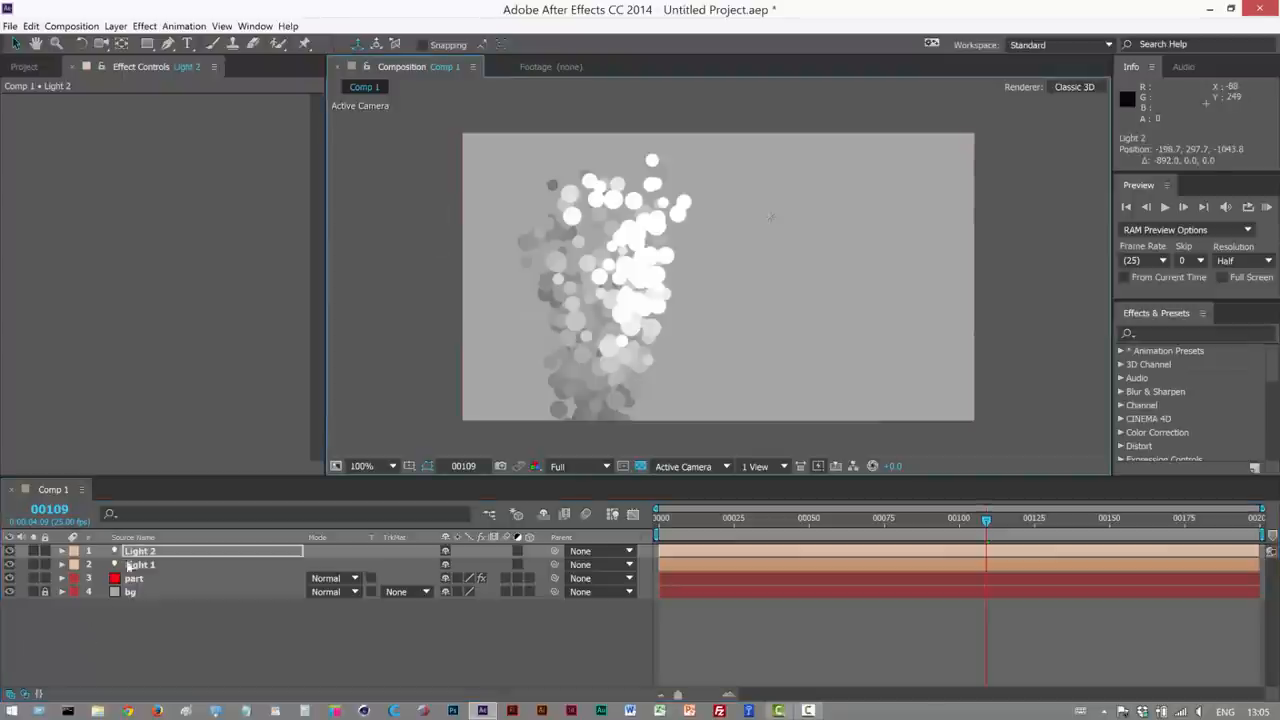
pyautogui.click(115, 25)
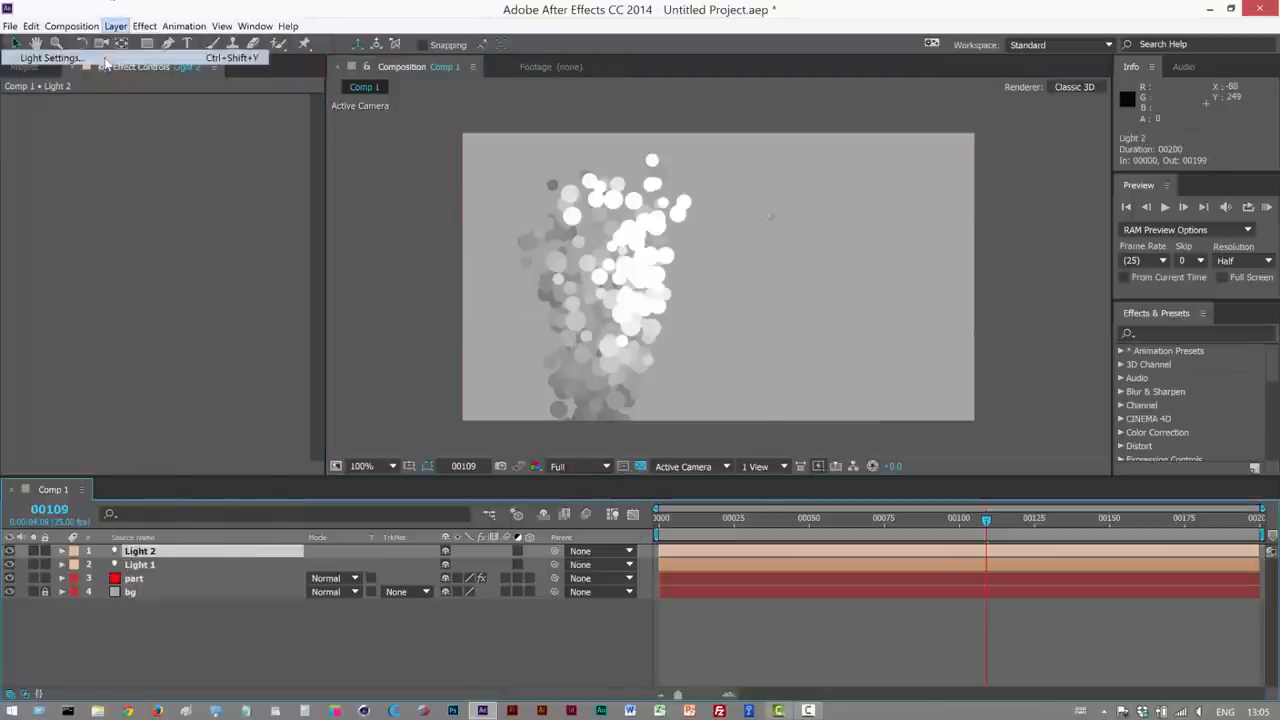
pyautogui.click(55, 57)
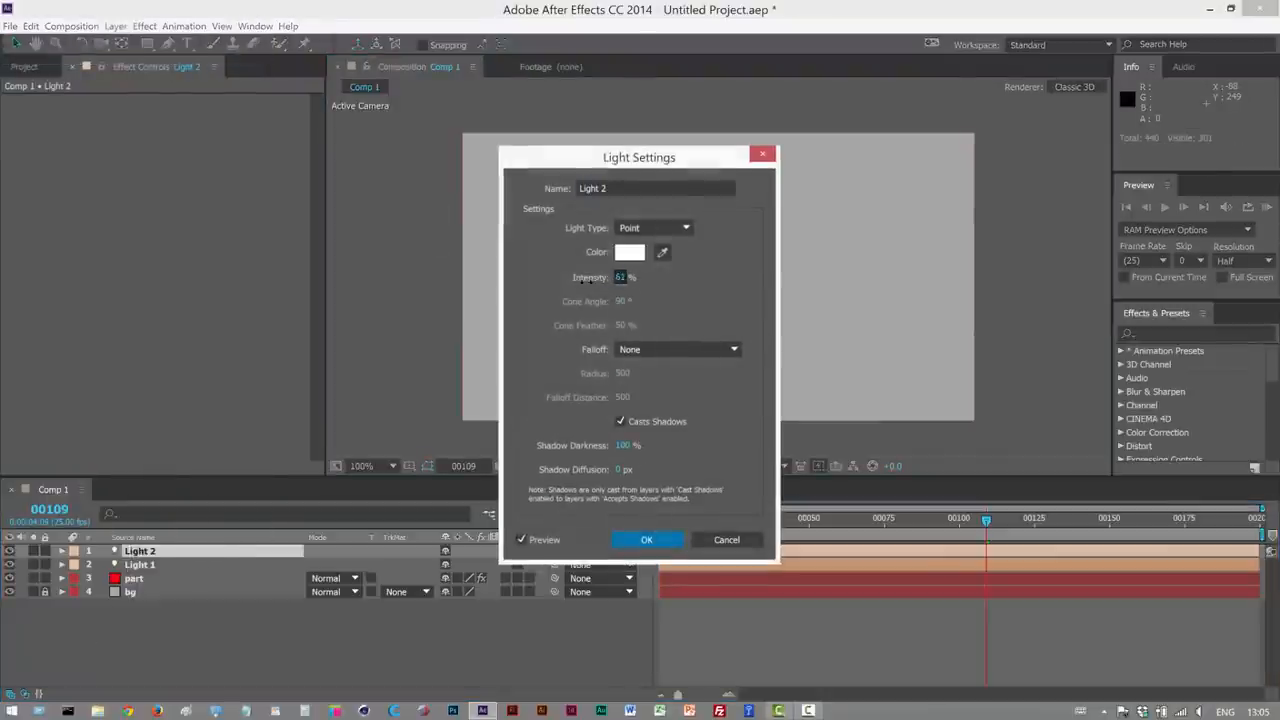
pyautogui.click(647, 540)
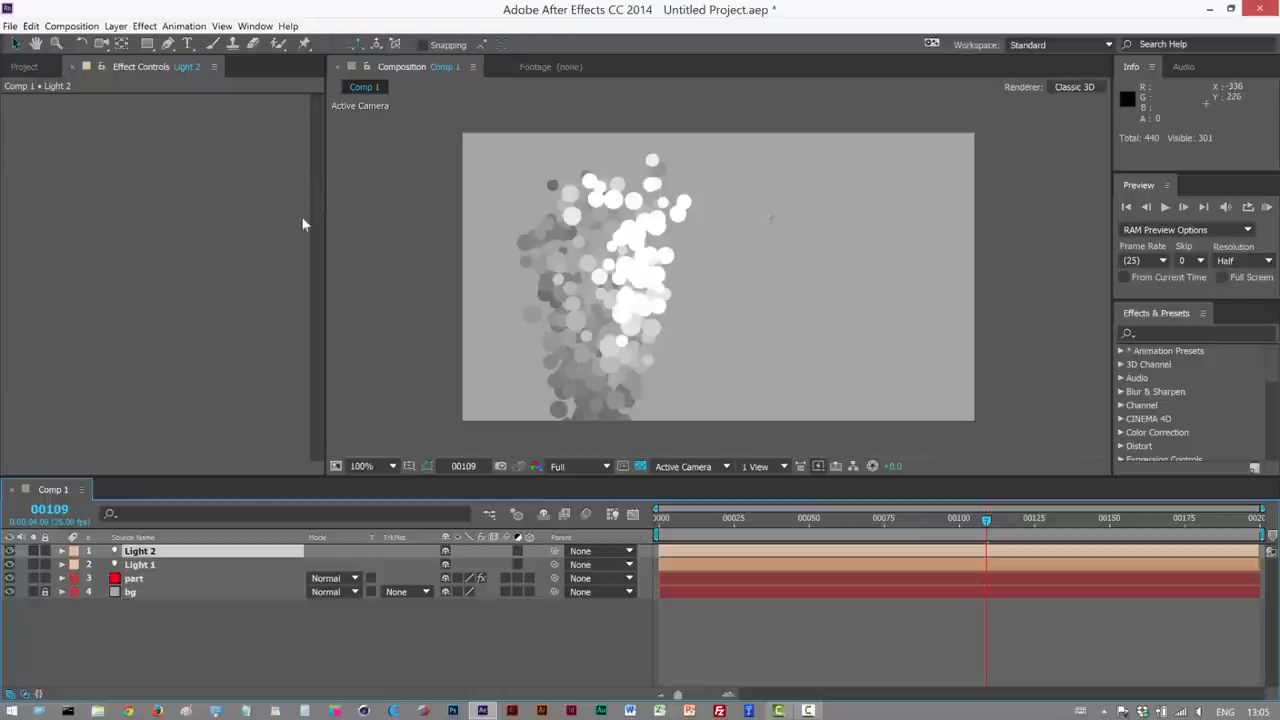
pyautogui.click(133, 578)
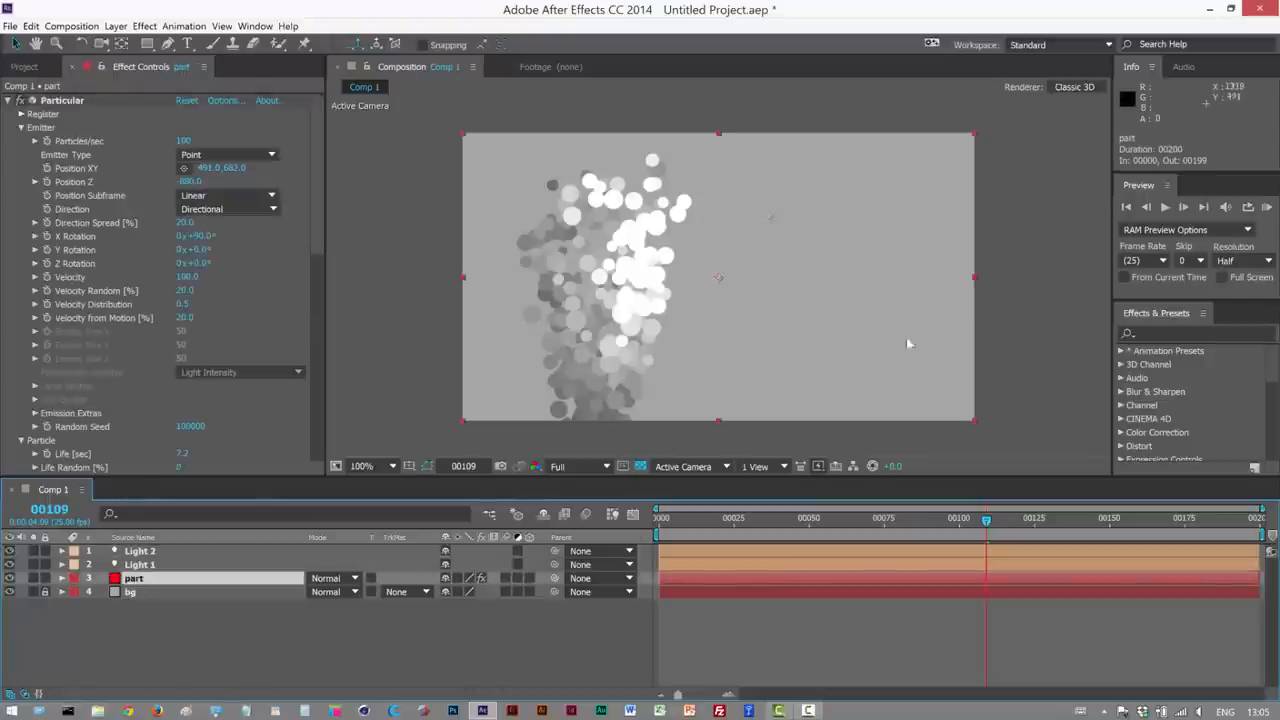
# Turn Shadowlet for Main on so the spheres cast soft self-shadows
pyautogui.scroll(-3)
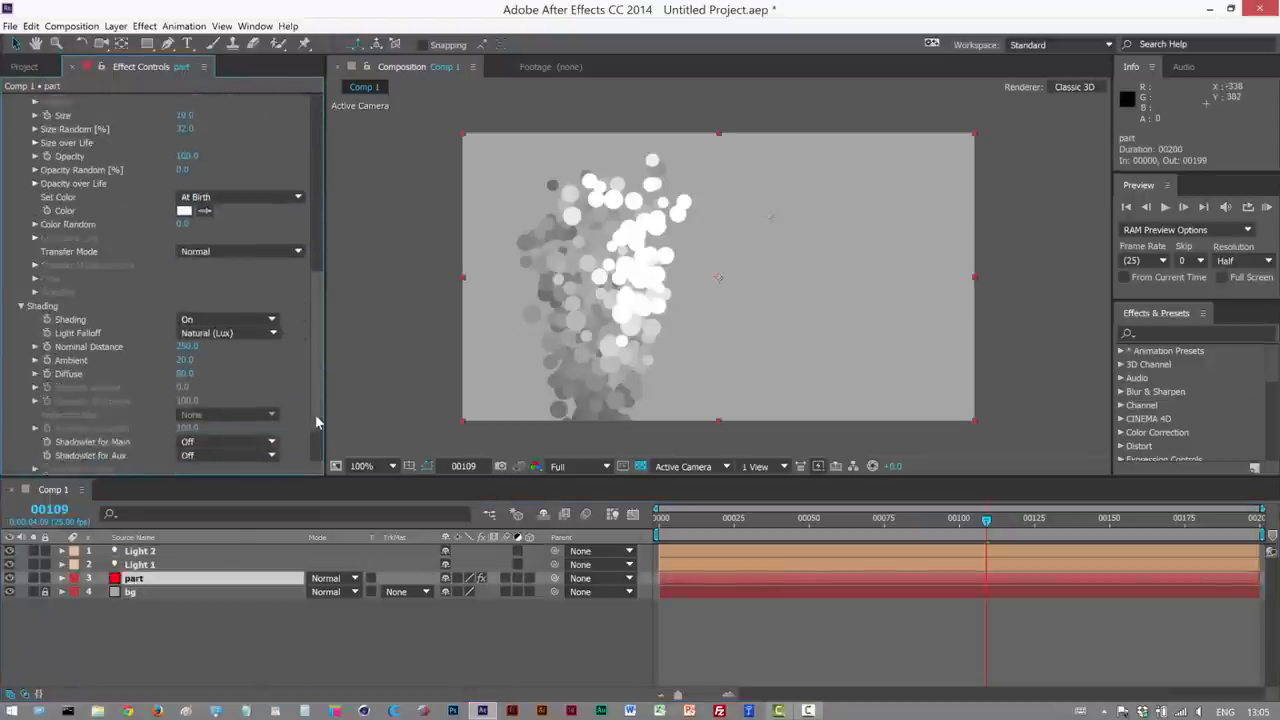
pyautogui.scroll(-3)
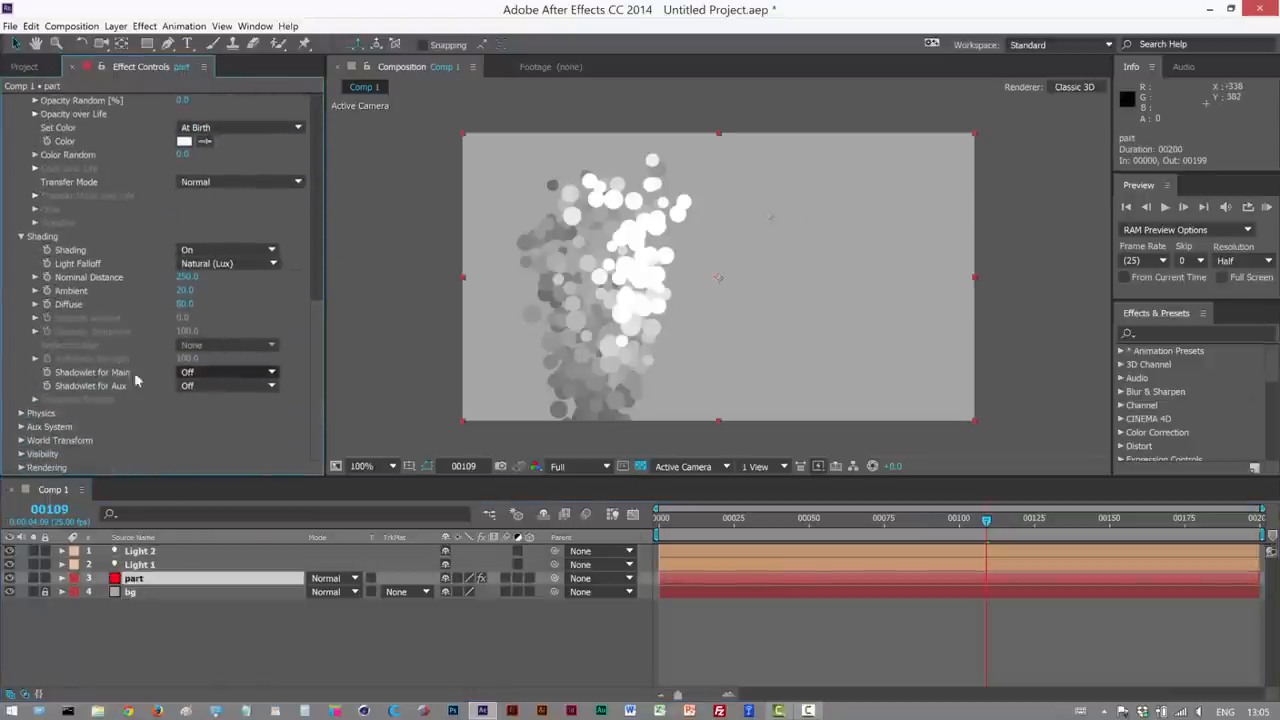
pyautogui.click(225, 372)
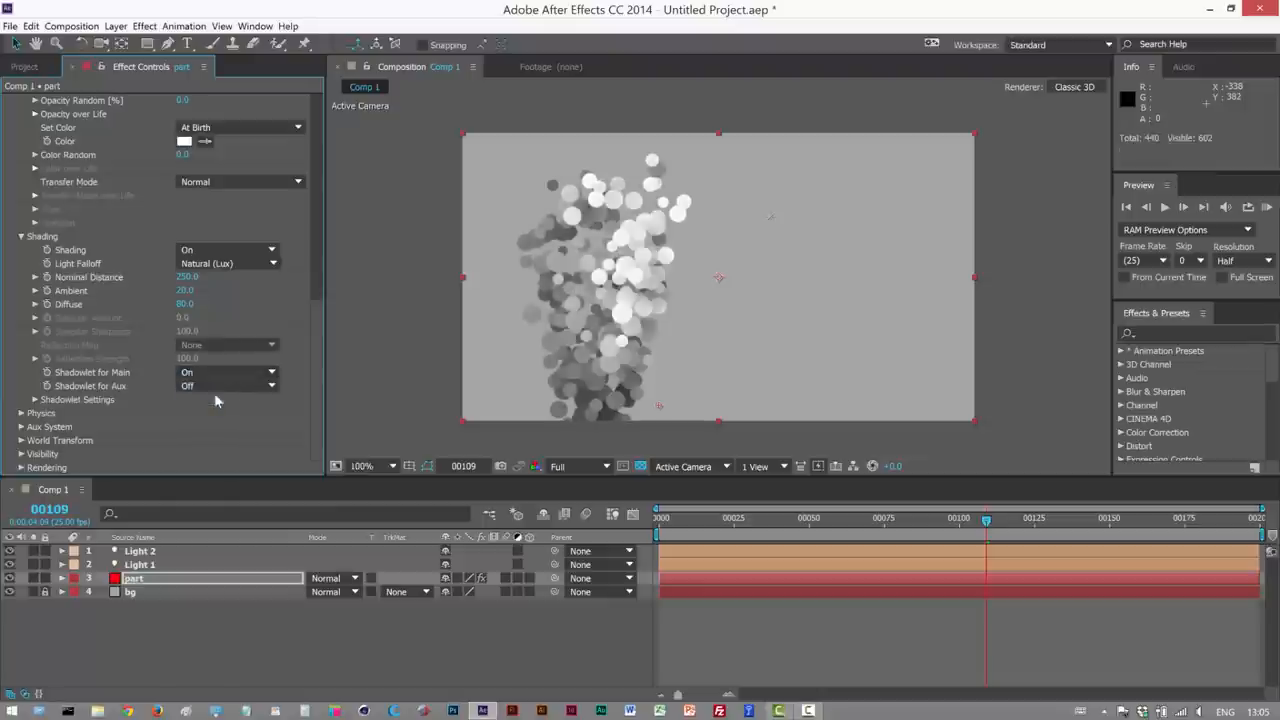
pyautogui.moveTo(662, 253)
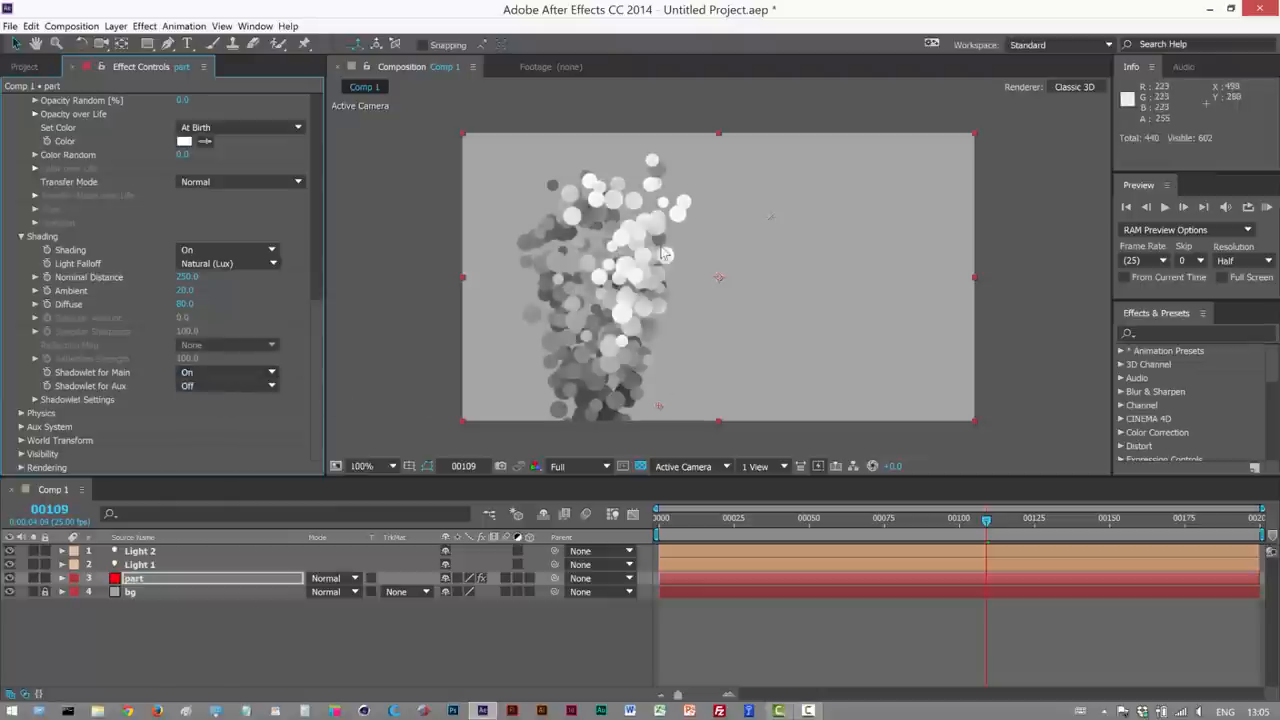
pyautogui.moveTo(623, 218)
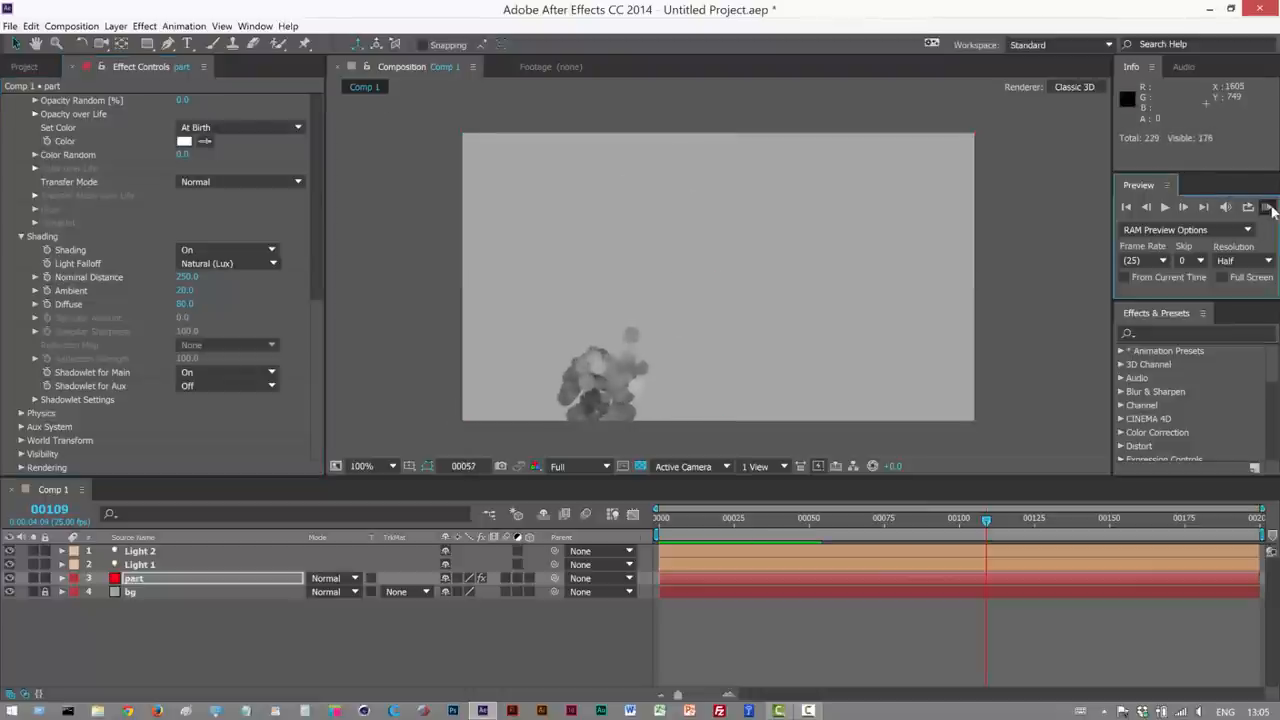
pyautogui.click(1270, 207)
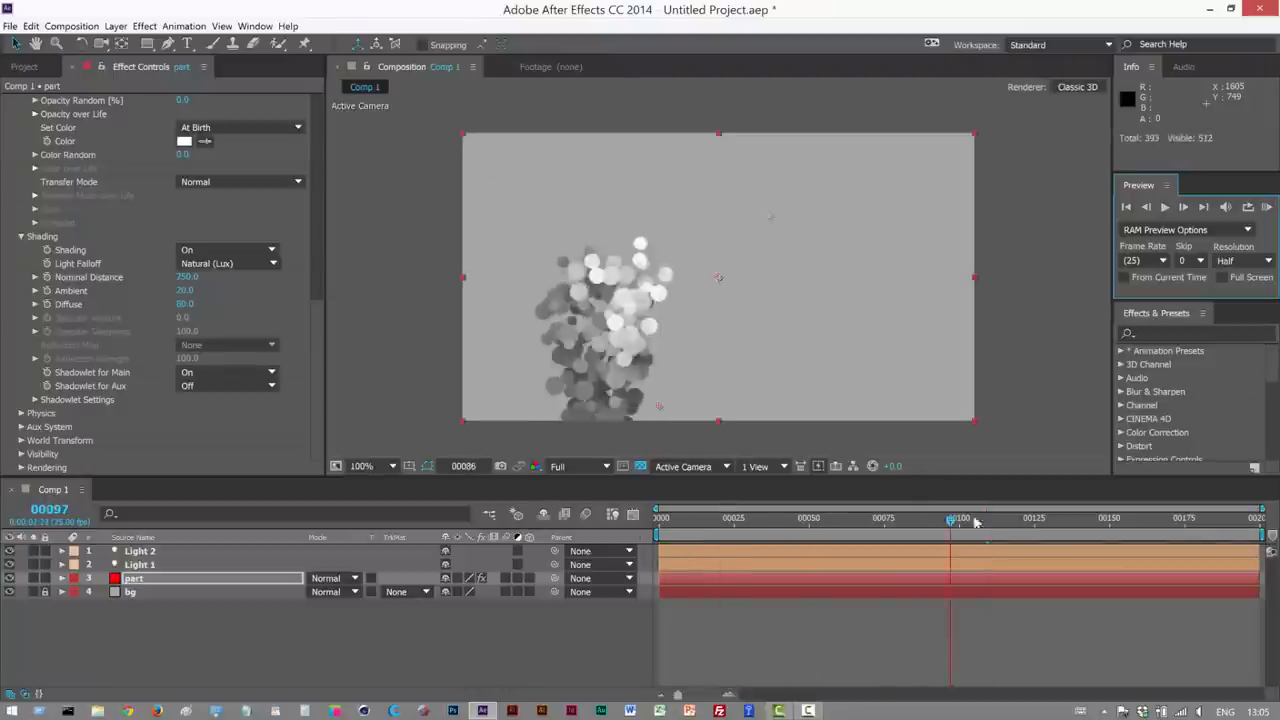
pyautogui.click(1033, 519)
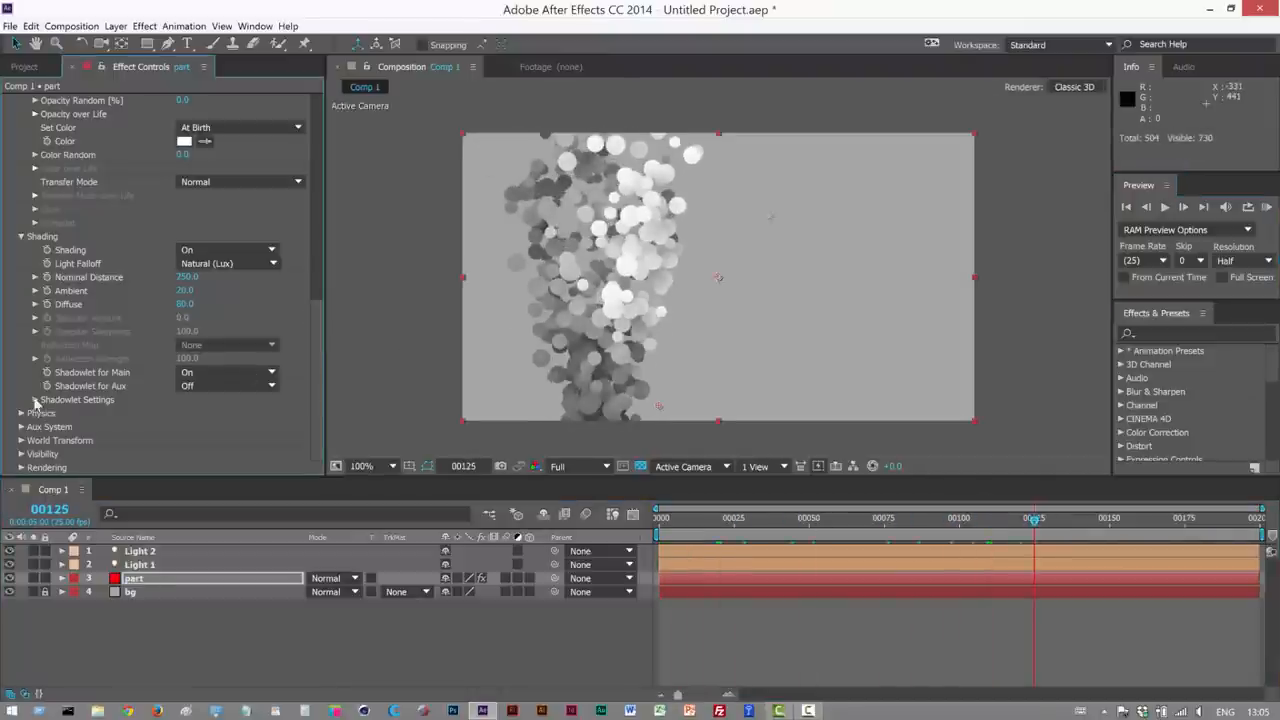
pyautogui.scroll(-3)
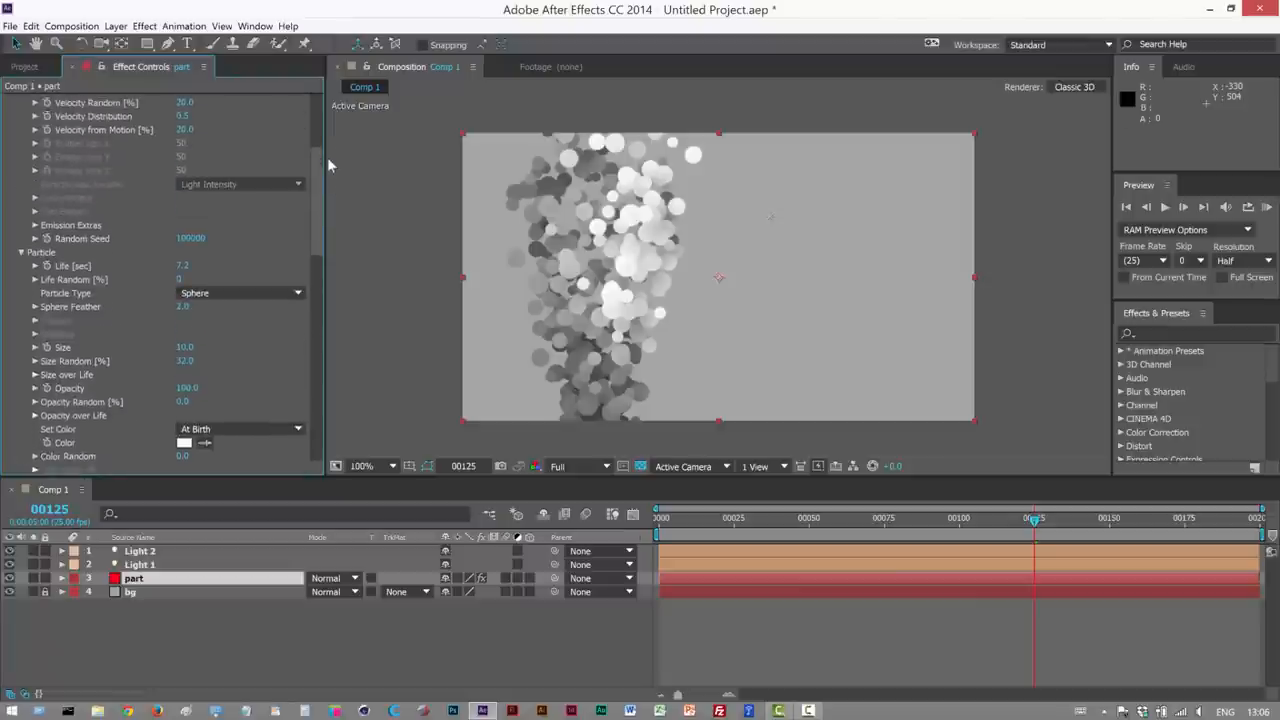
# Set Particular's Set Color to Over Life with an olive-to-green-to-cyan gradient
pyautogui.scroll(-3)
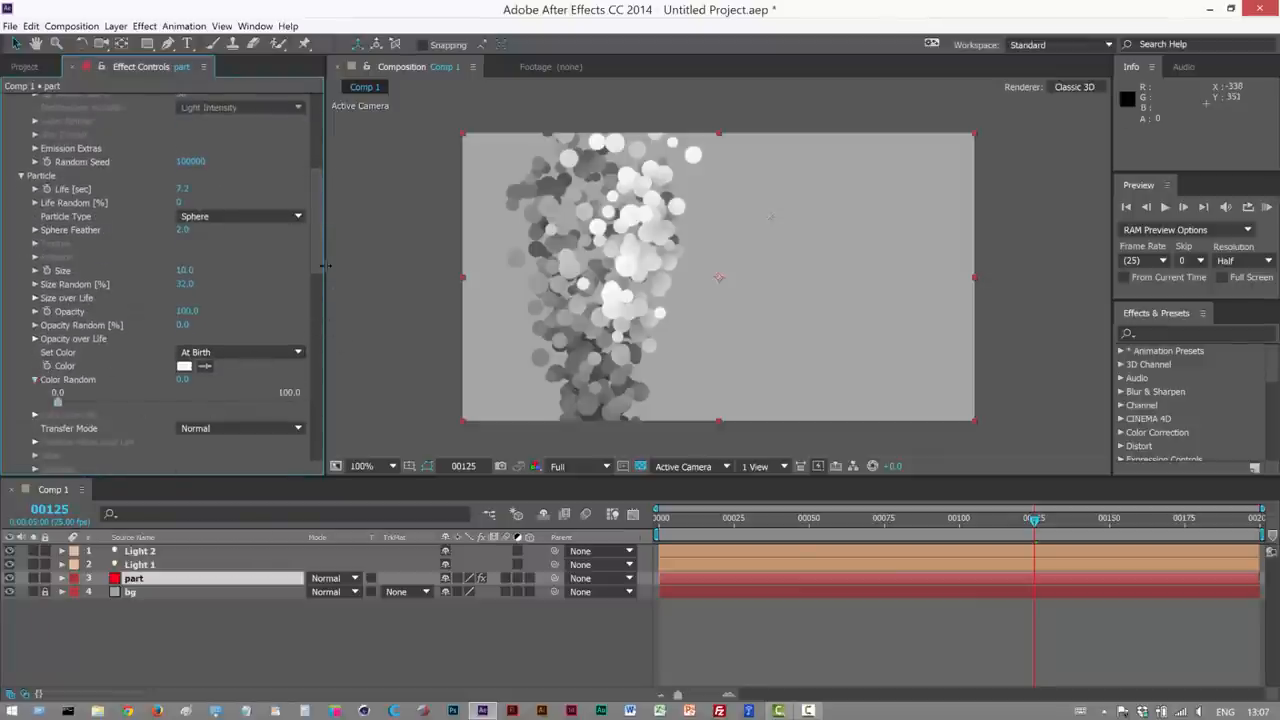
pyautogui.moveTo(314, 301)
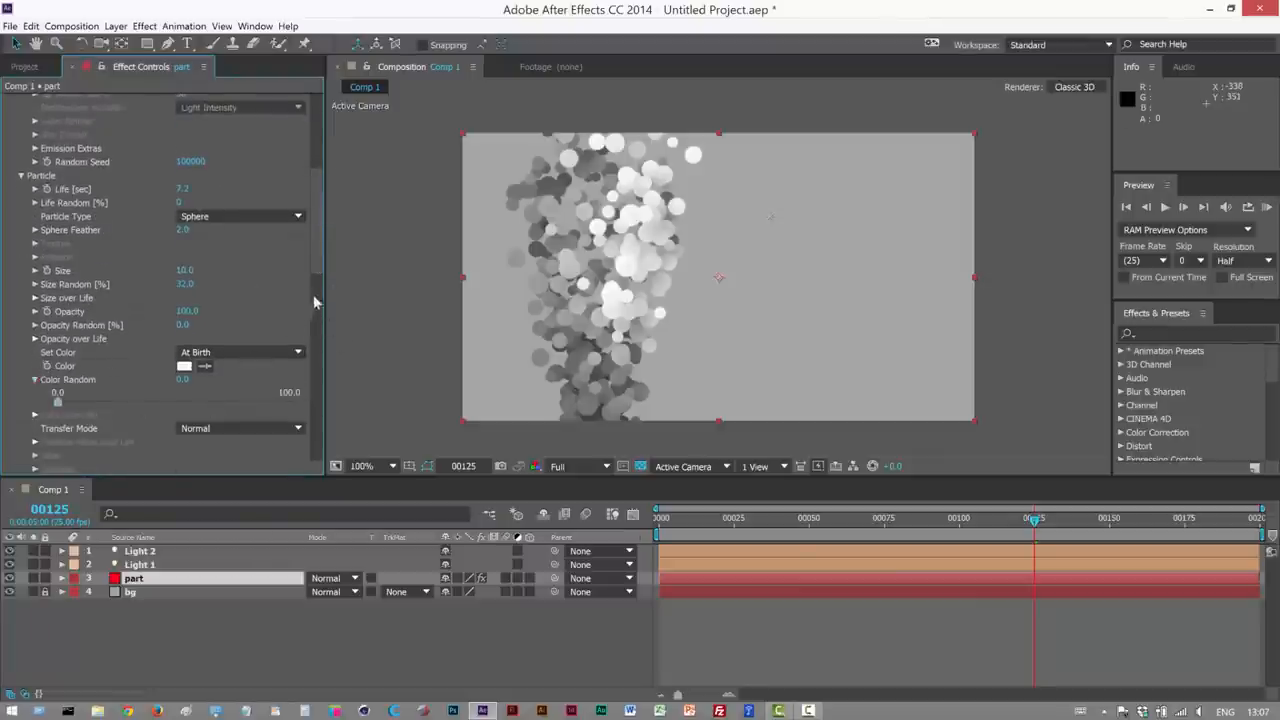
pyautogui.click(240, 352)
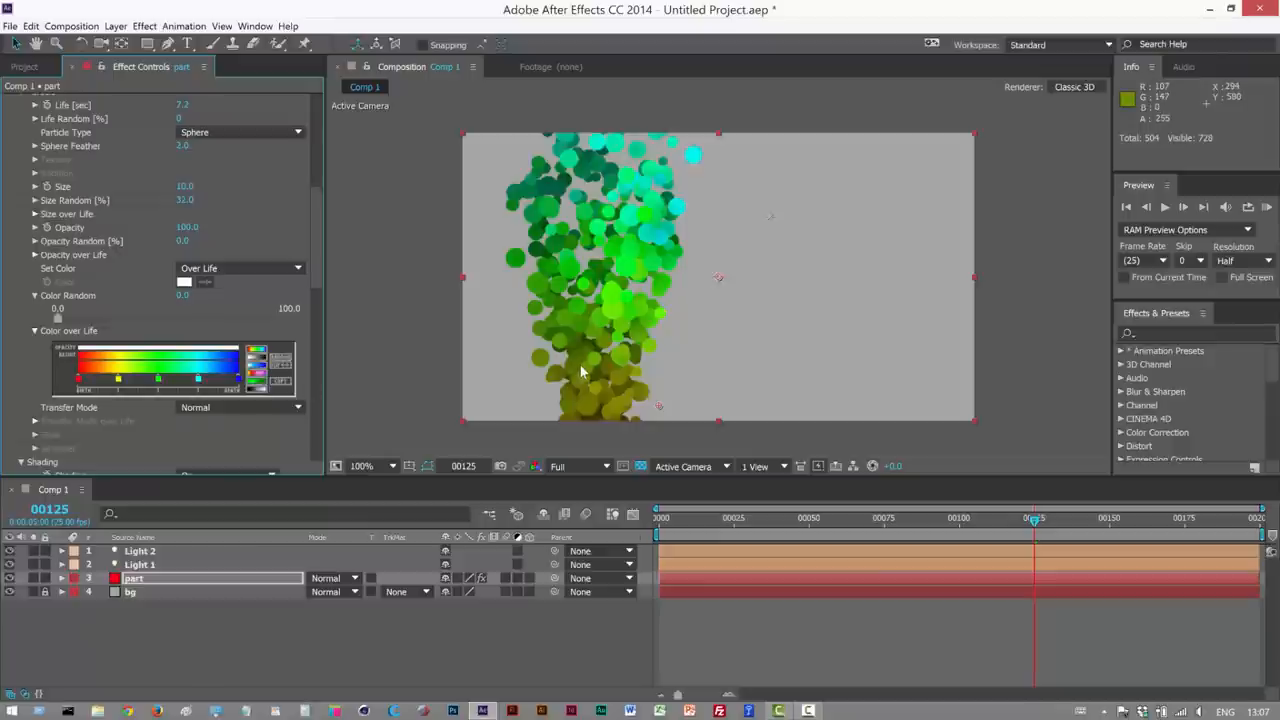
pyautogui.moveTo(398, 388)
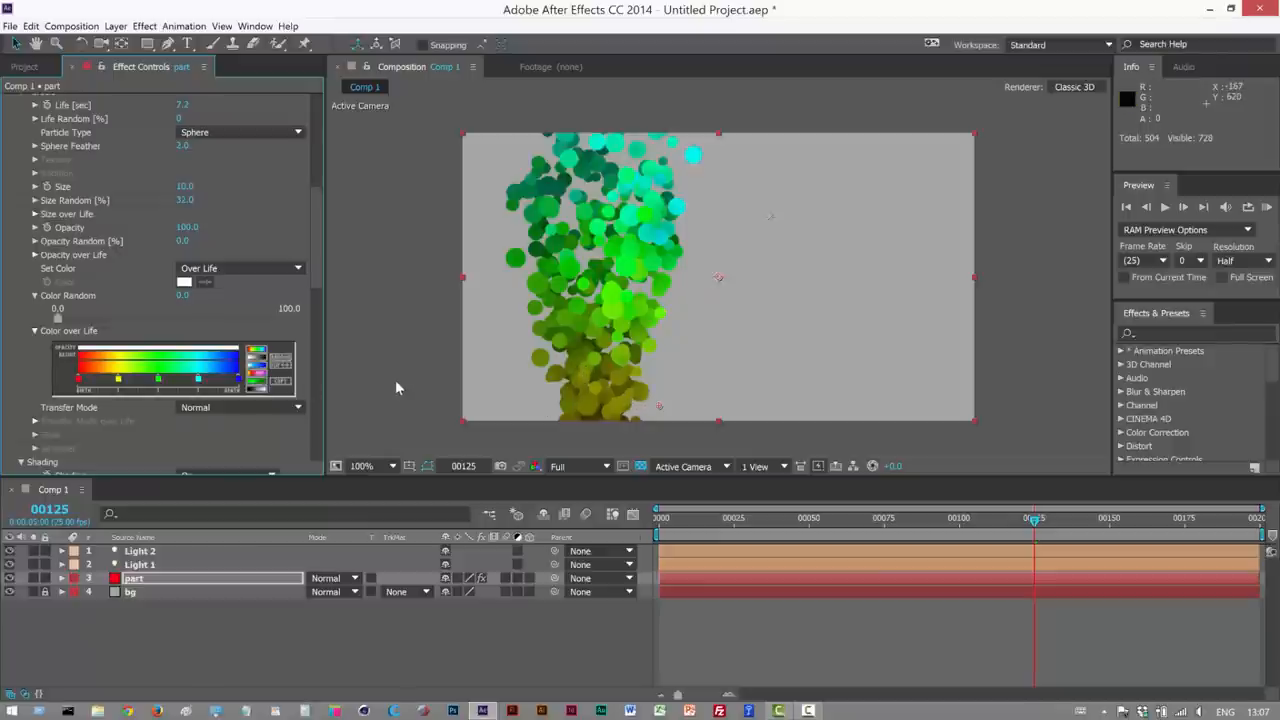
pyautogui.moveTo(1269, 206)
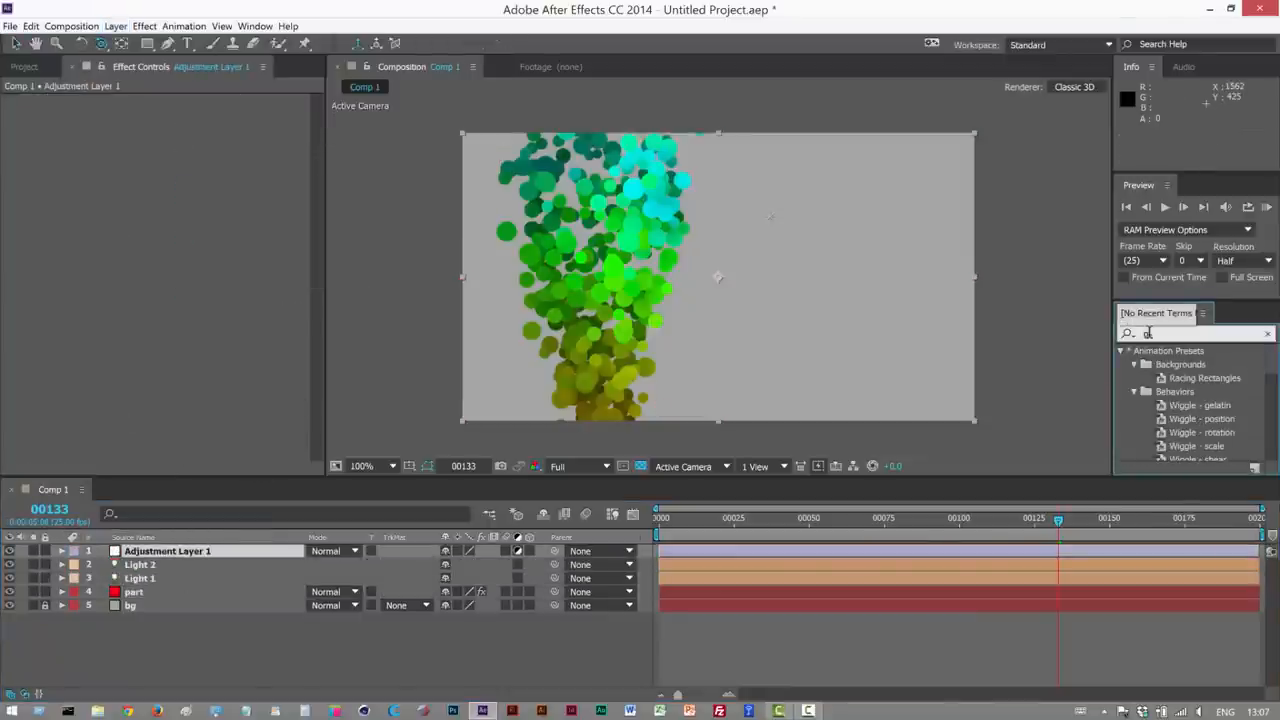
# Find CC Glass in Effects & Presets and apply it to the new adjustment layer
pyautogui.write('glass')
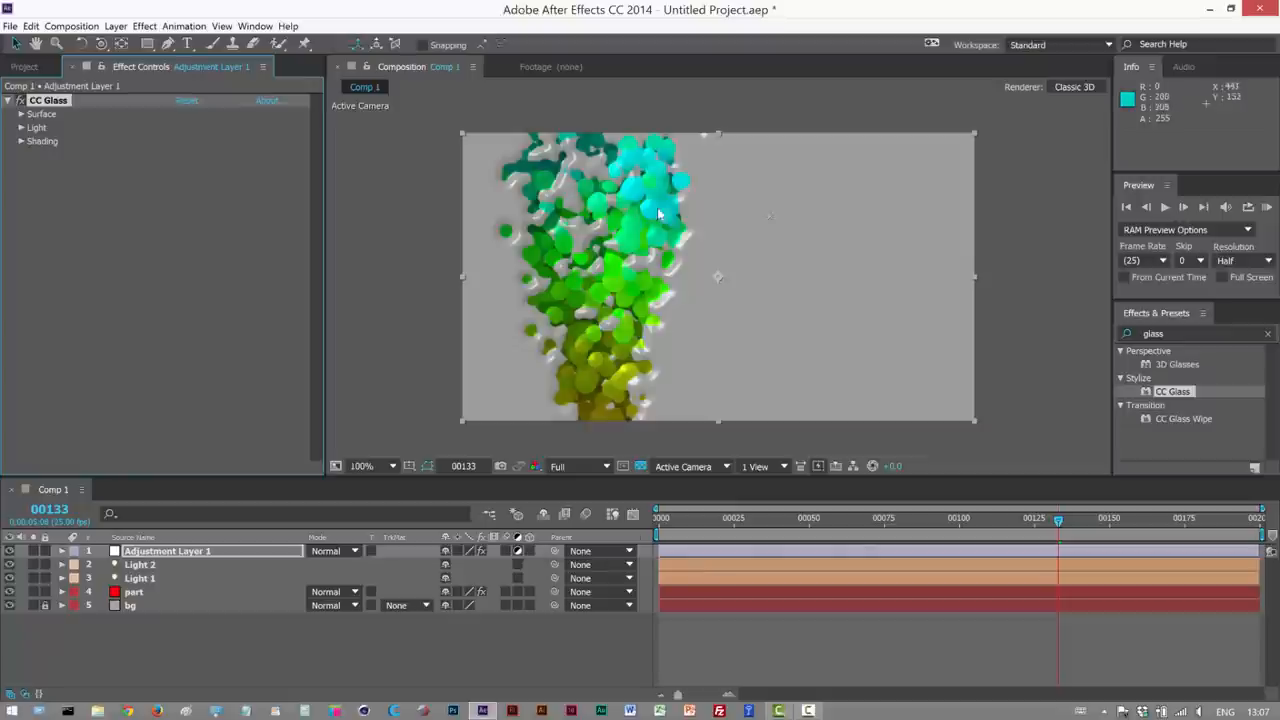
pyautogui.moveTo(637, 391)
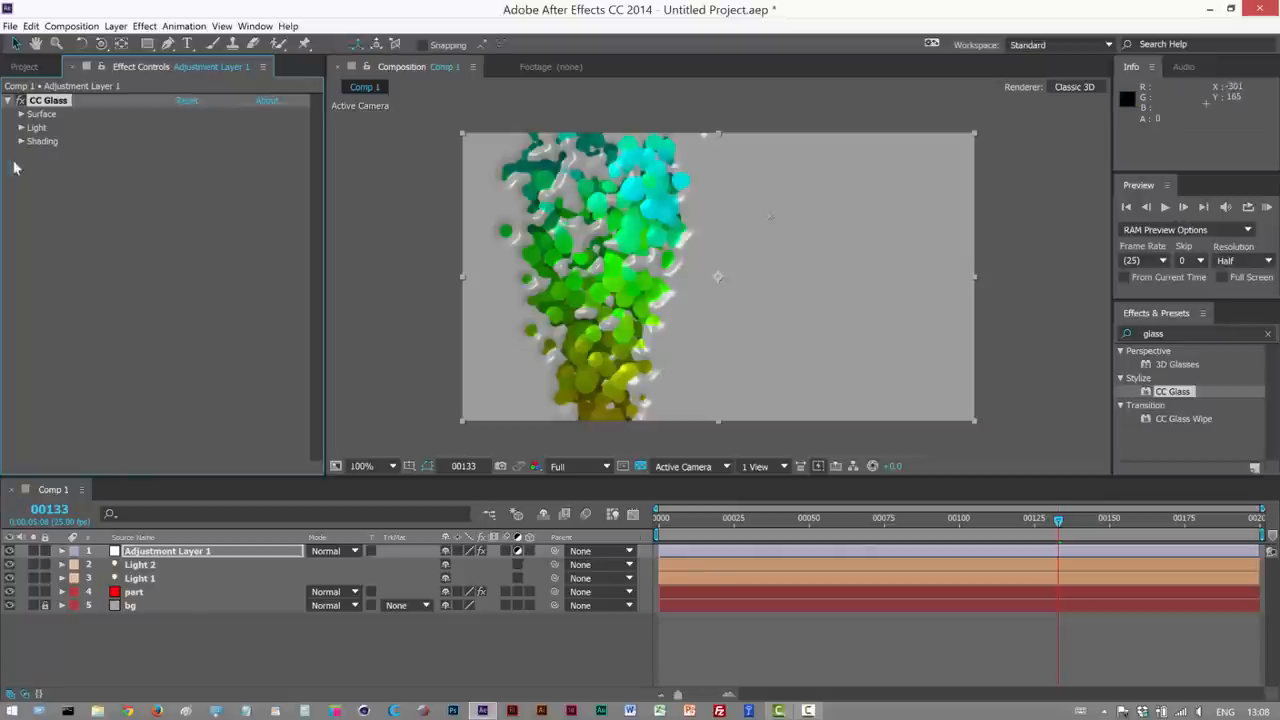
# Adjust CC Glass surface and light values: Softness 24, Height 16, Displacement -55, Light Direction 137°
pyautogui.click(21, 127)
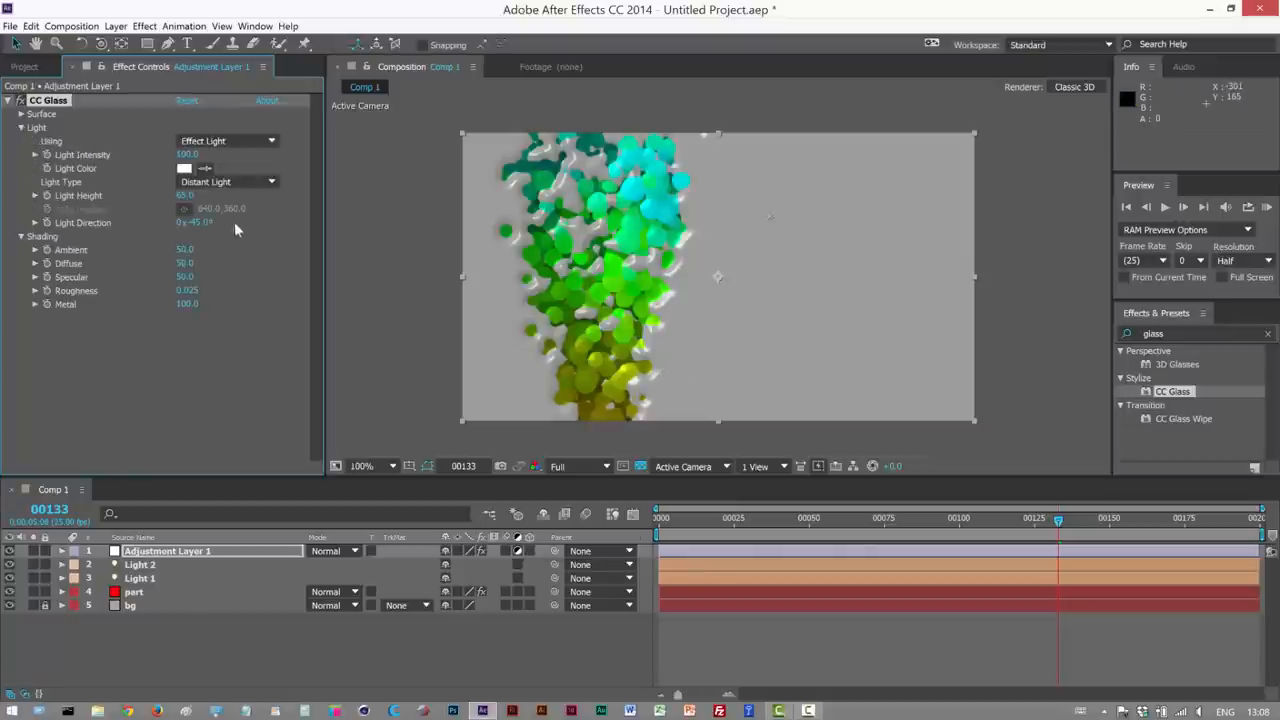
pyautogui.click(17, 129)
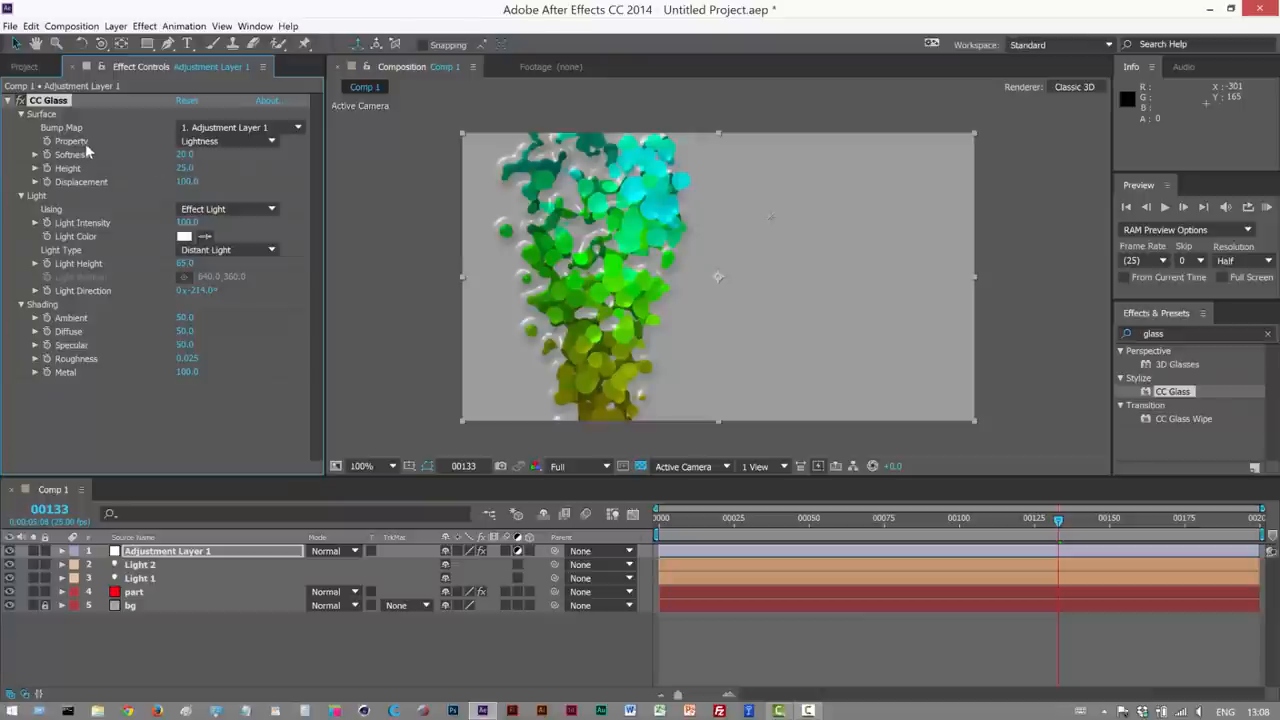
pyautogui.click(225, 140)
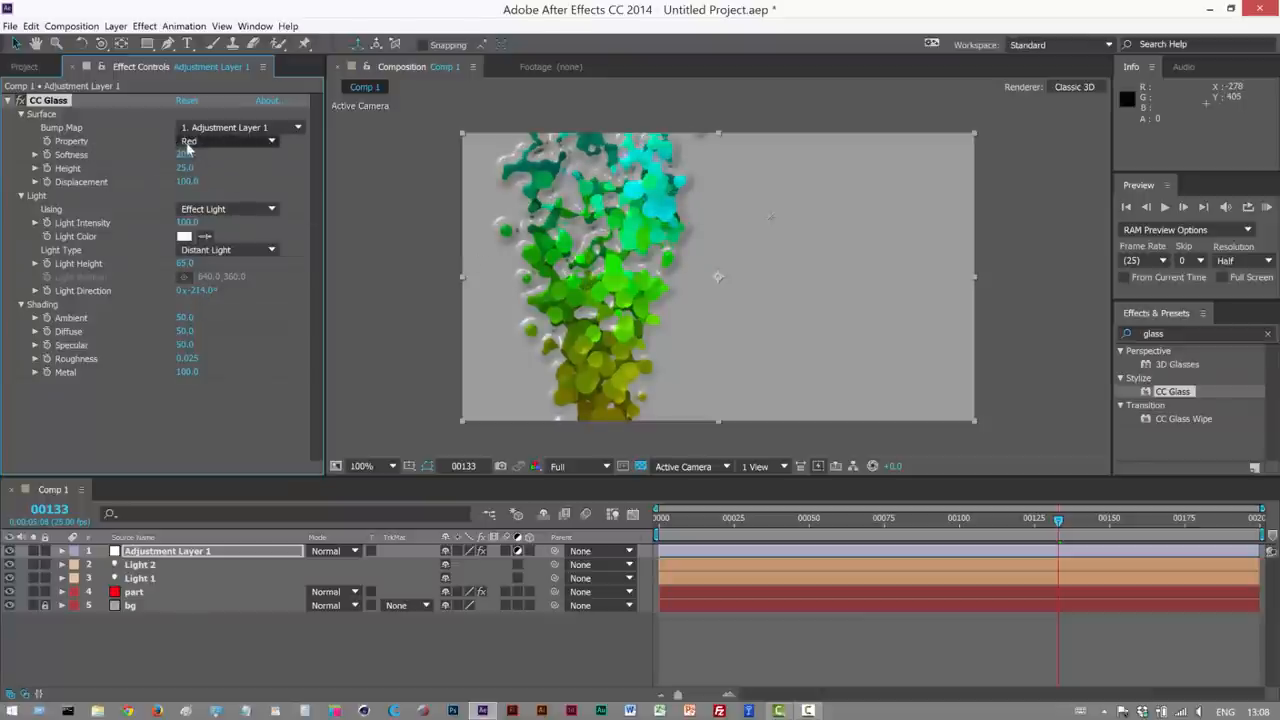
pyautogui.moveTo(205, 302)
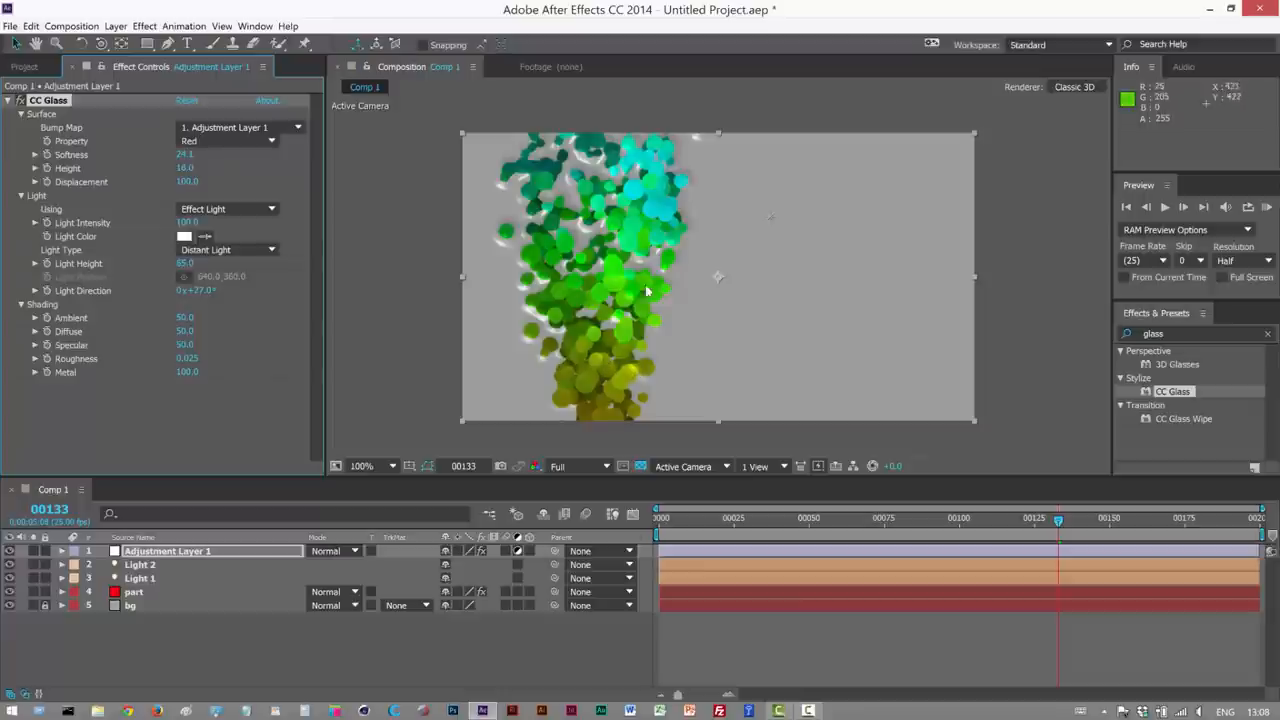
pyautogui.moveTo(237, 228)
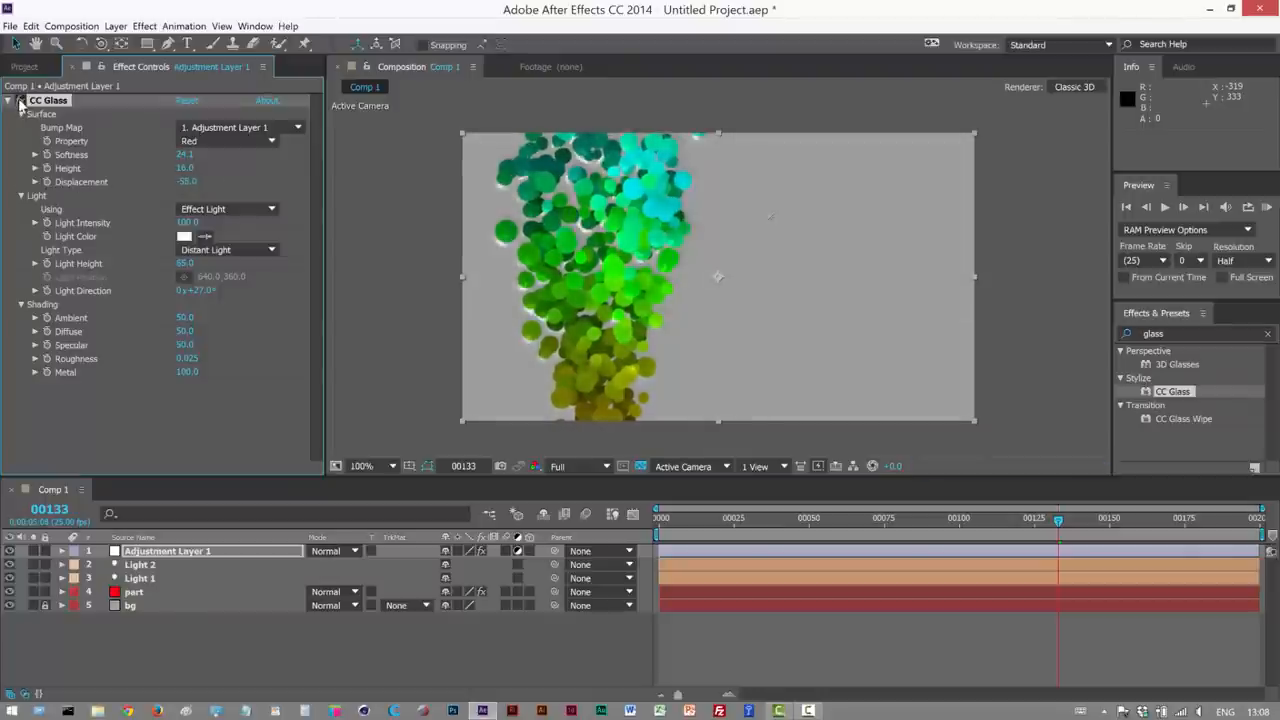
pyautogui.moveTo(140, 211)
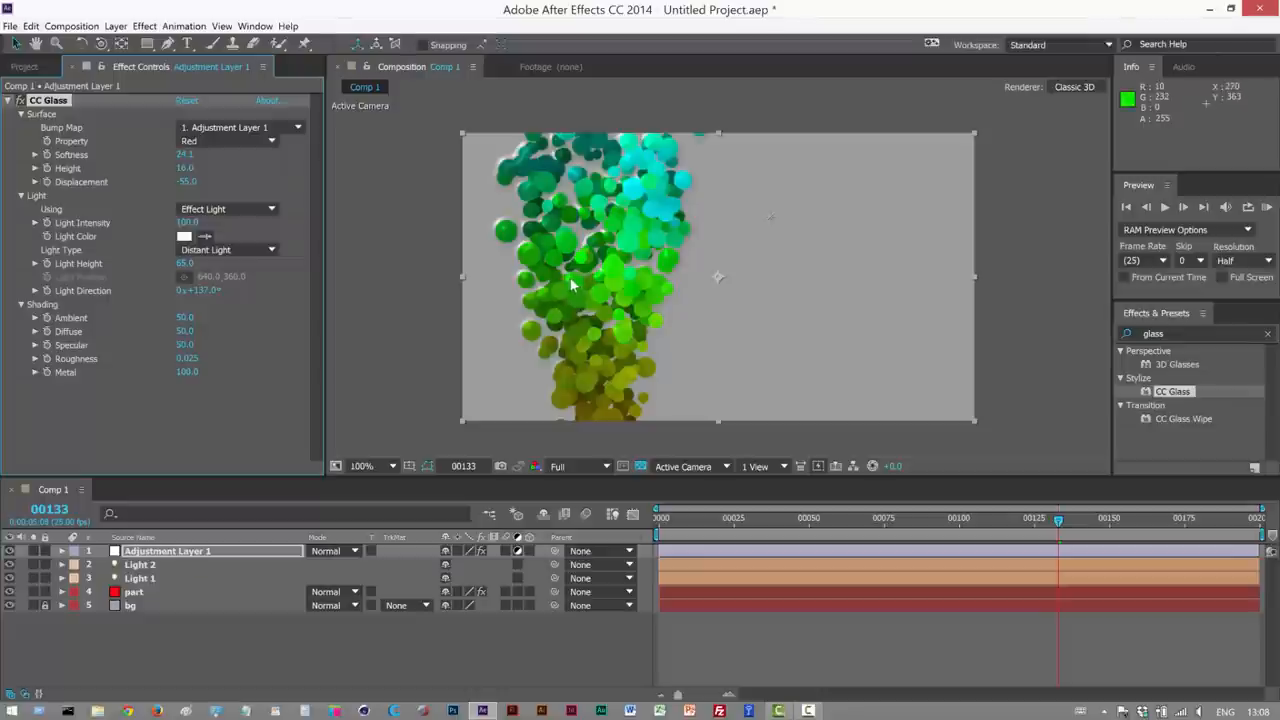
pyautogui.moveTo(592, 205)
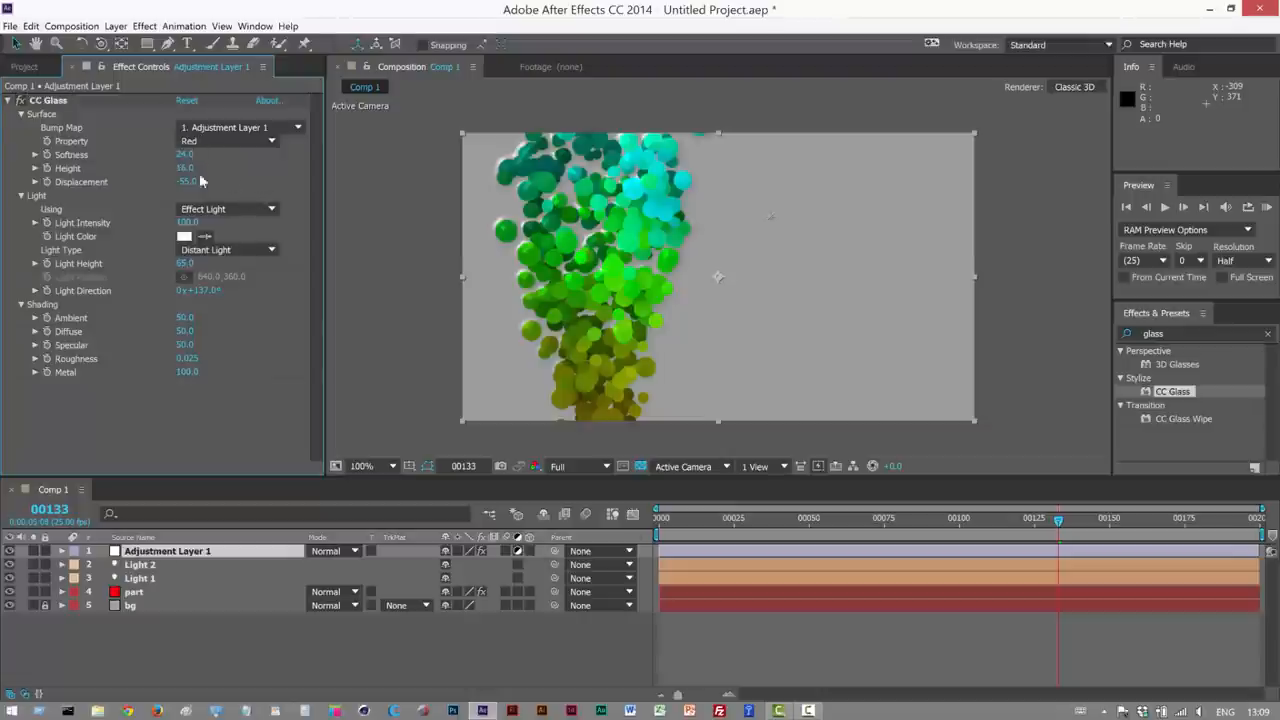
pyautogui.moveTo(189, 188)
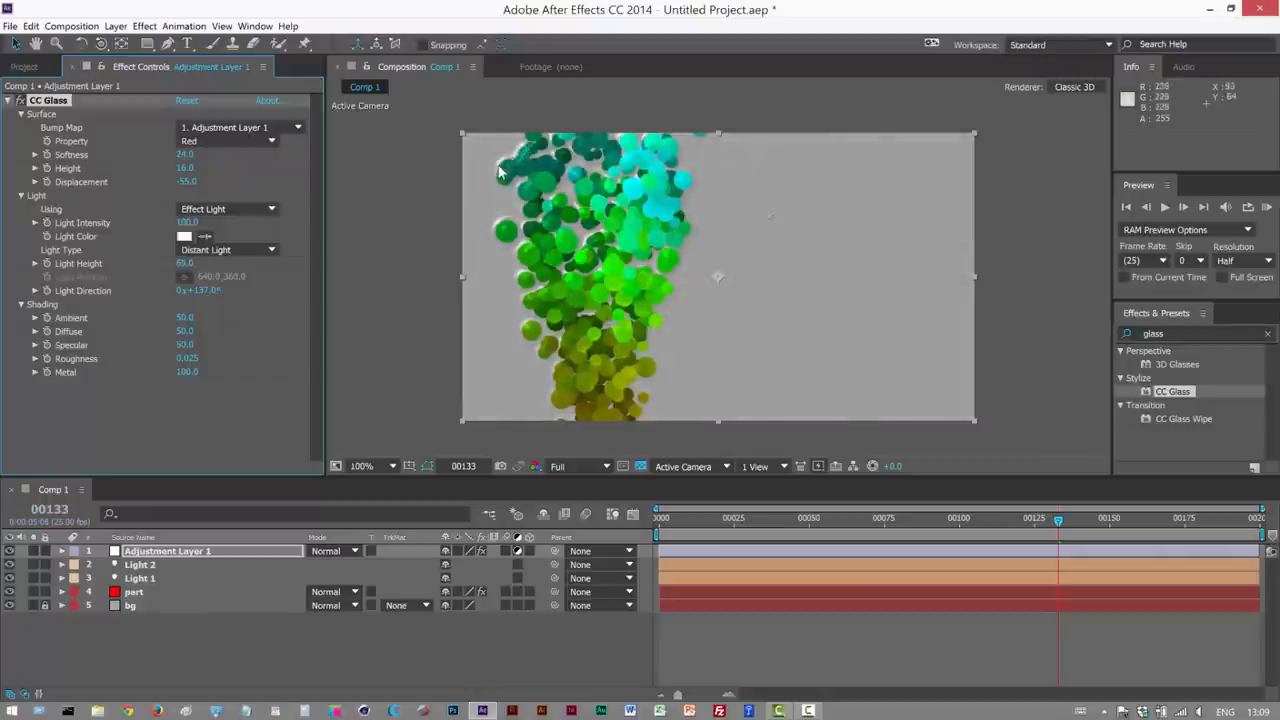
pyautogui.moveTo(507, 188)
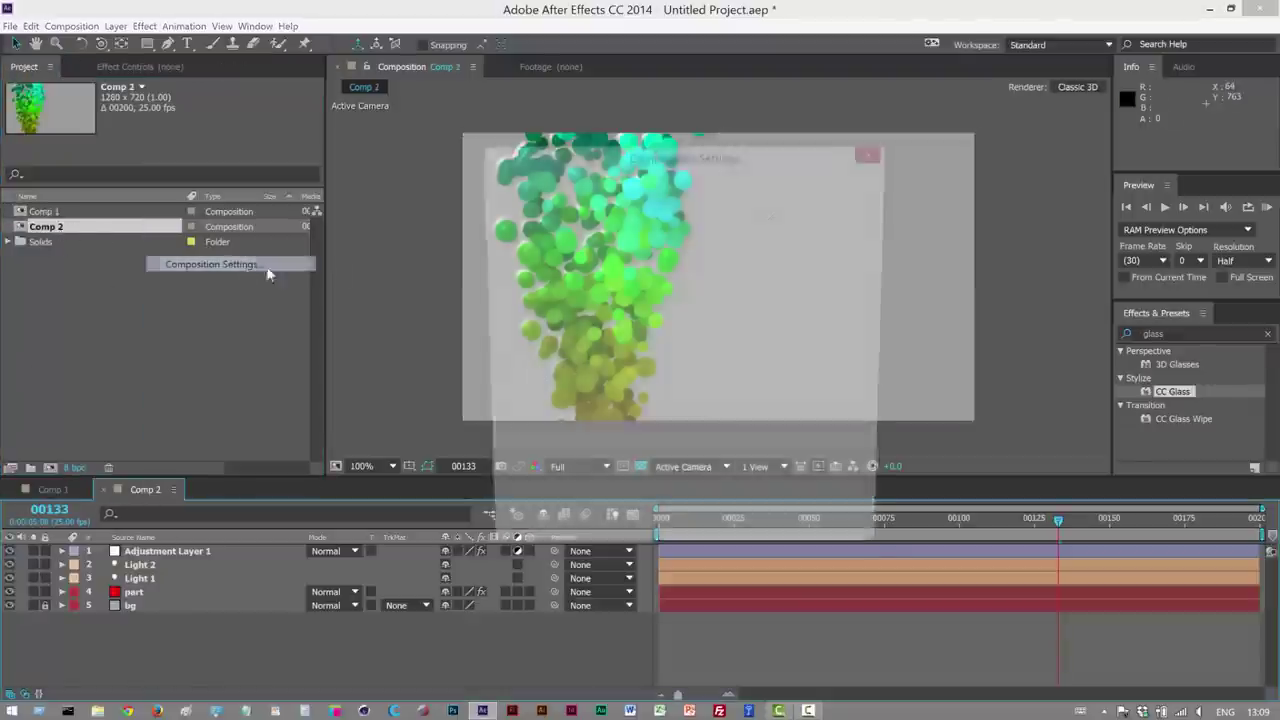
# Rename the duplicated composition to 'mask' in Composition Settings
pyautogui.click(207, 264)
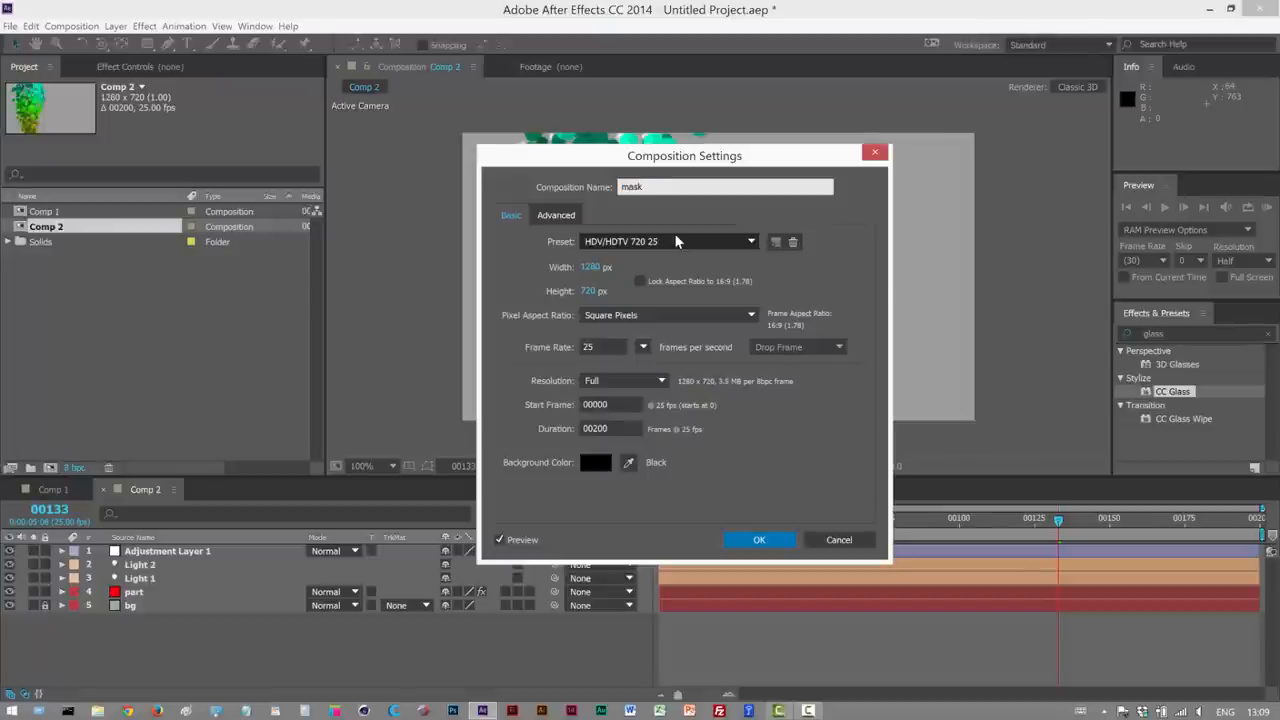
pyautogui.click(759, 539)
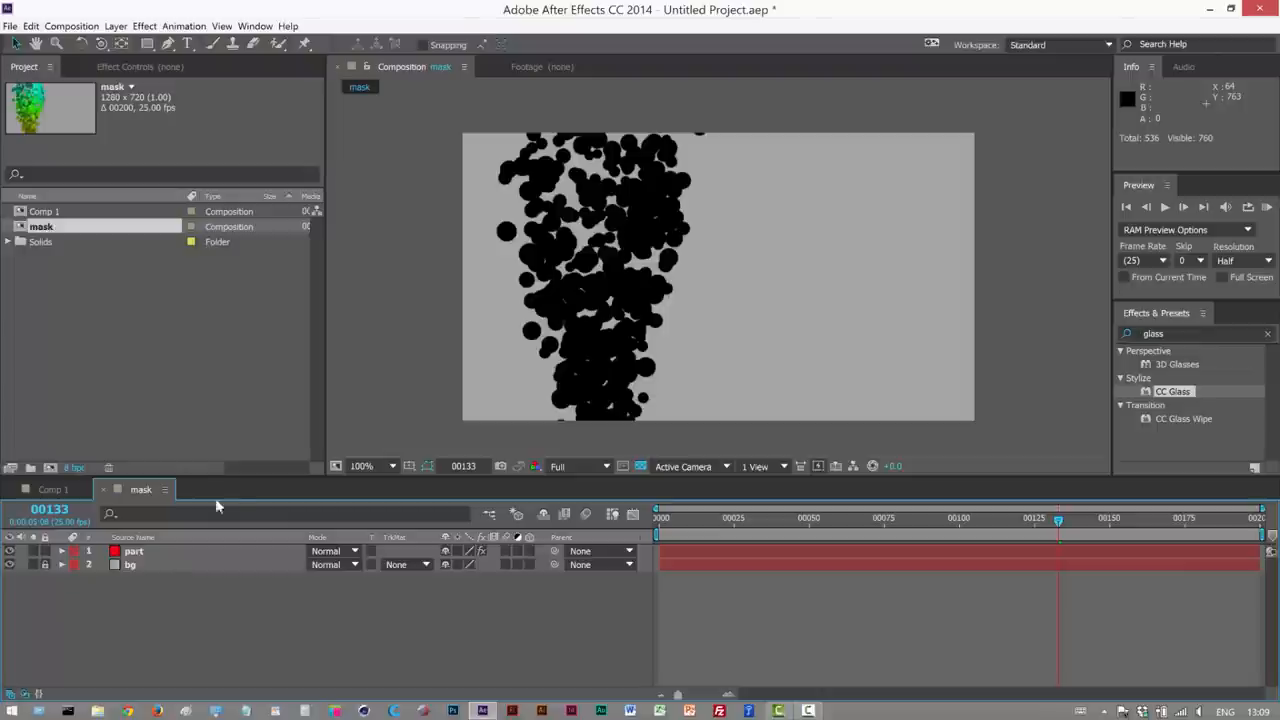
# Change the bg solid's colour to white so the particles read as black on white
pyautogui.click(130, 565)
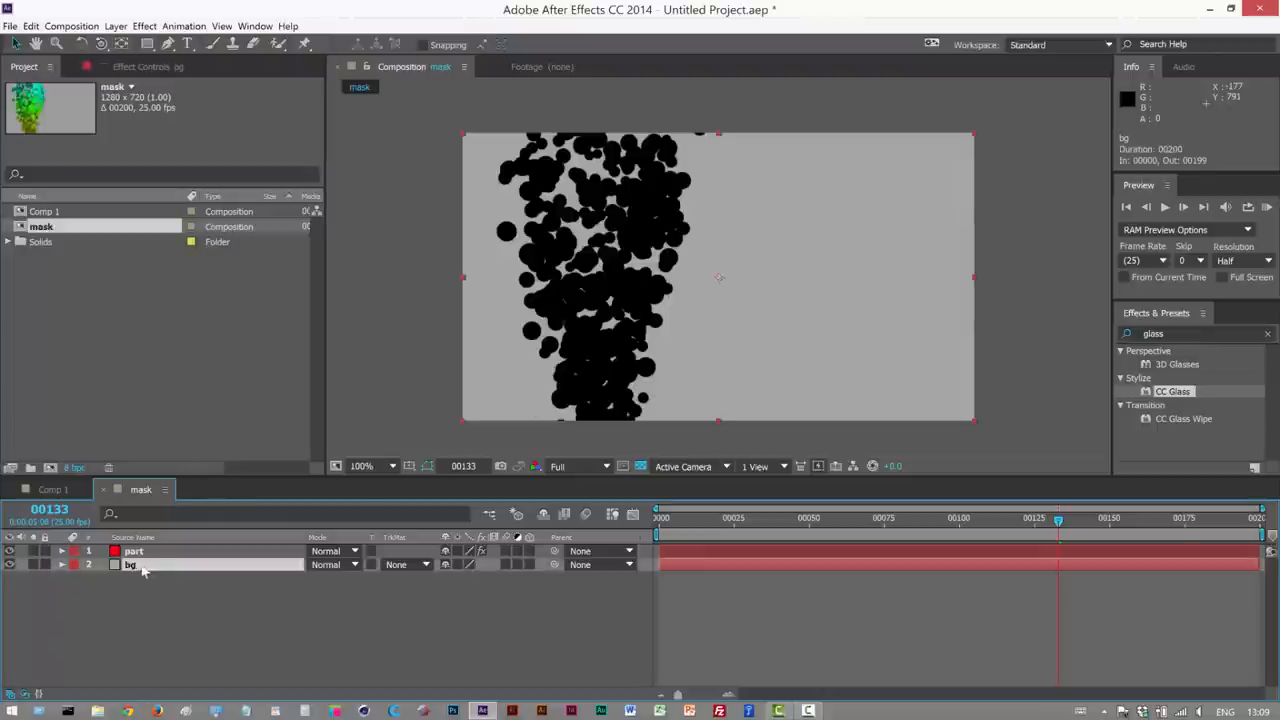
pyautogui.click(107, 25)
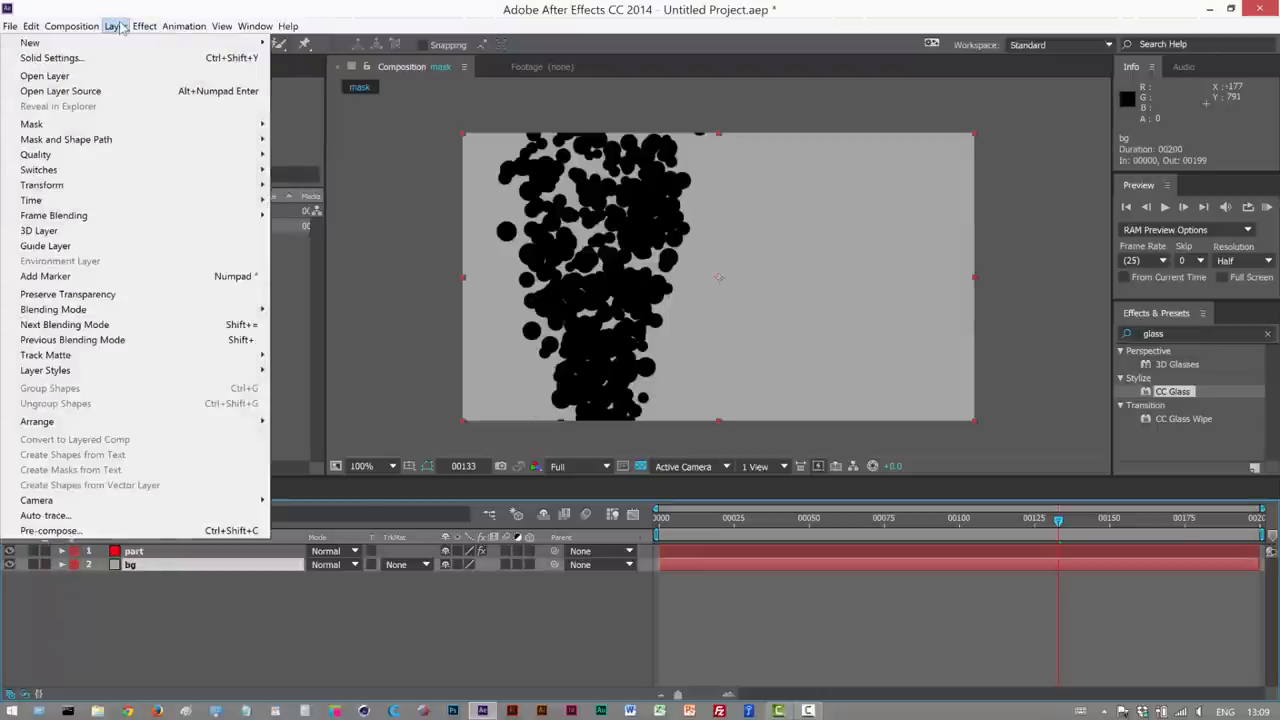
pyautogui.click(53, 57)
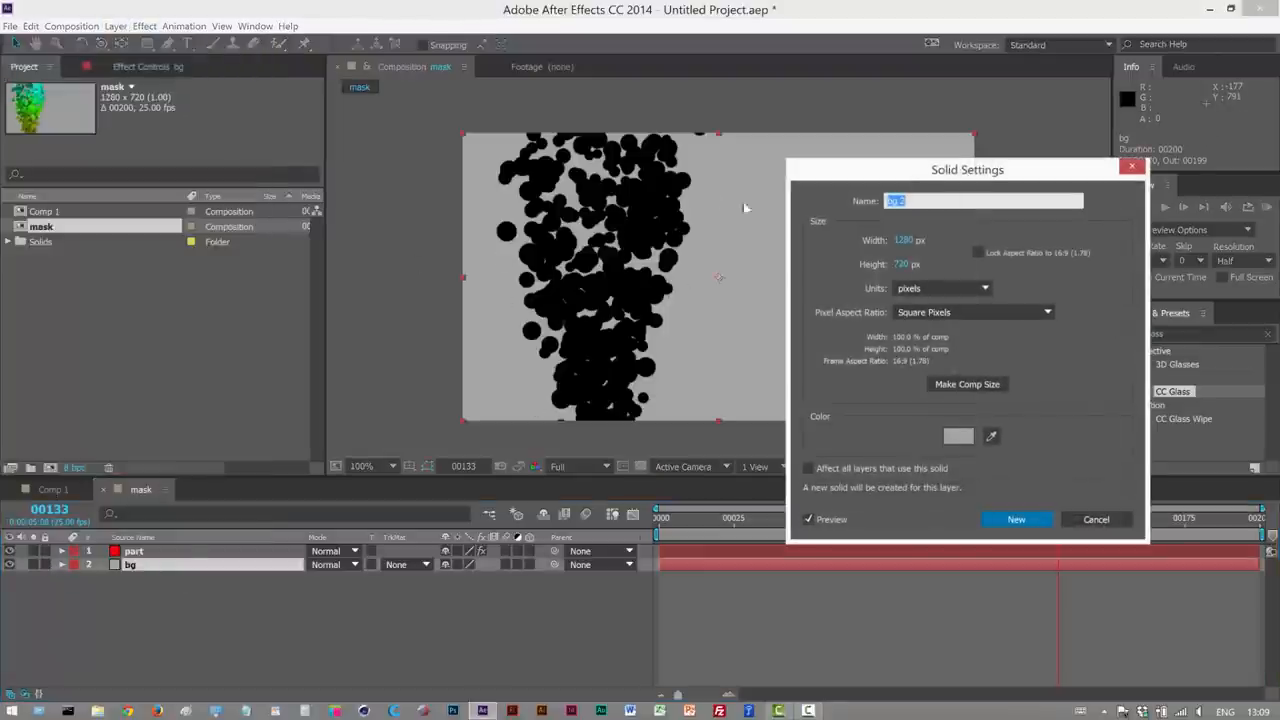
pyautogui.moveTo(960, 440)
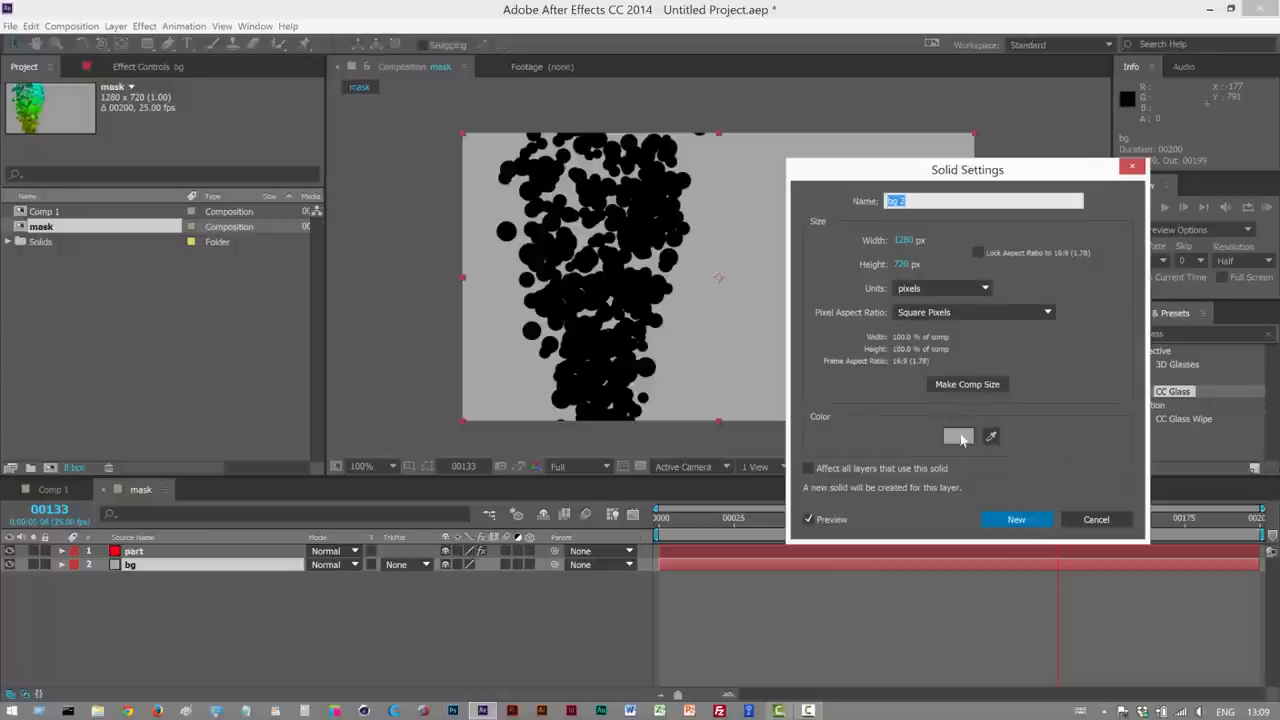
pyautogui.click(1016, 519)
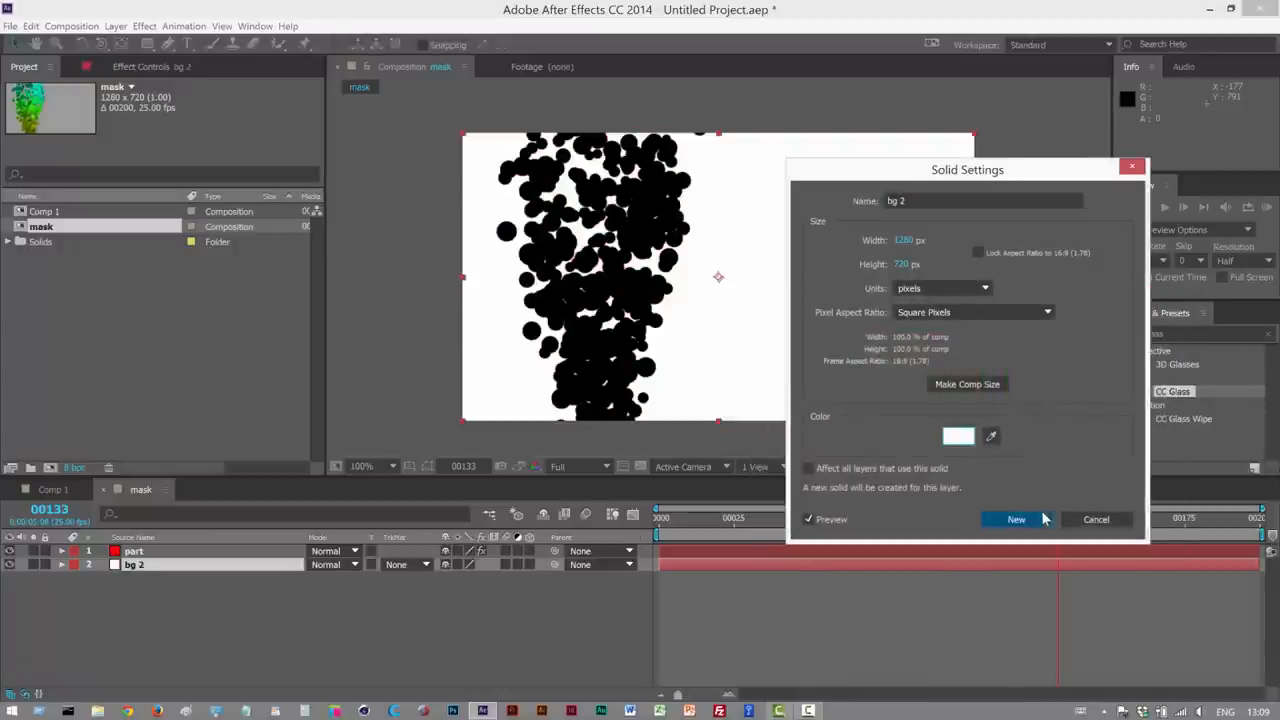
pyautogui.click(1016, 519)
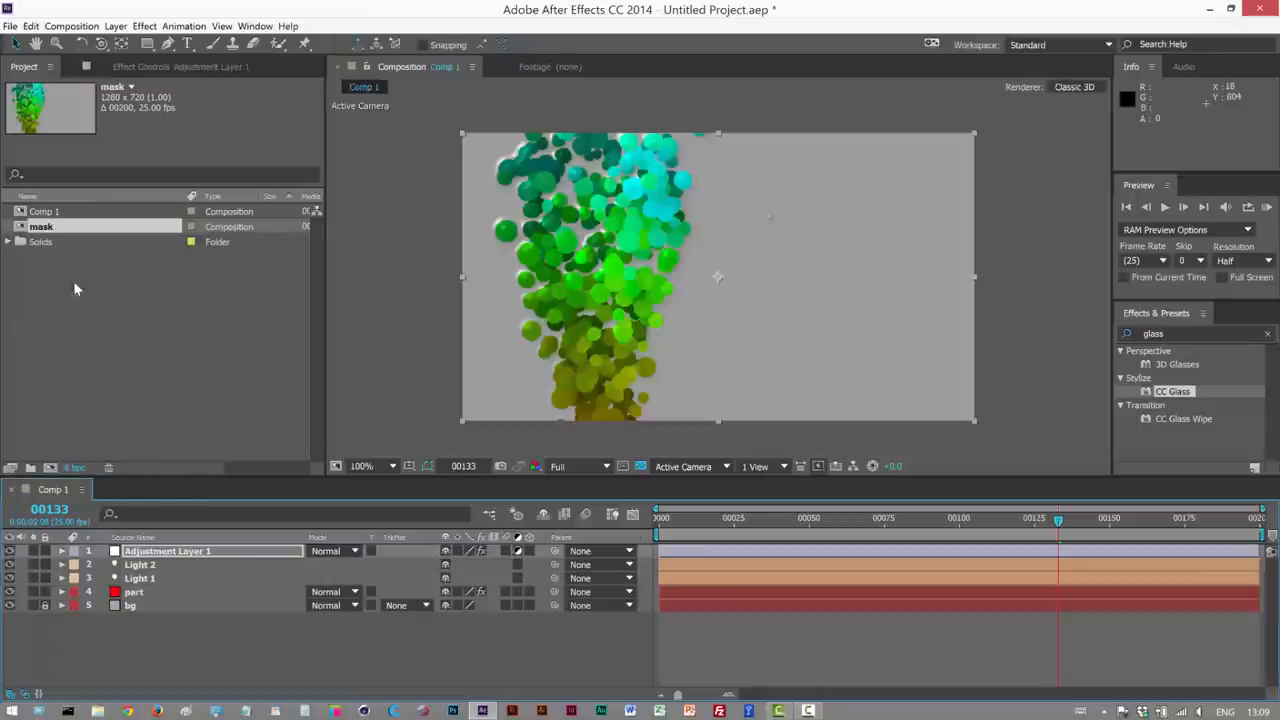
# Nest Comp 1 into a new Comp 2 and stack the mask composition above it
pyautogui.click(45, 211)
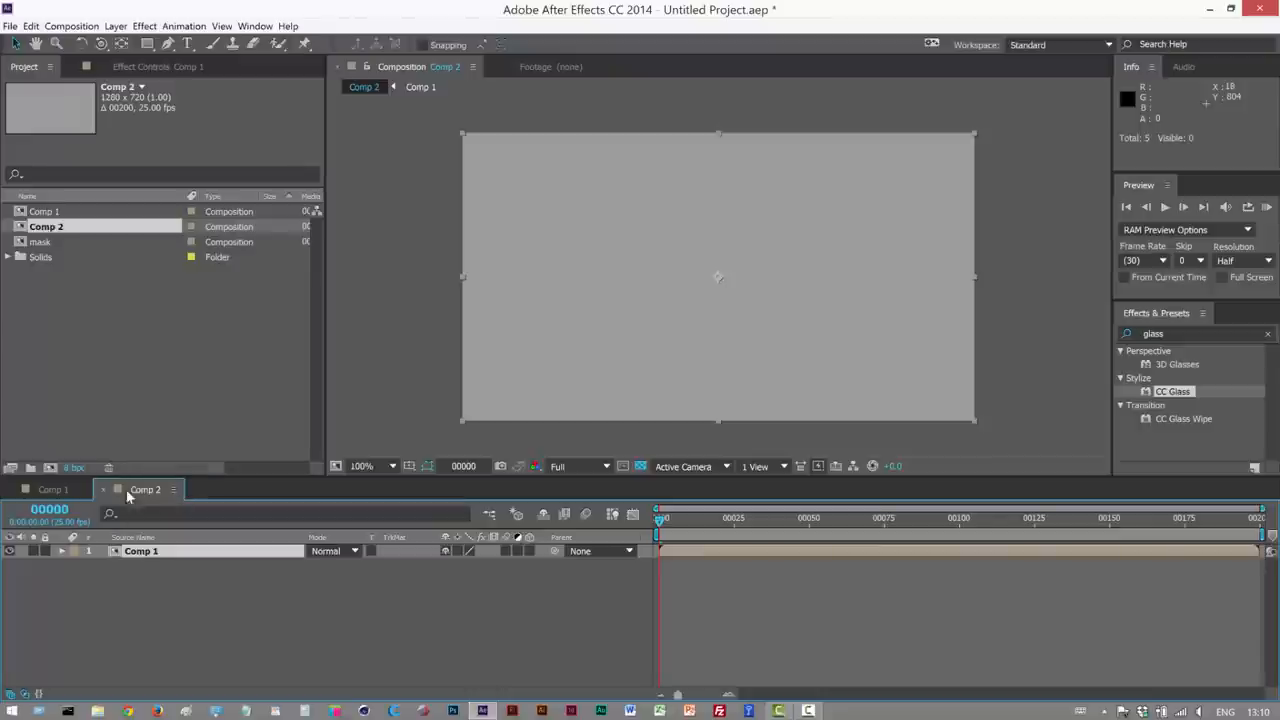
pyautogui.click(41, 241)
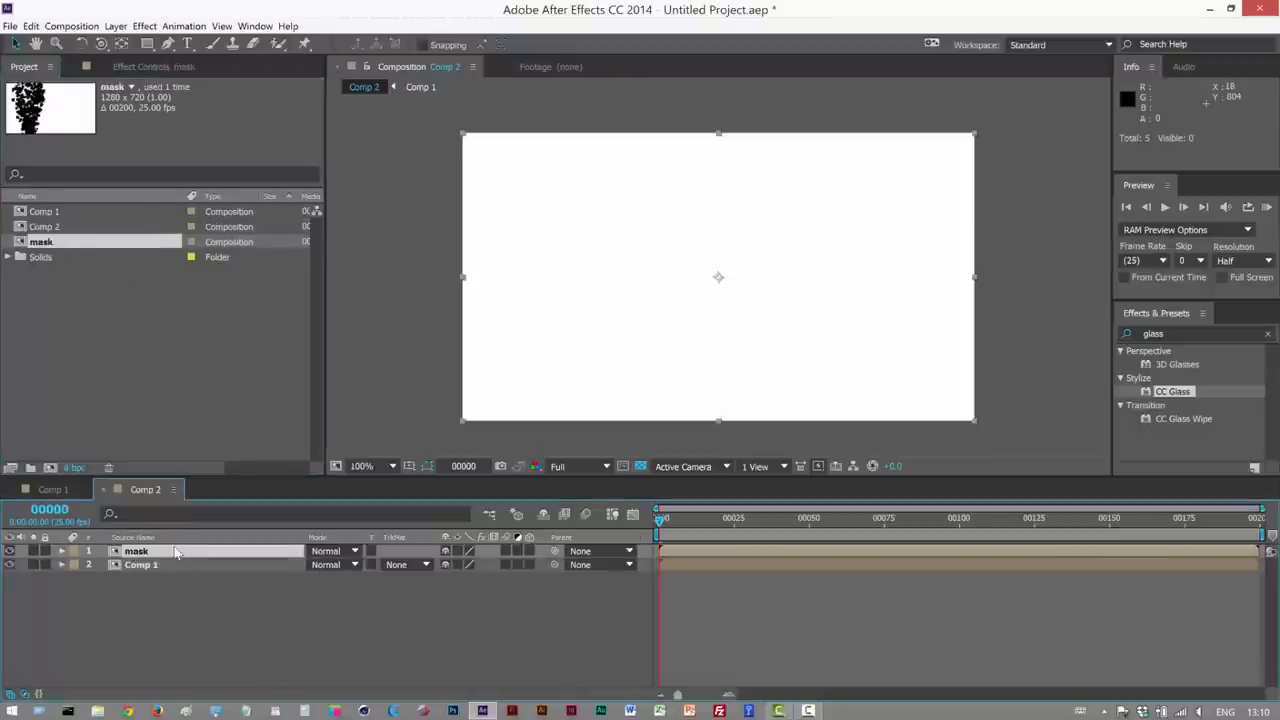
pyautogui.moveTo(251, 600)
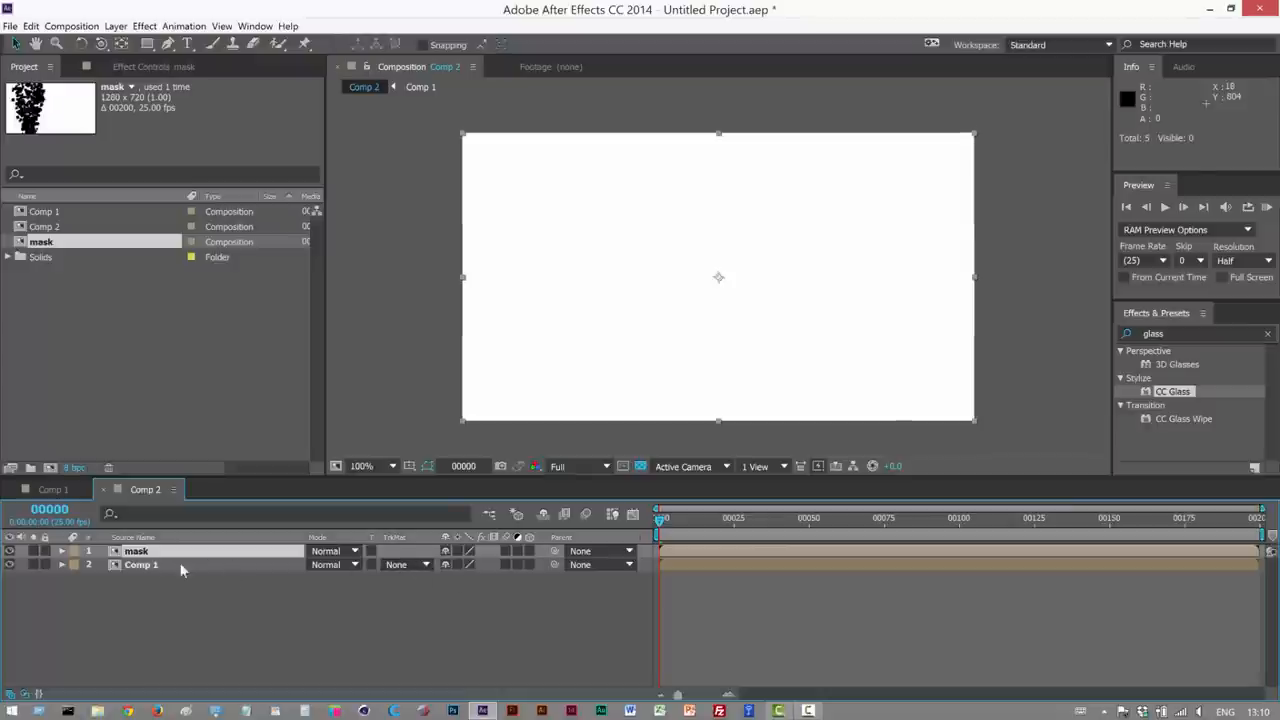
pyautogui.click(55, 490)
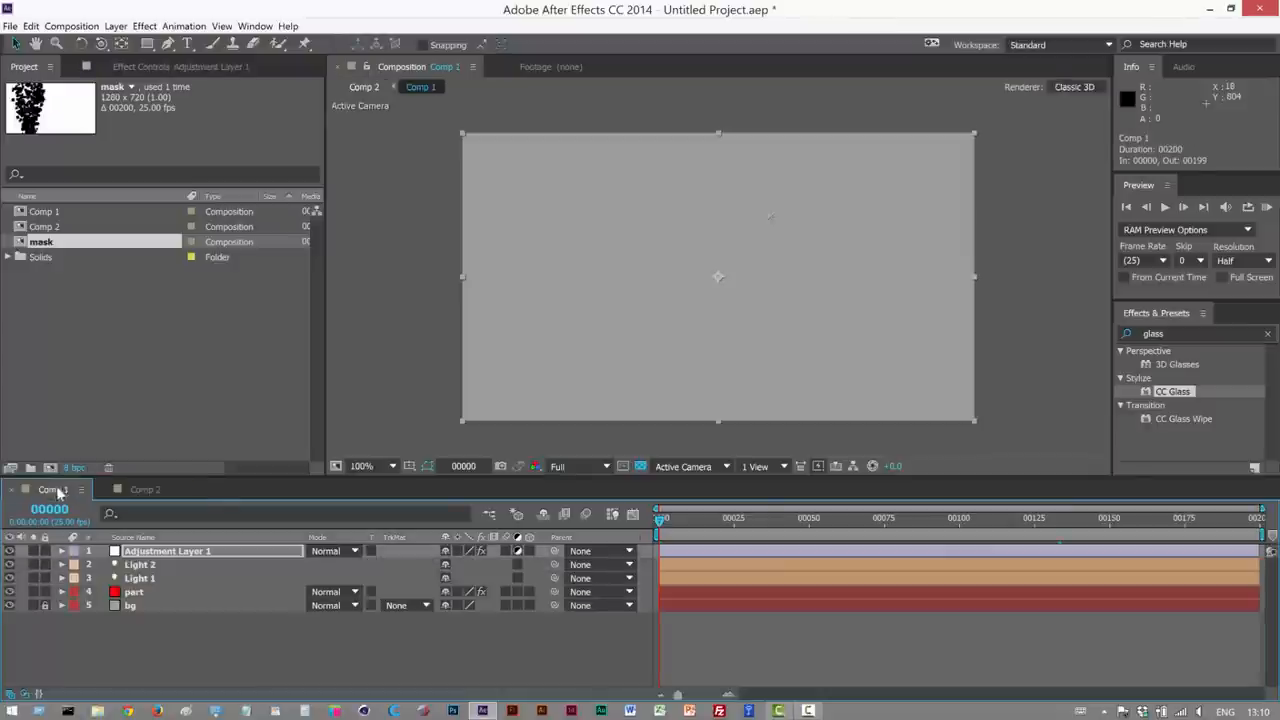
pyautogui.click(959, 533)
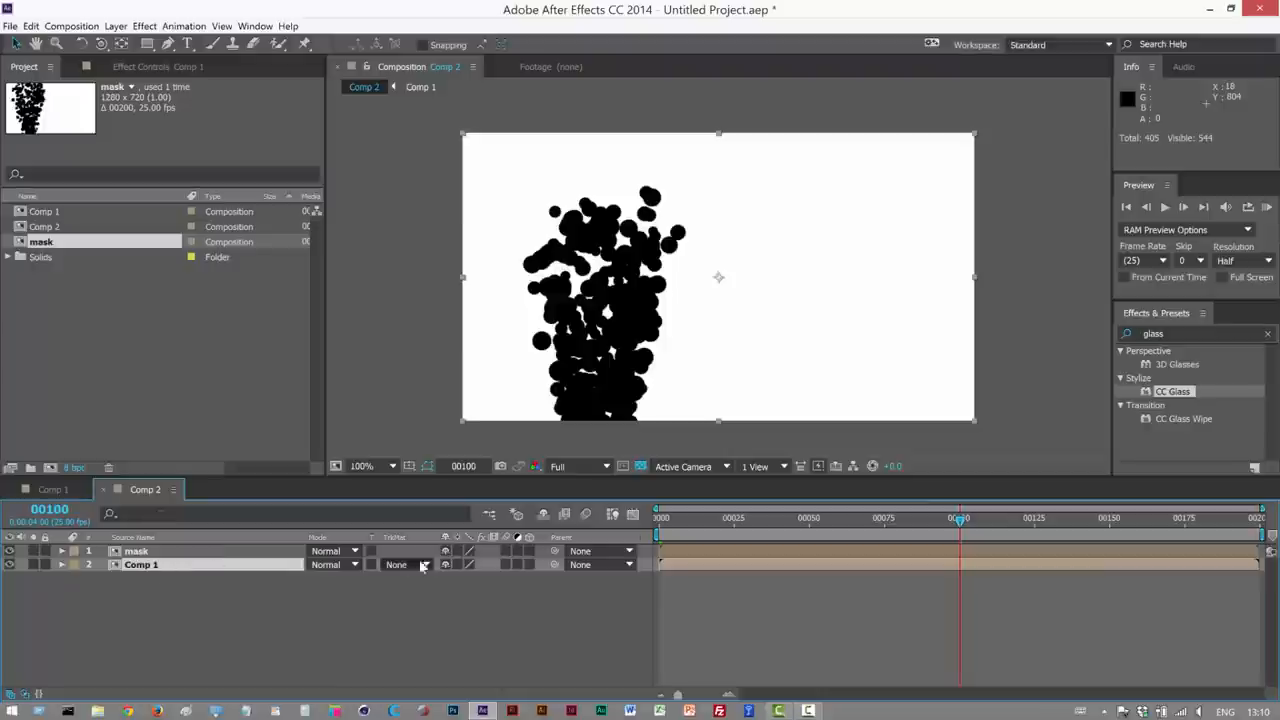
# Set Comp 1's track matte to Luma Inverted Matte using the mask layer
pyautogui.click(406, 564)
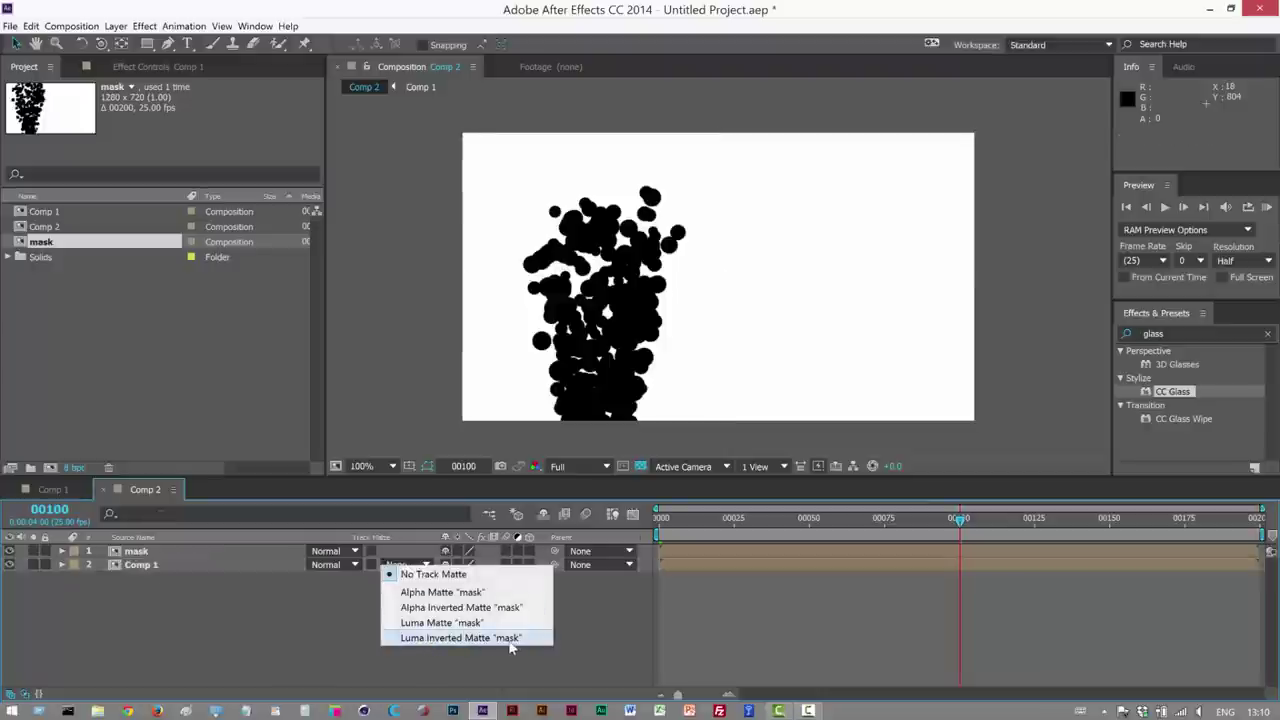
pyautogui.click(463, 638)
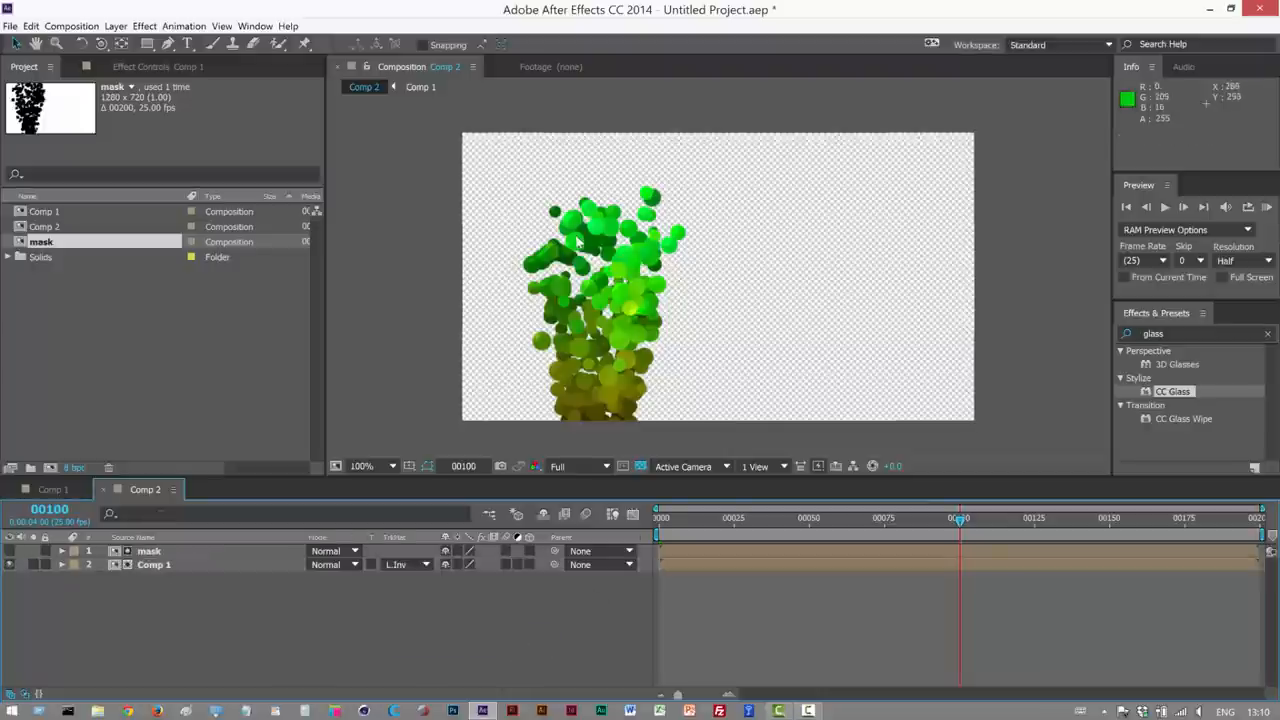
pyautogui.moveTo(545, 265)
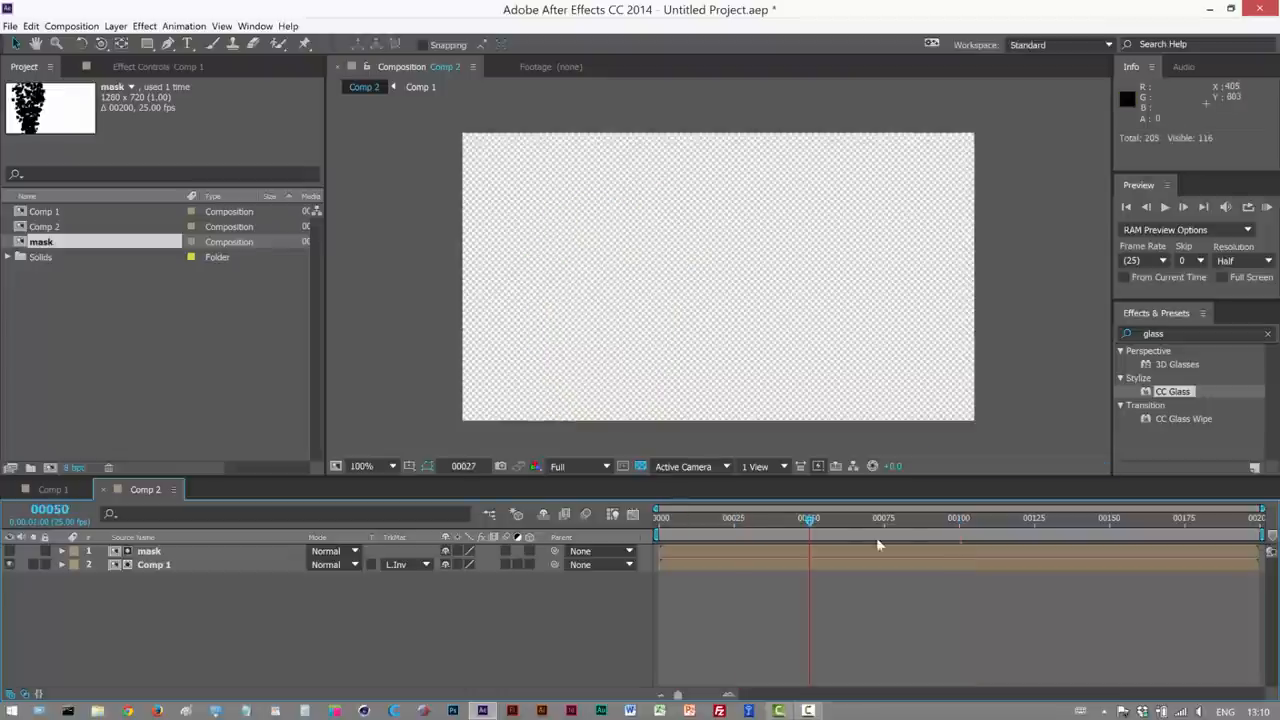
# Add a light gray solid beneath the matted particles in Comp 2 and return to Comp 1
pyautogui.moveTo(810, 517); pyautogui.dragTo(1020, 517)
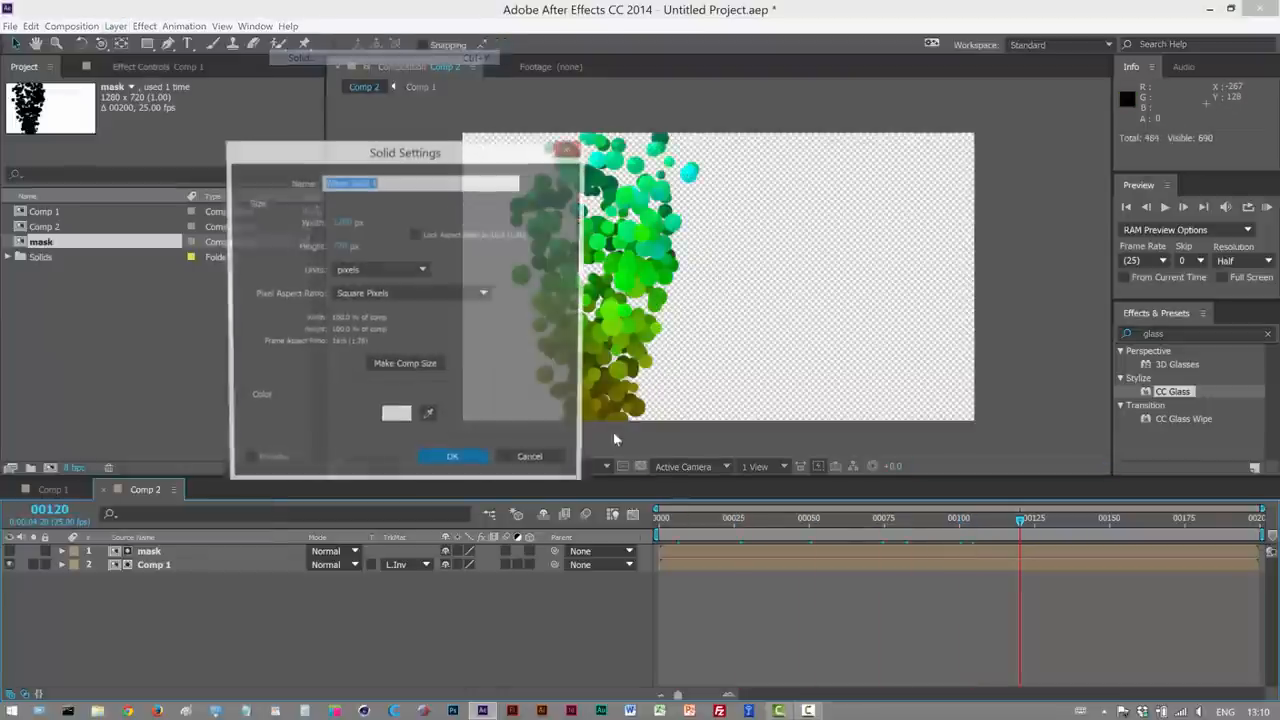
pyautogui.click(396, 413)
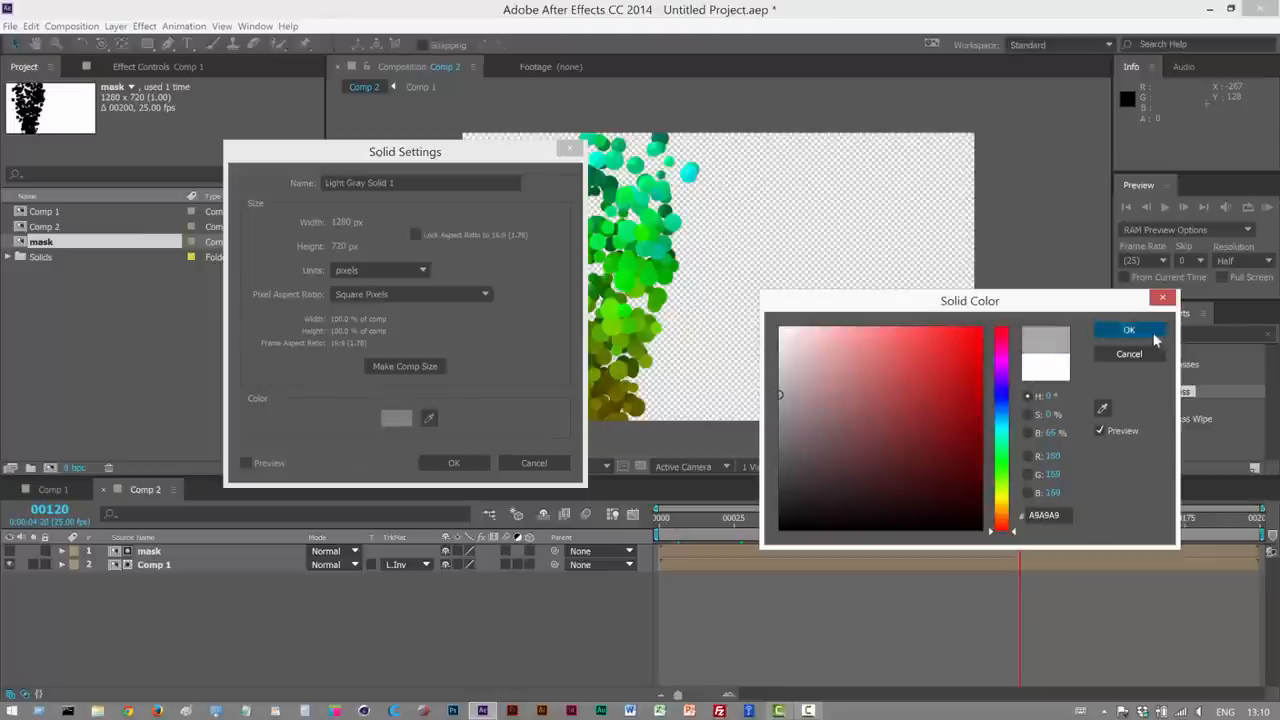
pyautogui.click(1128, 330)
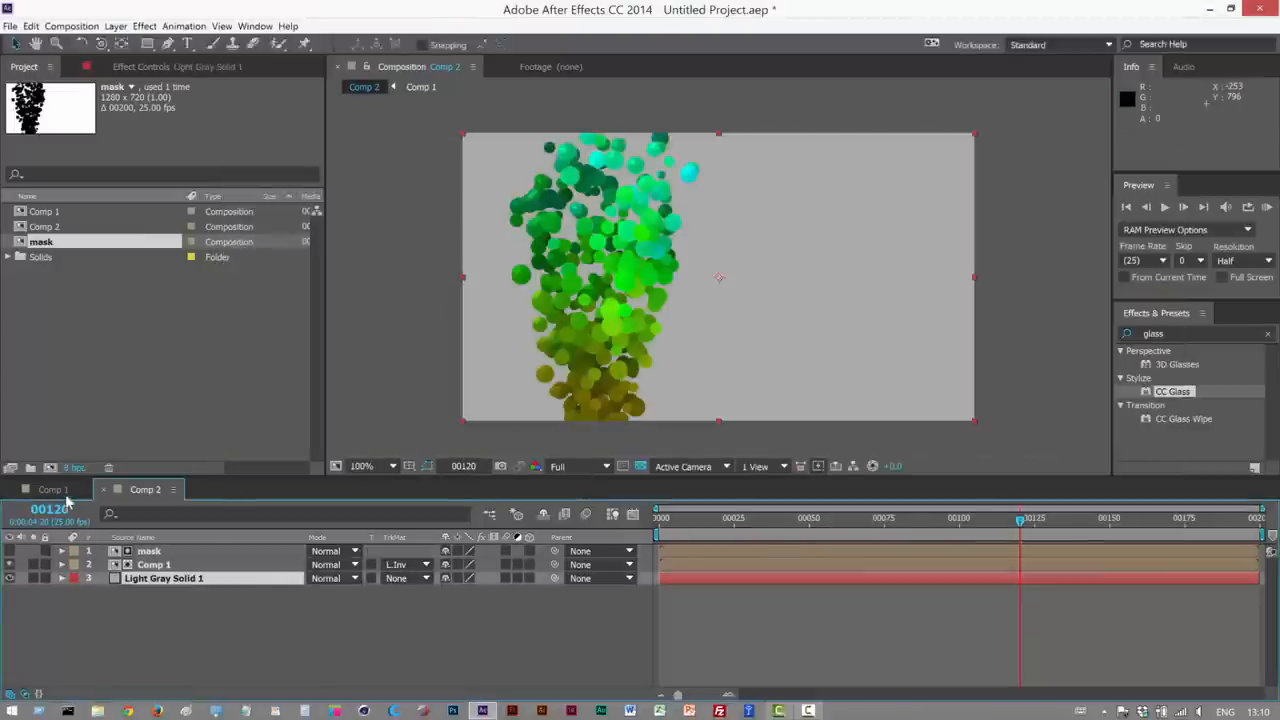
pyautogui.click(50, 490)
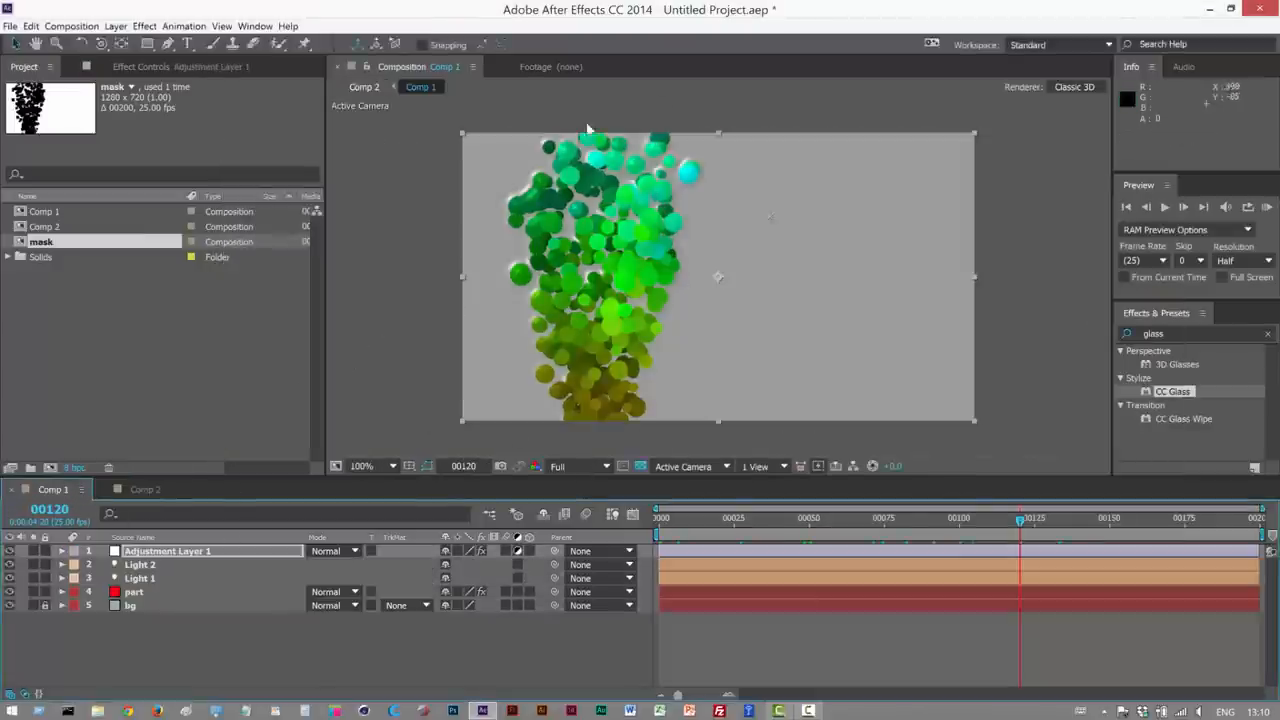